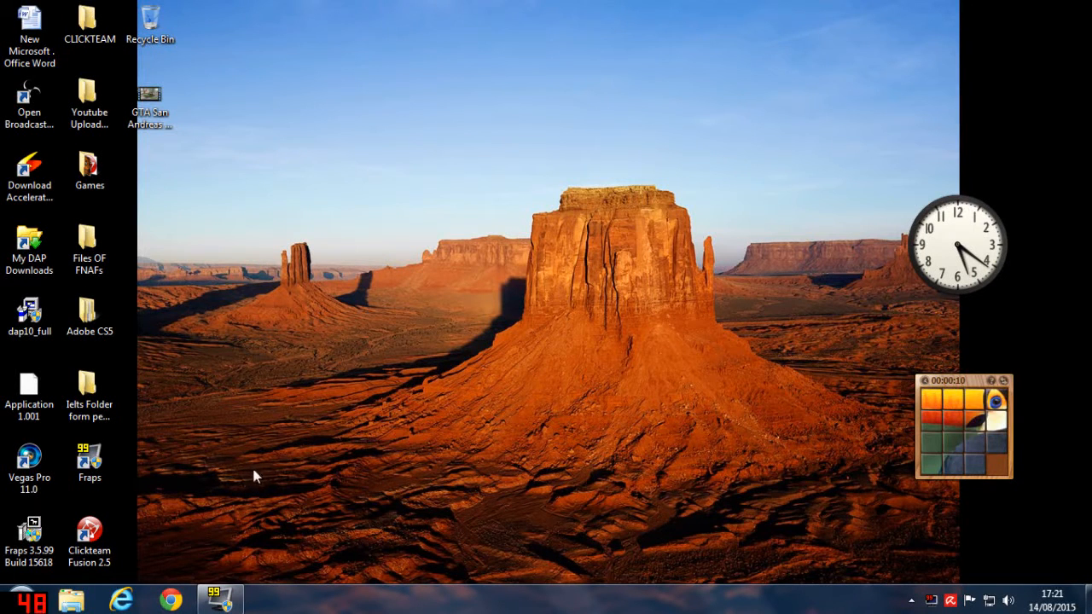
mouse_move(382, 447)
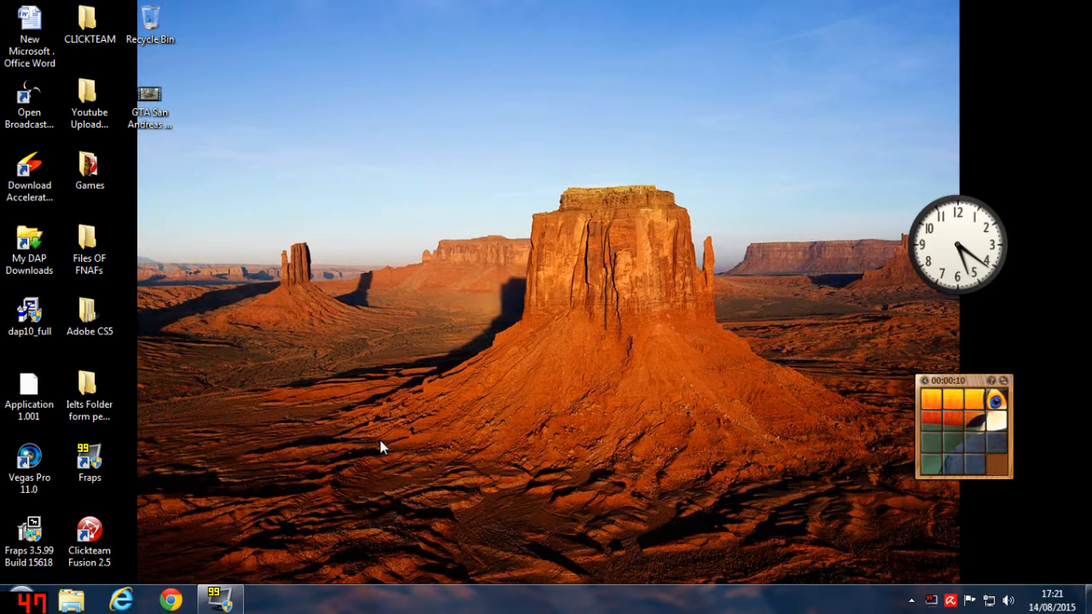
mouse_move(313, 468)
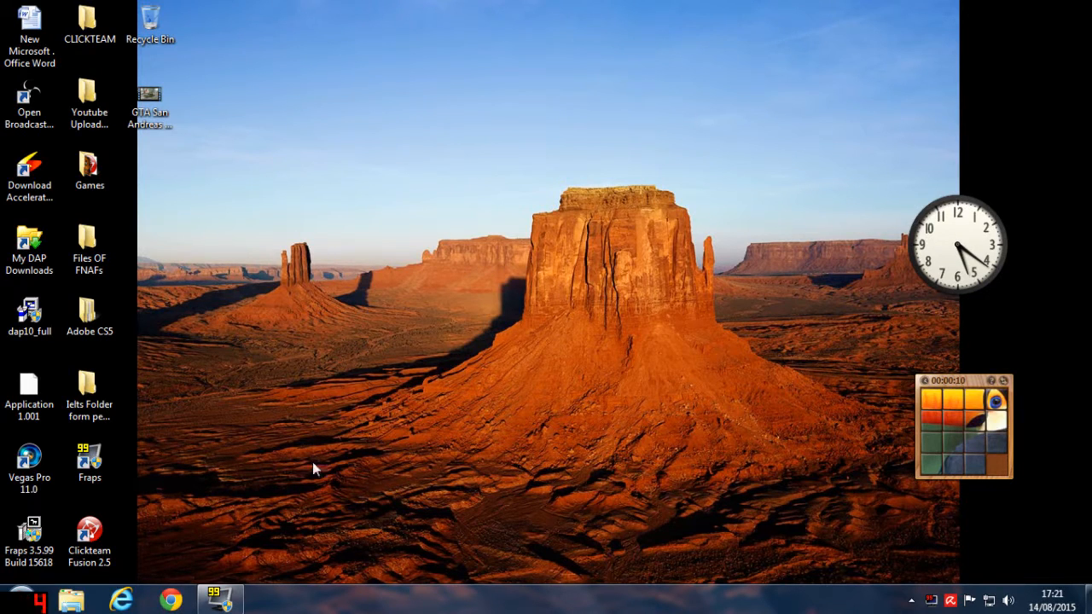
Launch Clickteam Fusion 2.5 from its desktop shortcut.
click(89, 532)
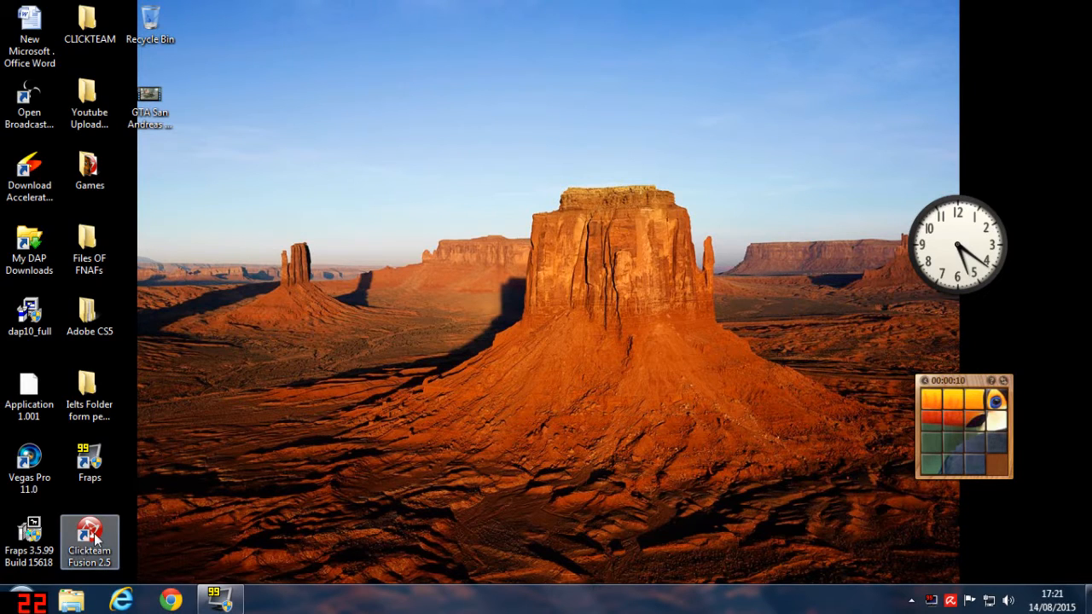
double_click(89, 542)
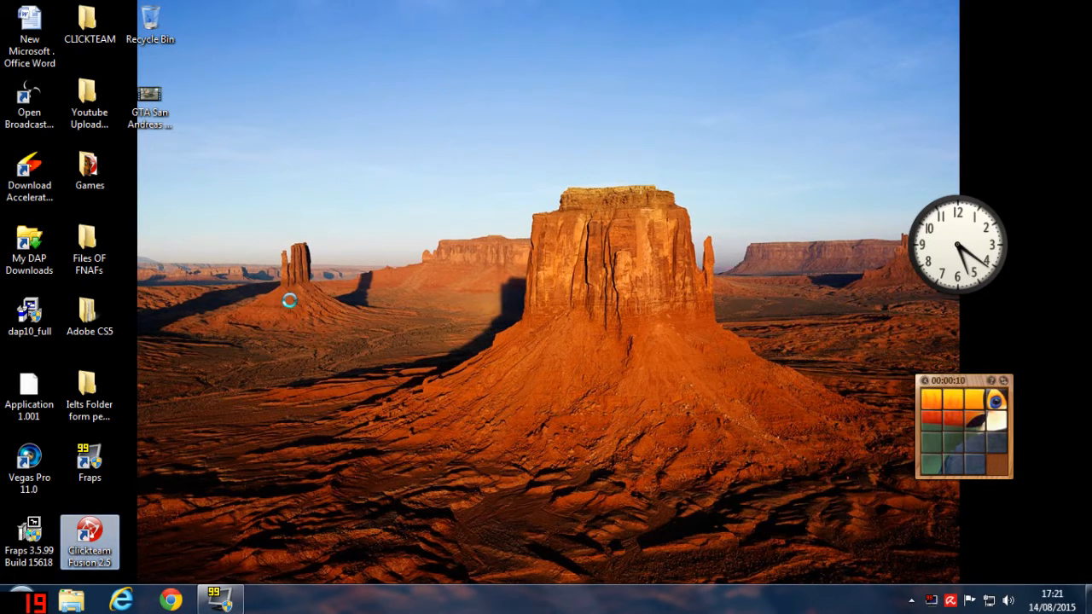
double_click(89, 532)
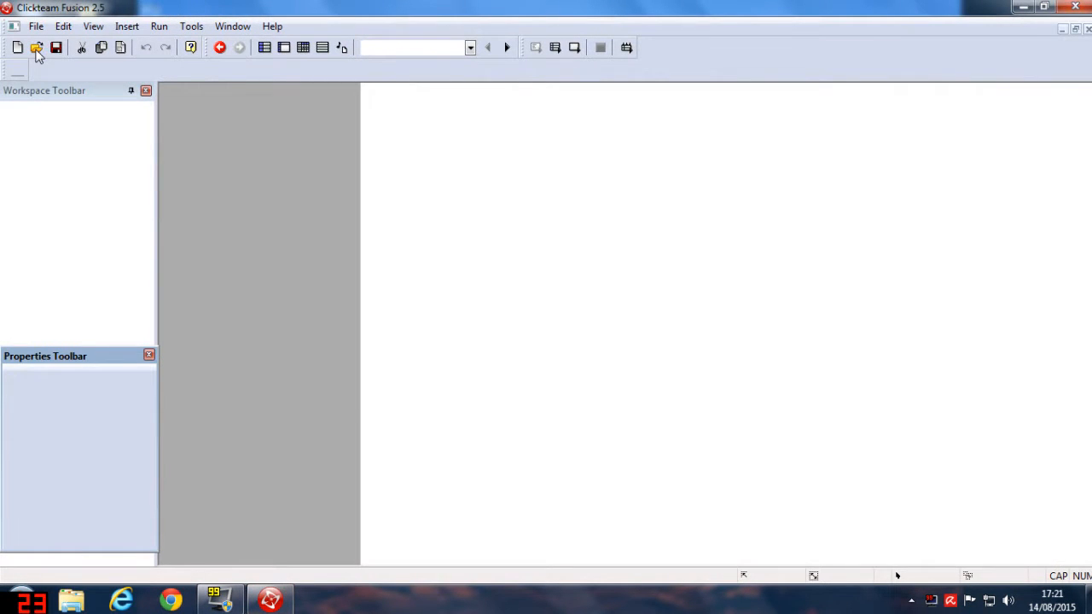
Load Application 1 tut.mfa, view its Article frame, and try New Game in a test run.
click(37, 48)
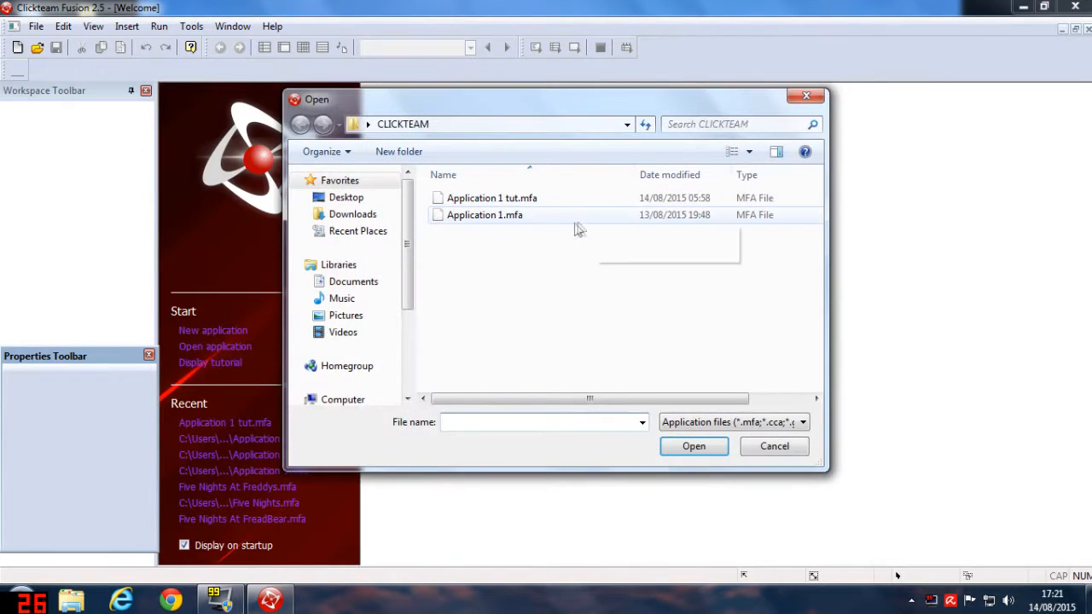
click(491, 198)
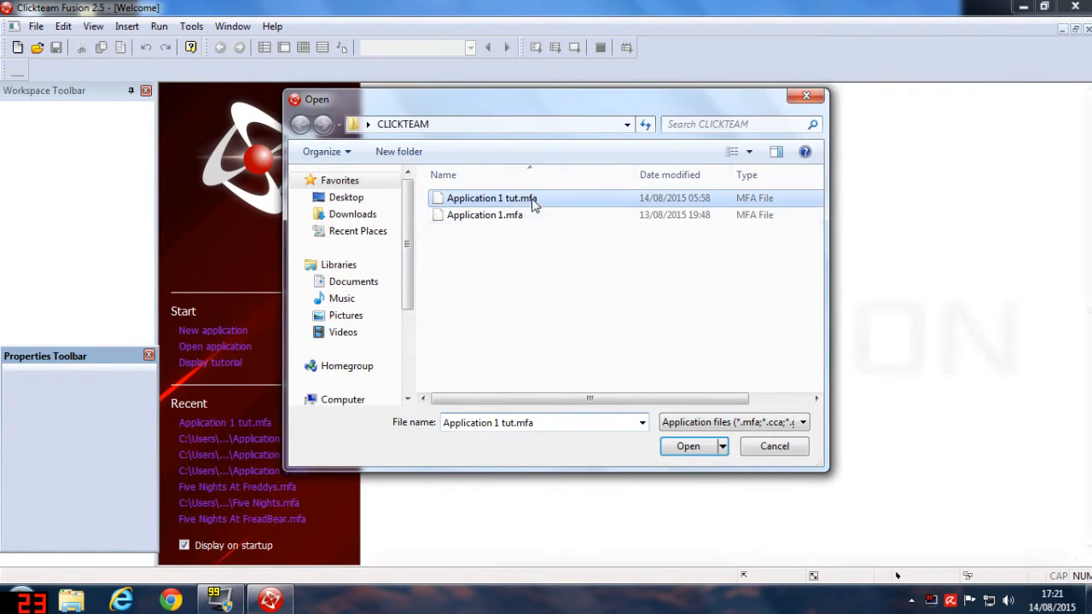
click(687, 447)
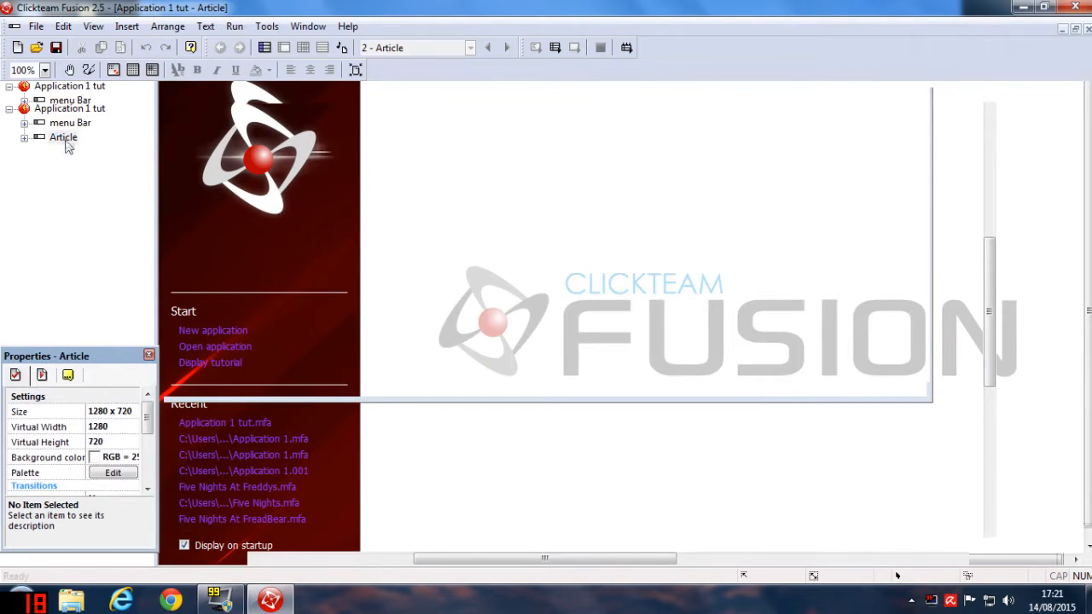
double_click(70, 123)
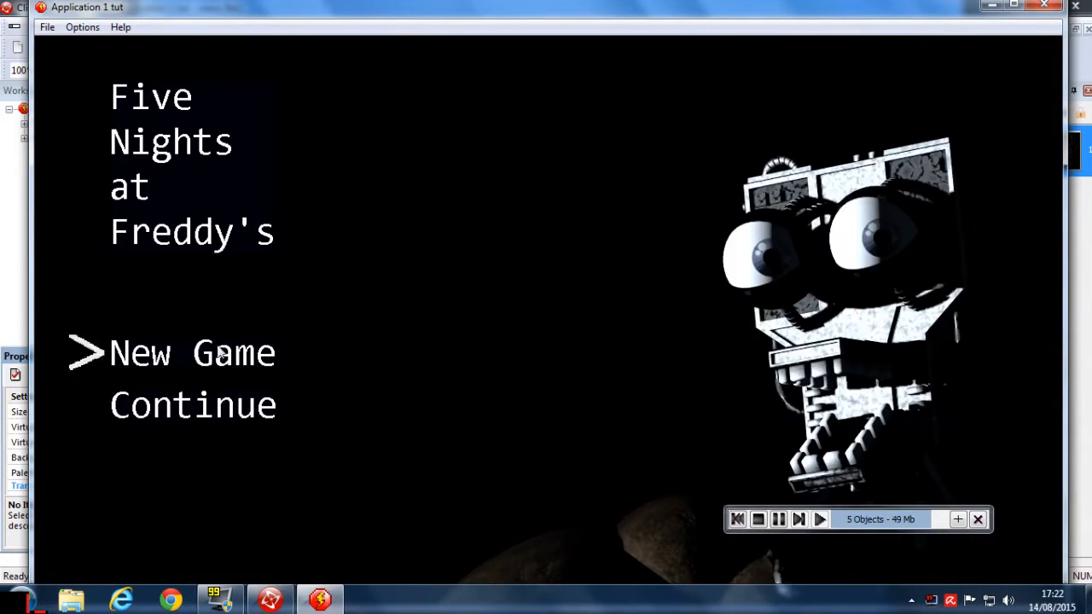
click(191, 353)
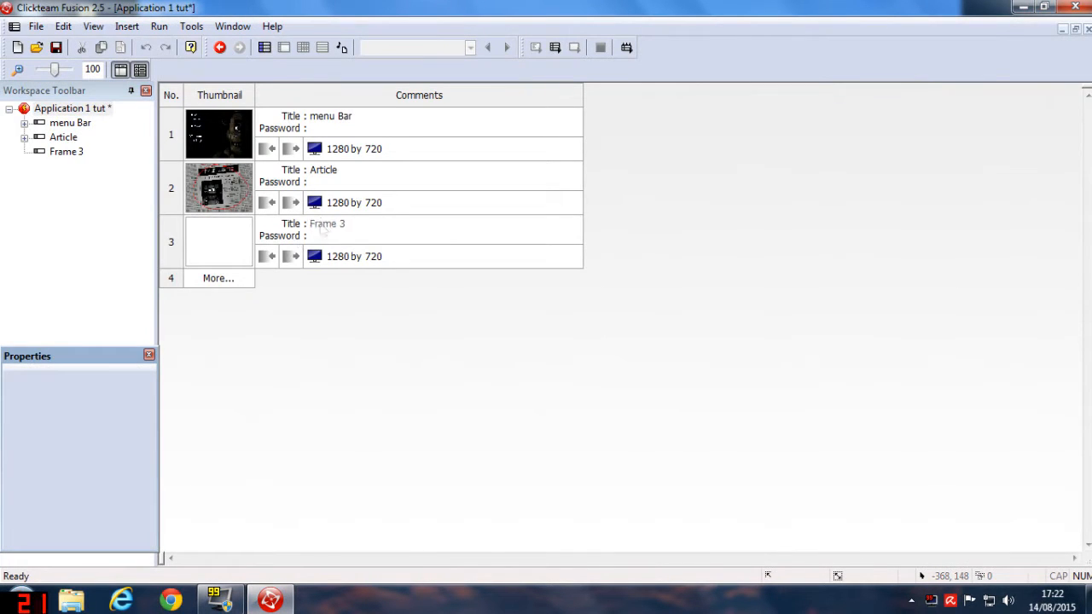
Retitle Frame 3 in the storyboard as 'Night 1 Starts'.
double_click(327, 223)
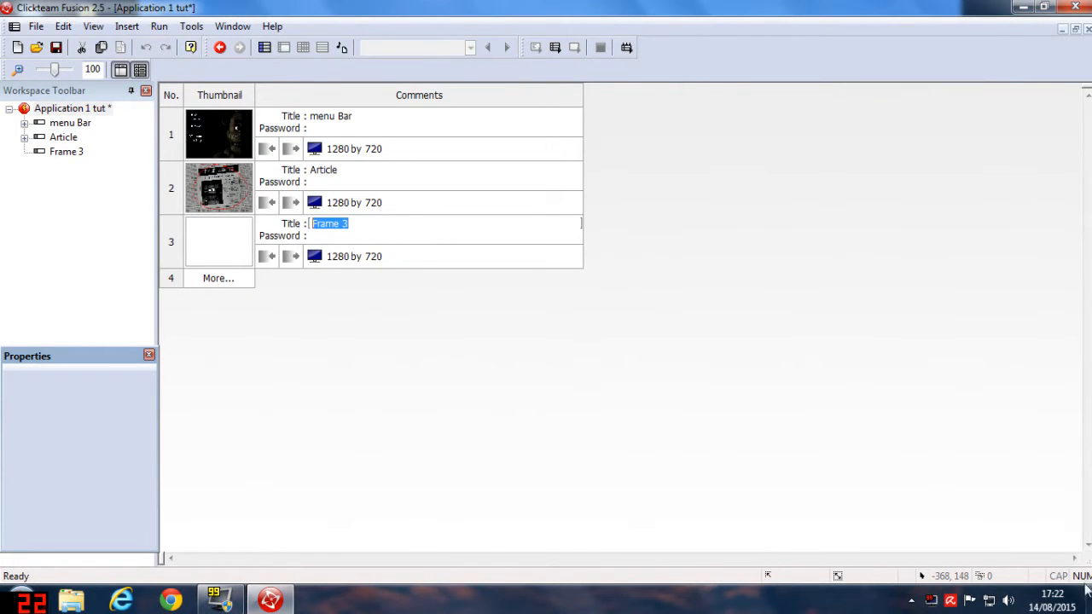
text(Night)
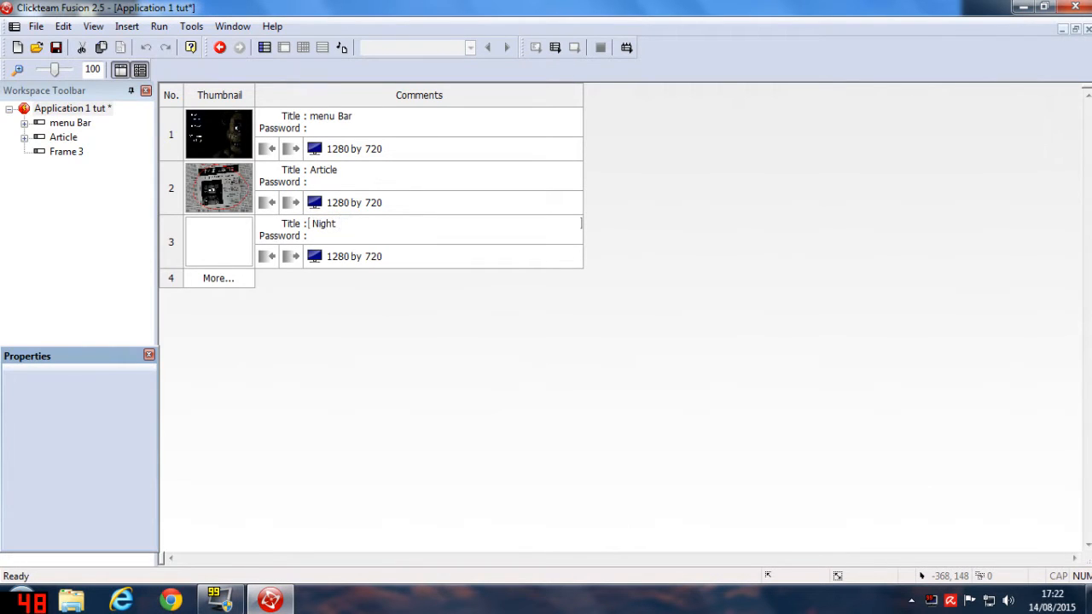
text(1 Starts)
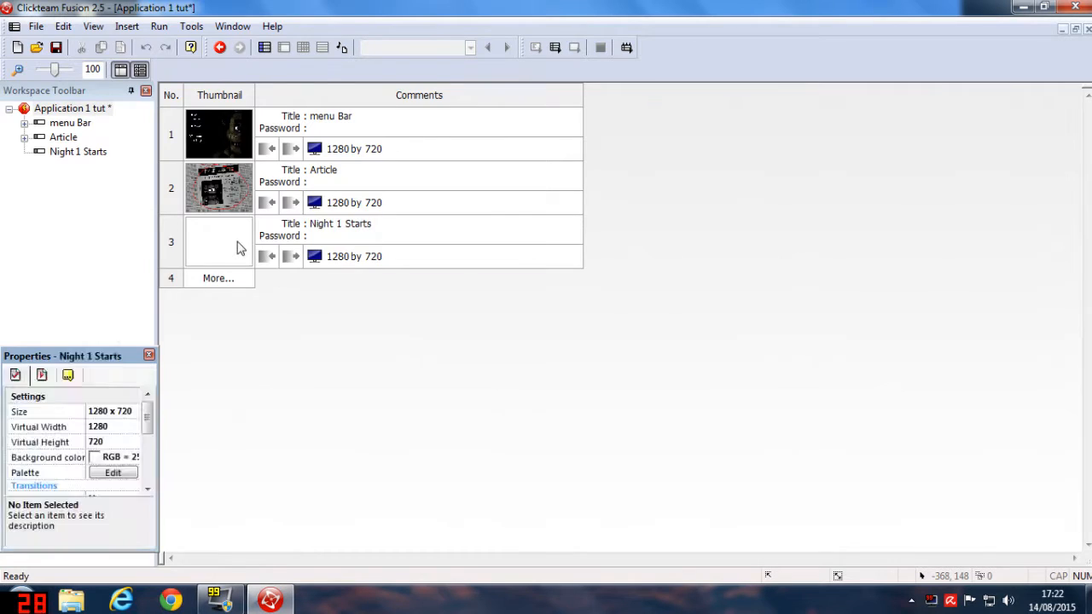
Enter the Night 1 Starts frame editor and create a new Active object.
double_click(218, 242)
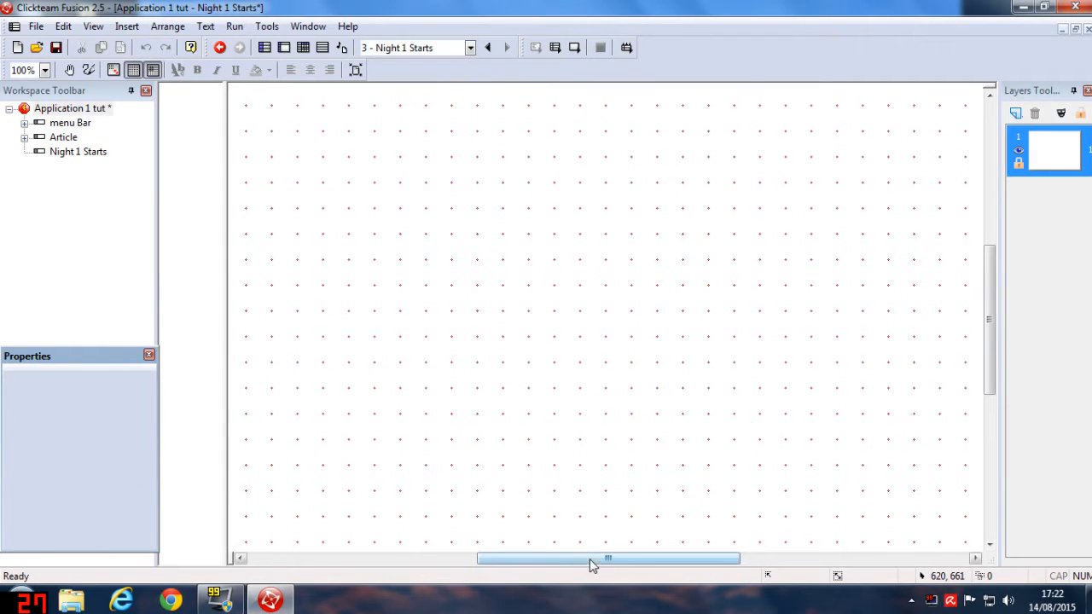
drag(607, 557, 563, 558)
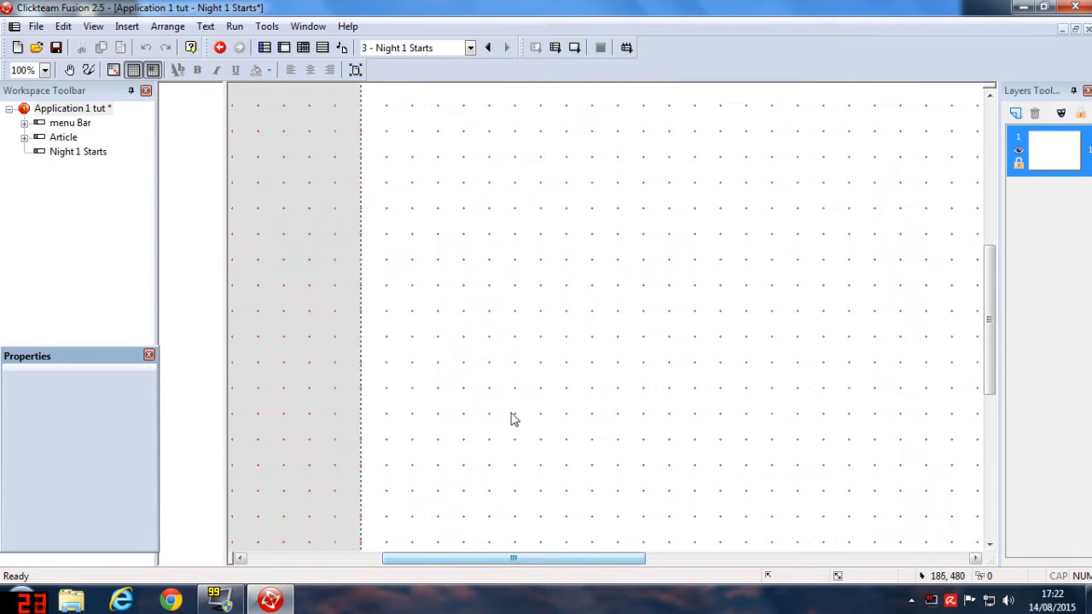
double_click(513, 418)
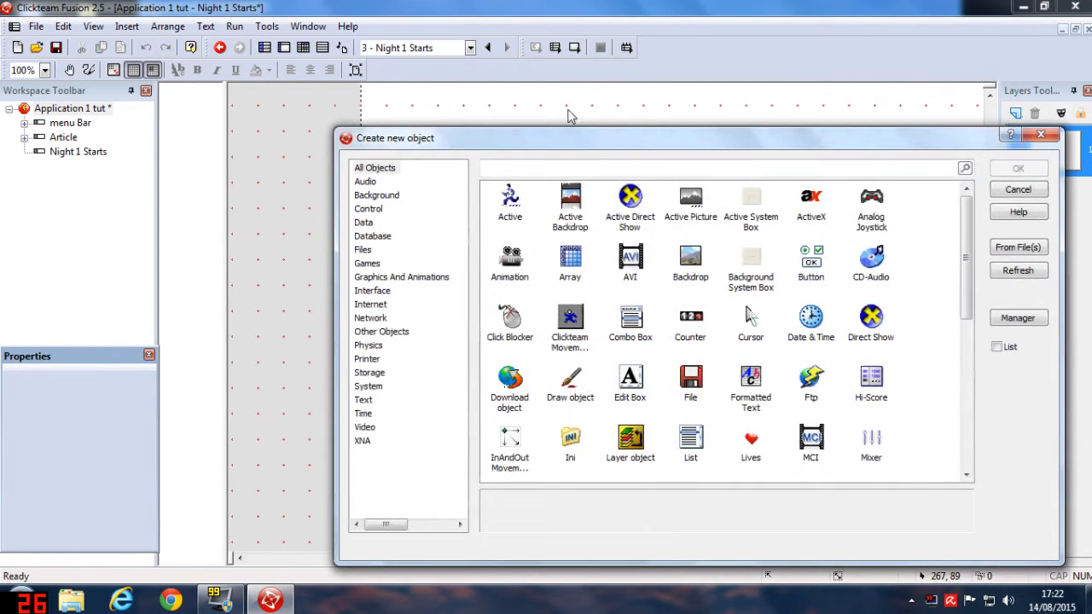
click(509, 205)
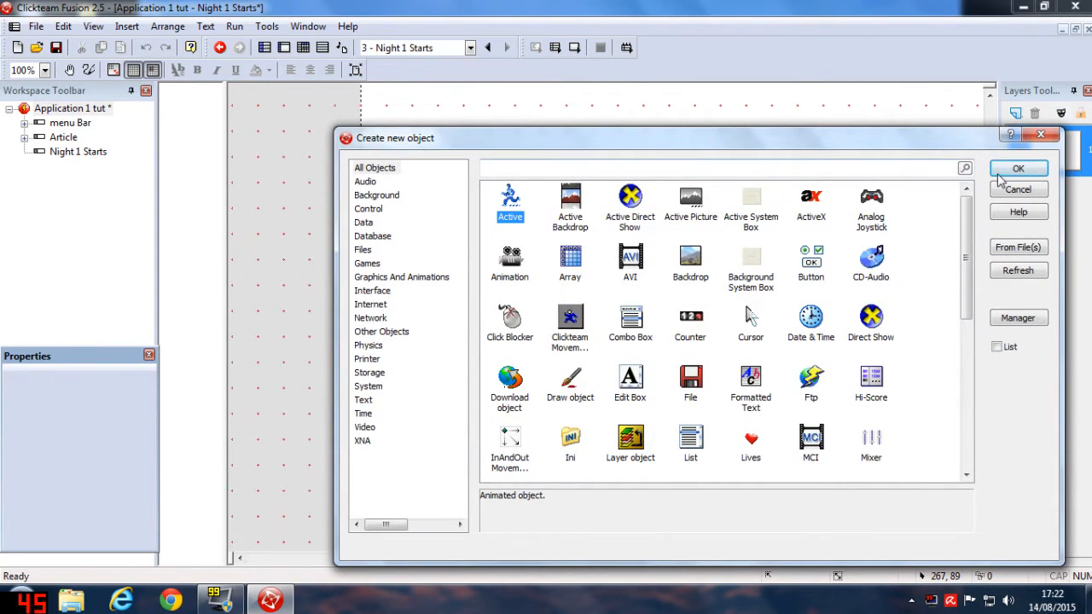
click(1017, 169)
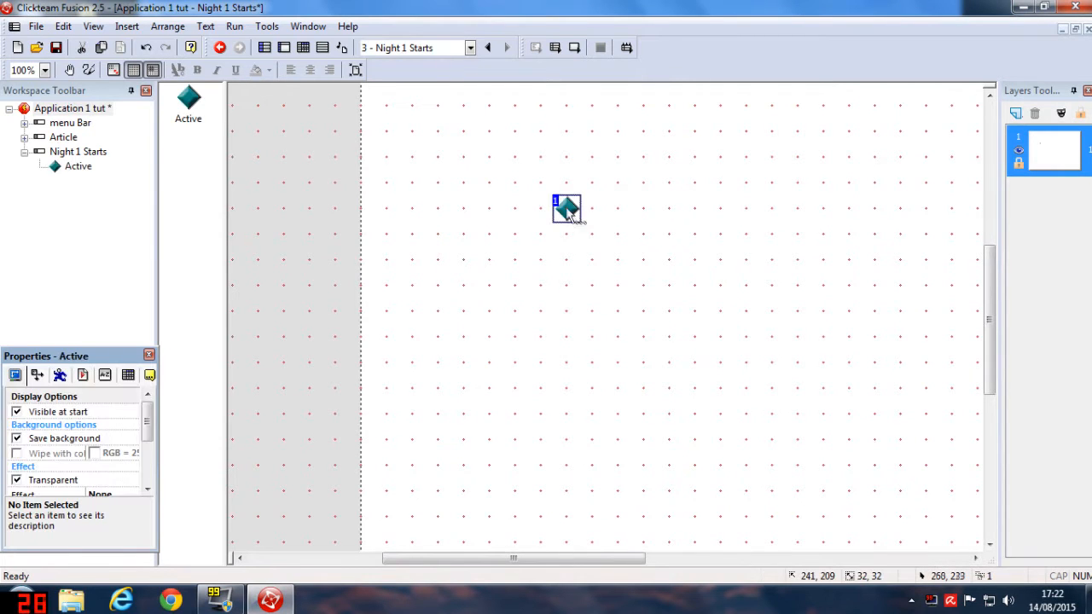
Place the Active object in the upper middle and show the frame's properties.
drag(566, 208, 578, 225)
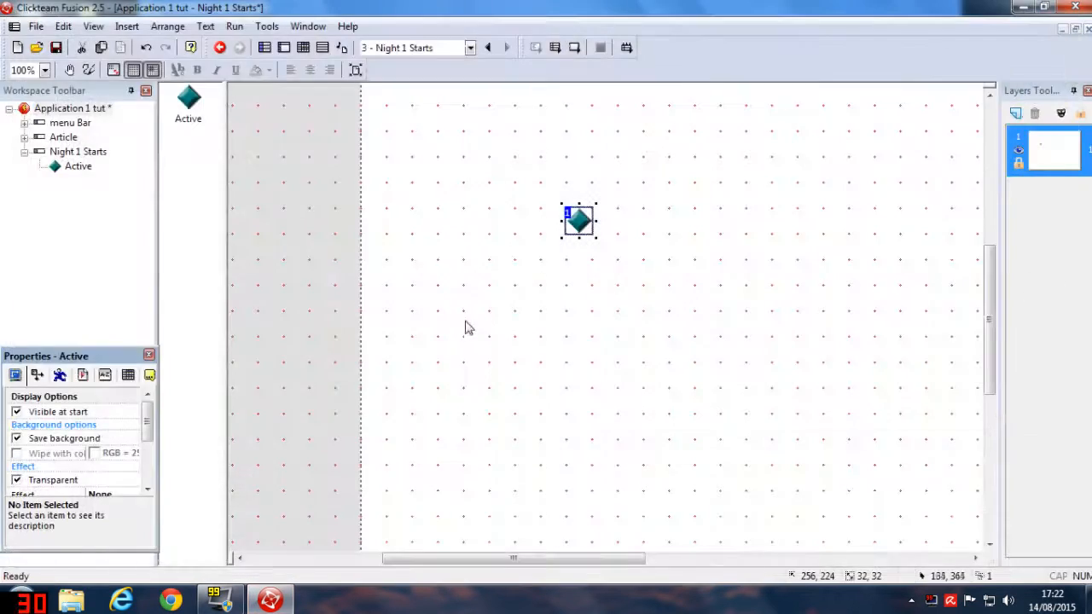
click(416, 314)
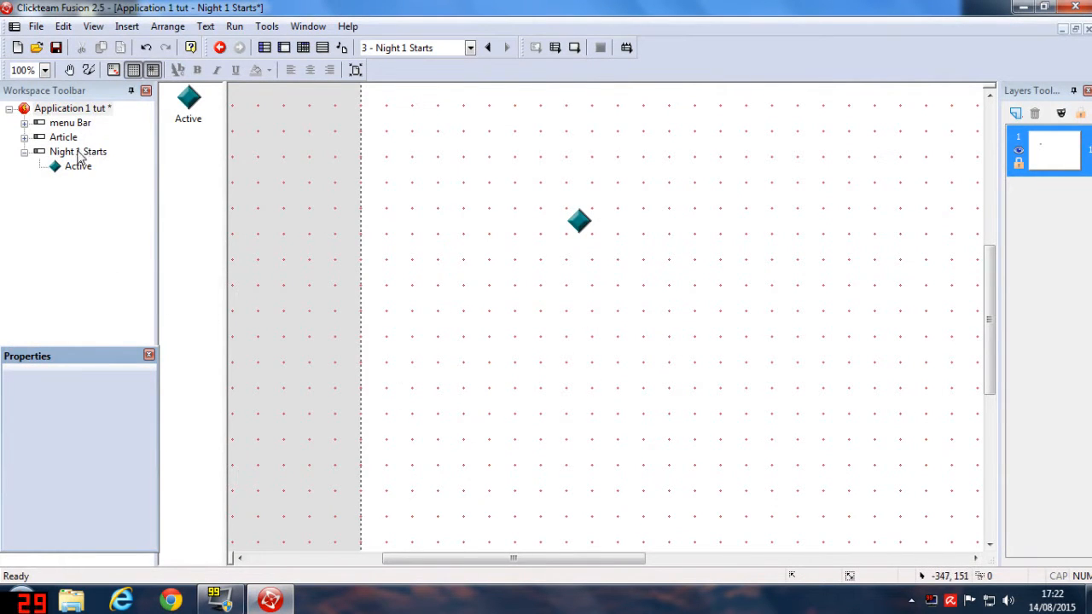
click(78, 150)
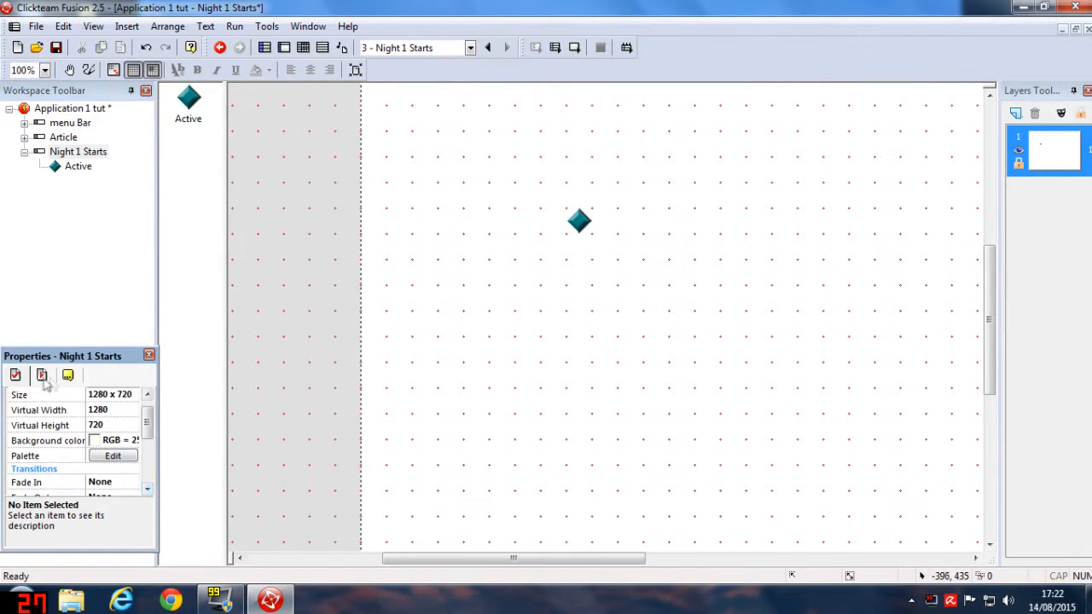
Set the frame's background colour to black and begin editing the Active object's image.
scroll(down, 3)
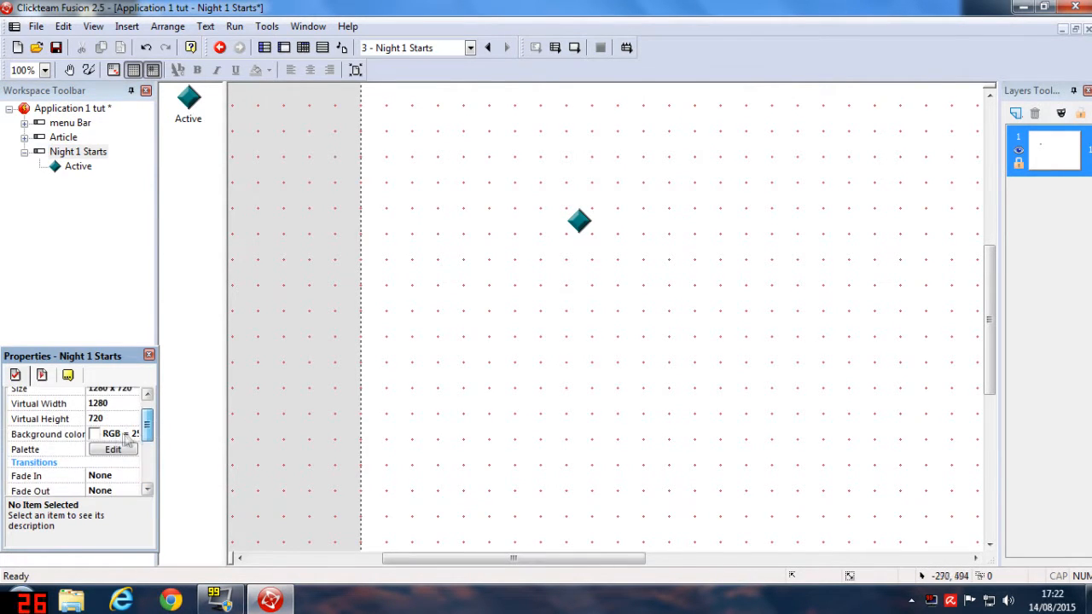
click(130, 433)
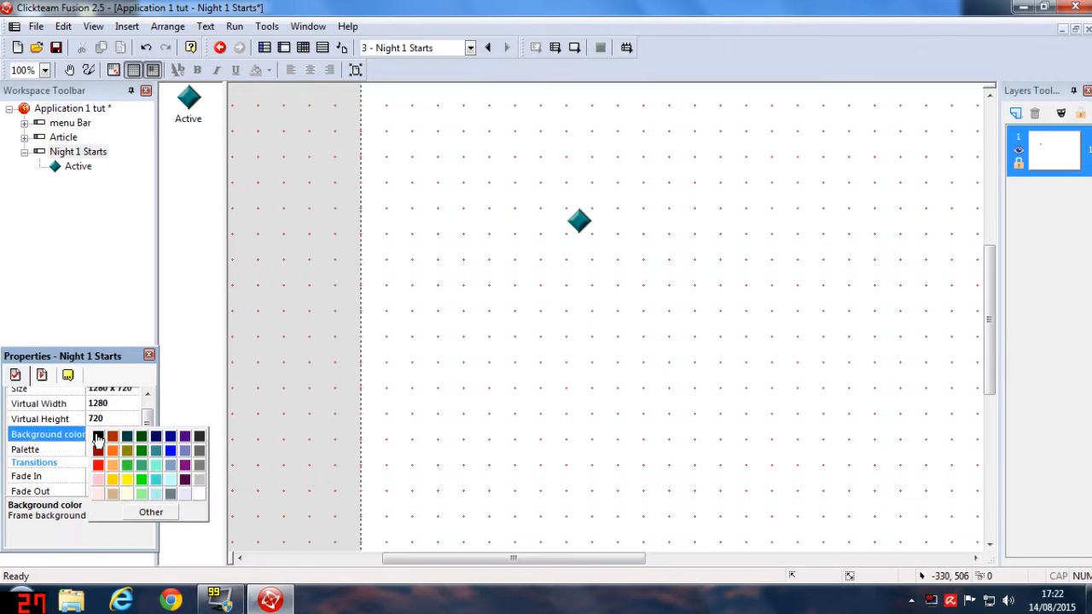
click(97, 436)
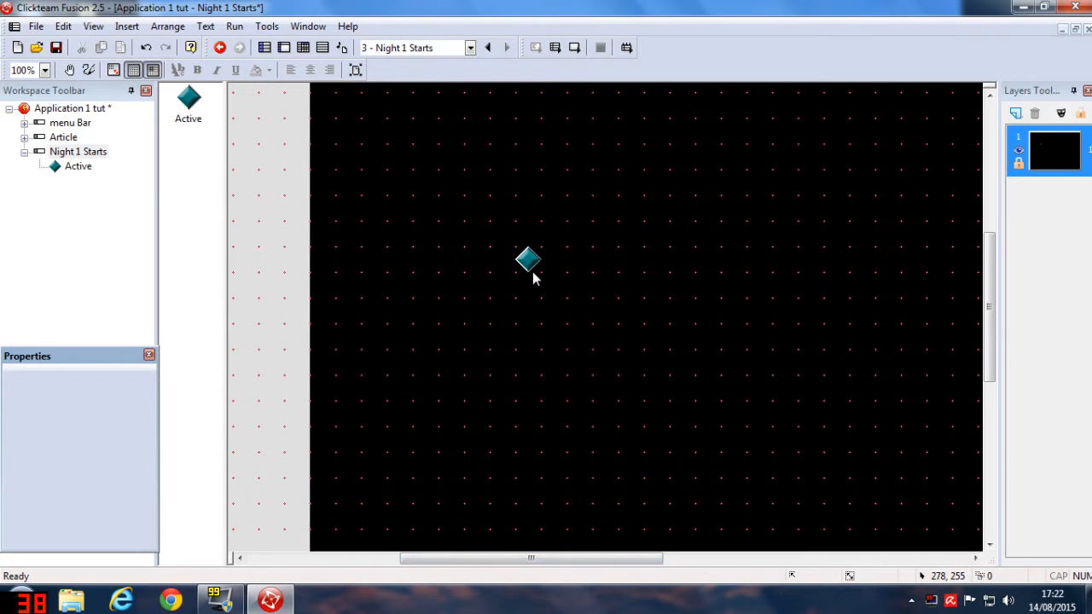
double_click(527, 259)
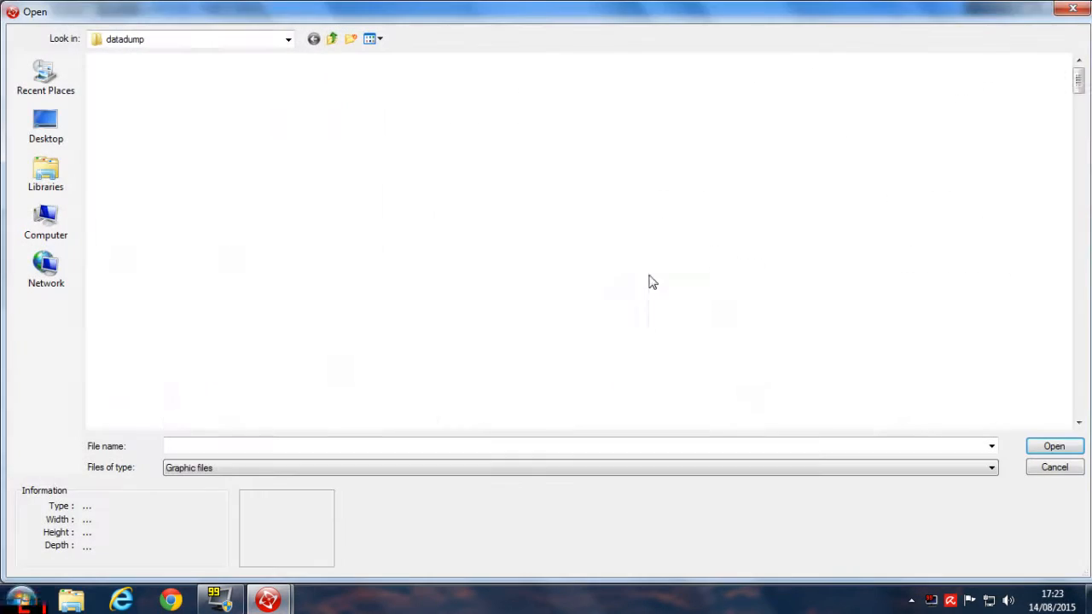
Import the '12:00 AM 1st Night' image from the Nights Start And Ends folder.
scroll(down, 3)
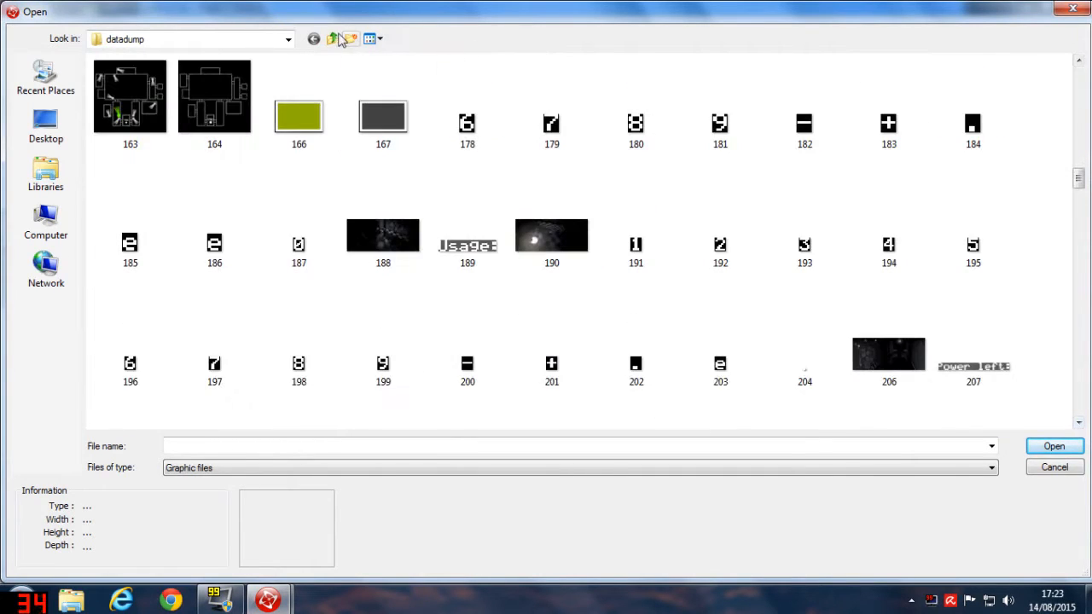
click(331, 38)
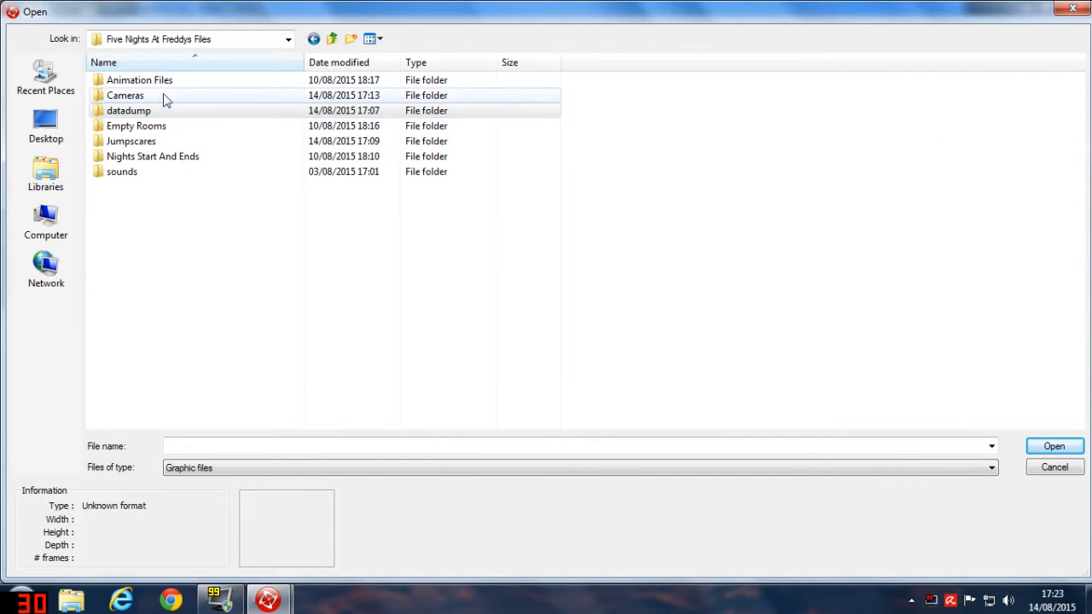
mouse_move(177, 85)
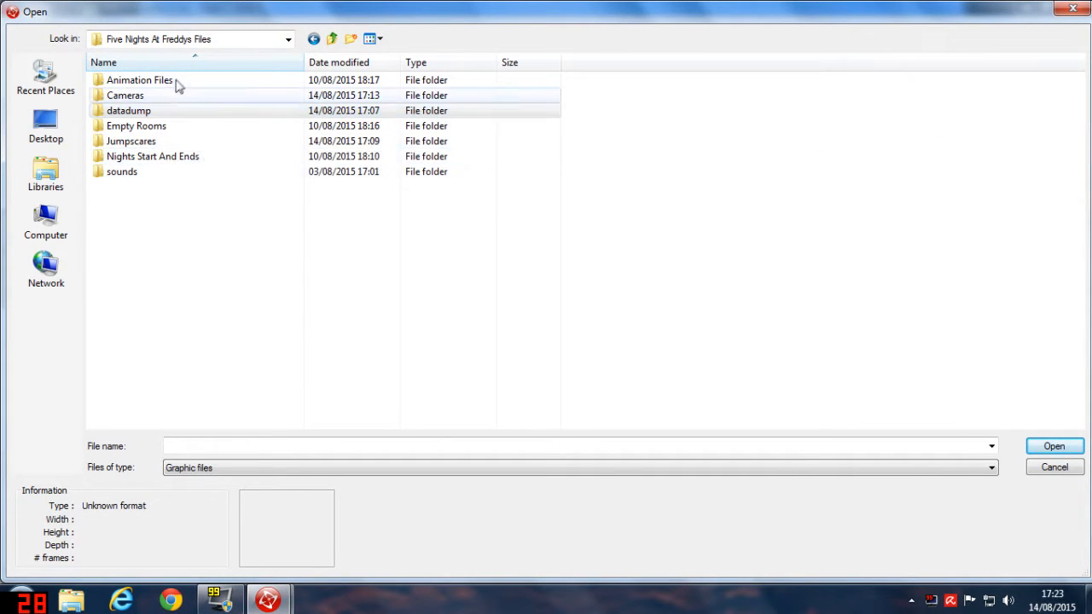
double_click(151, 157)
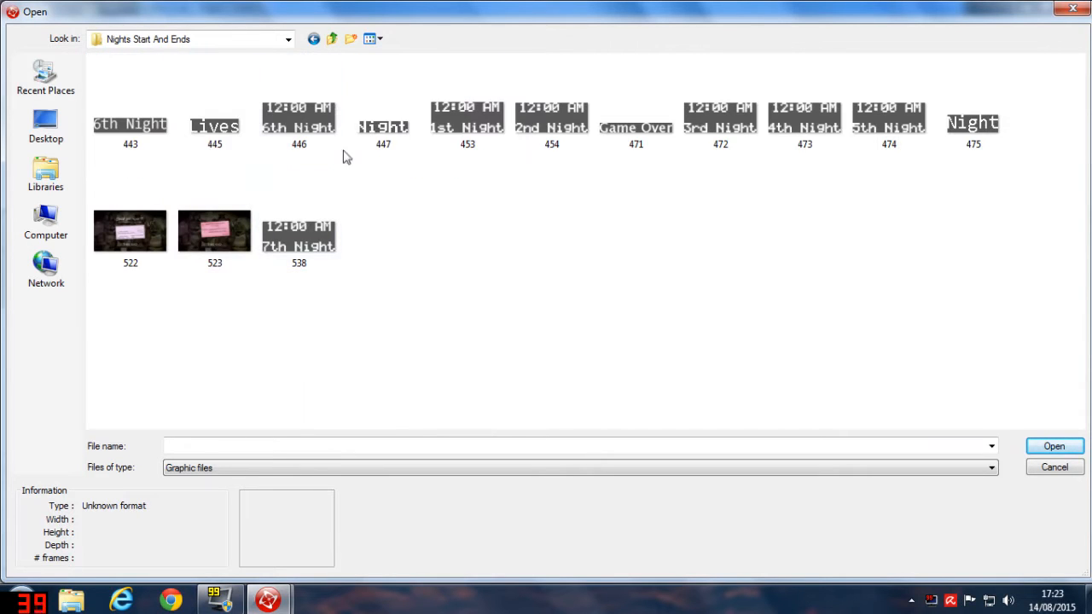
click(468, 119)
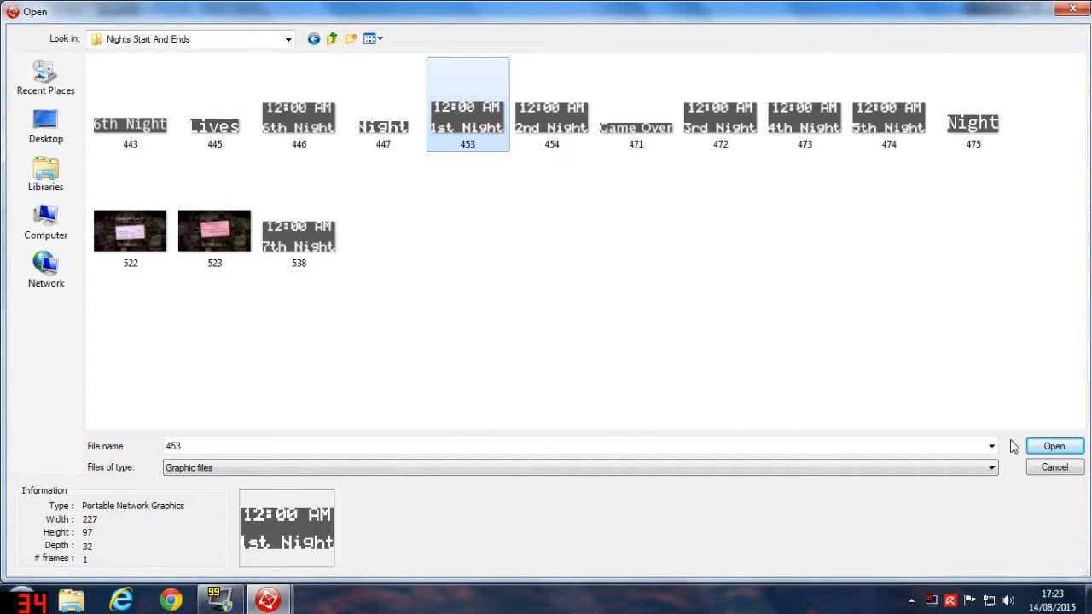
click(1054, 445)
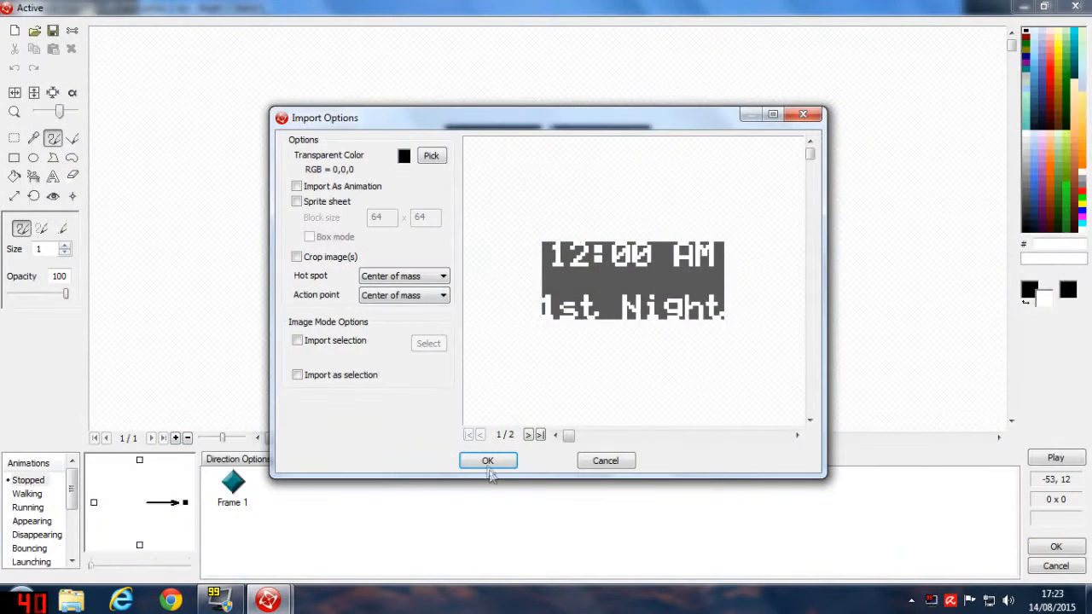
click(488, 461)
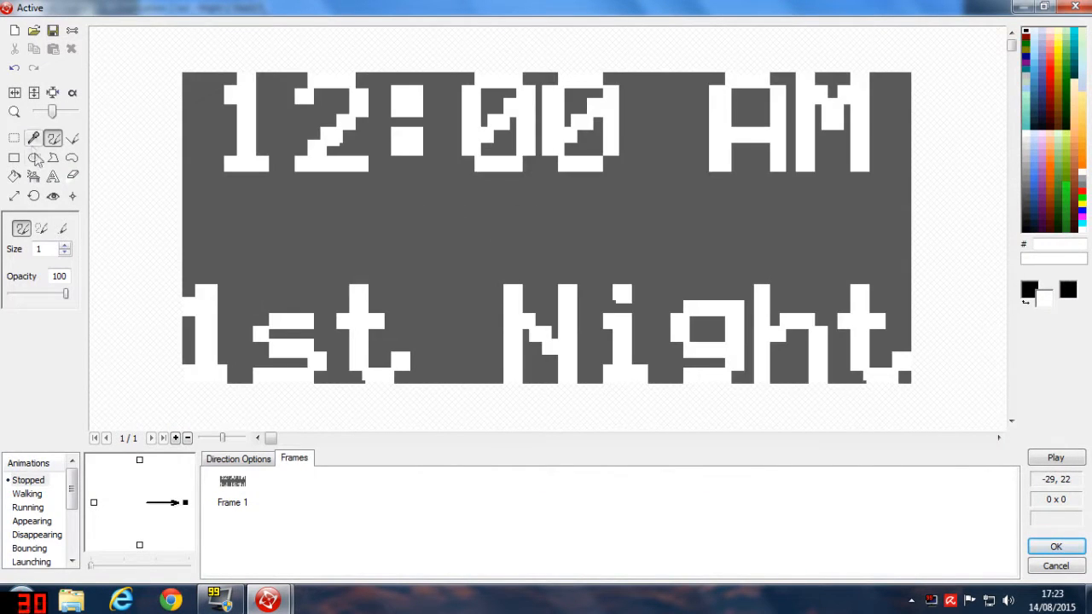
Fill the image's grey background with black and keep the result.
click(14, 176)
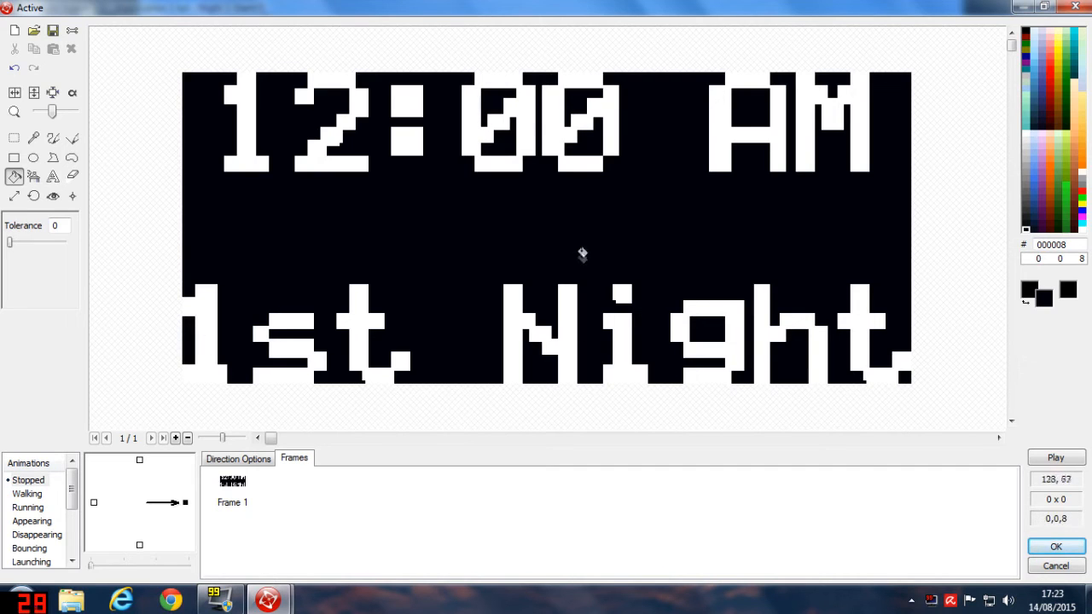
click(1054, 546)
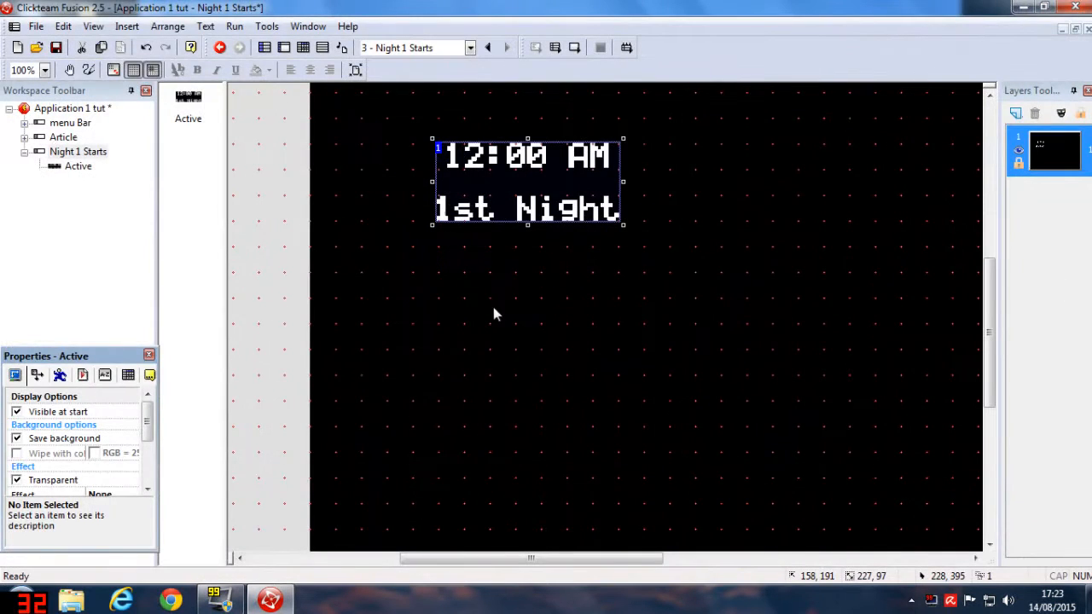
Drag the night text to the frame centre and preview it with Run Frame.
drag(526, 179, 734, 287)
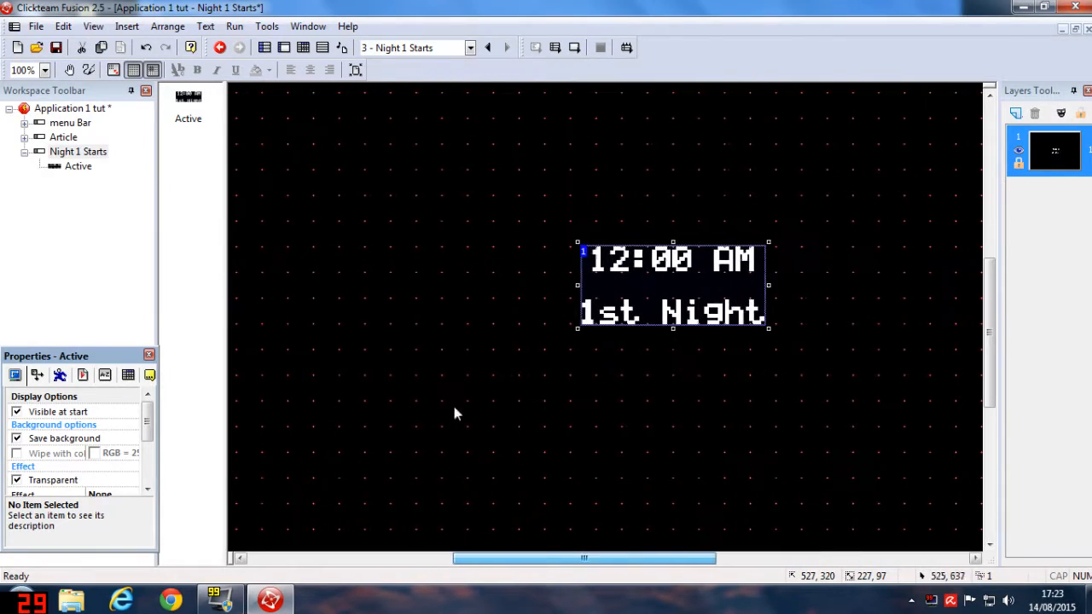
drag(672, 287, 612, 181)
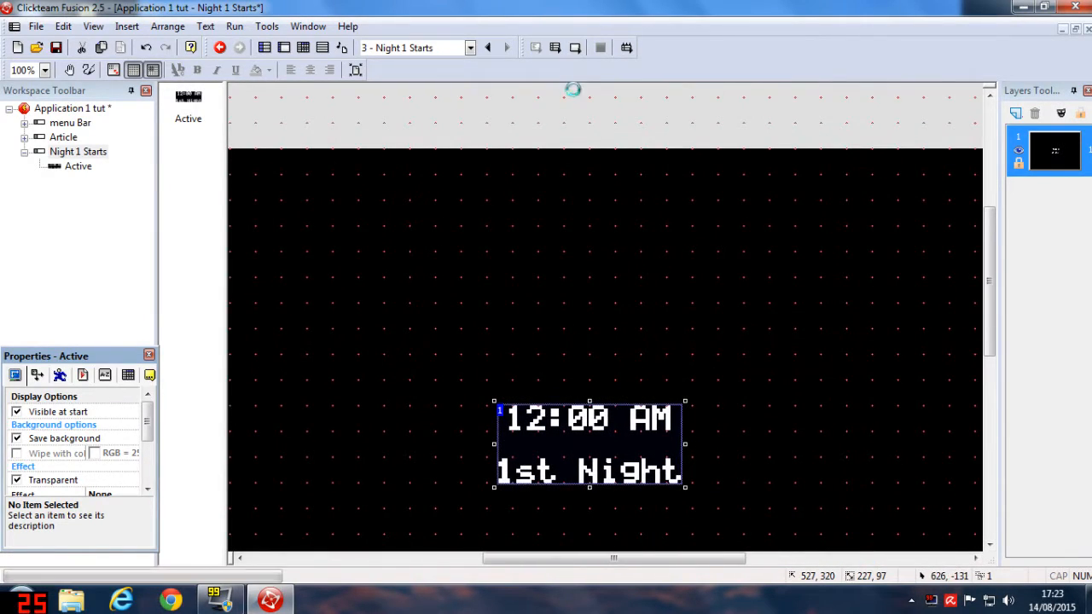
click(220, 48)
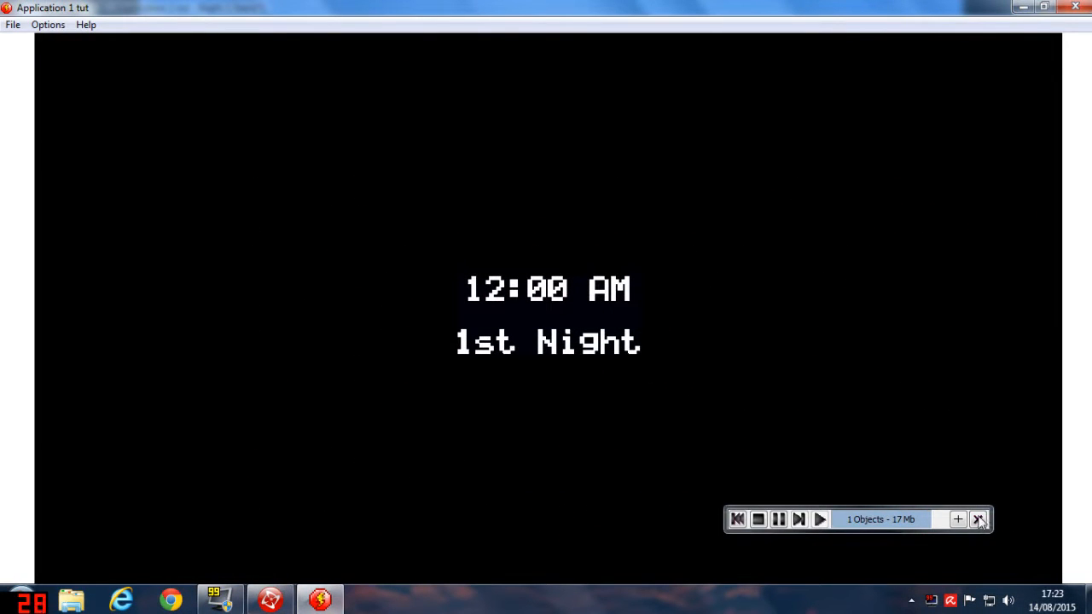
click(979, 518)
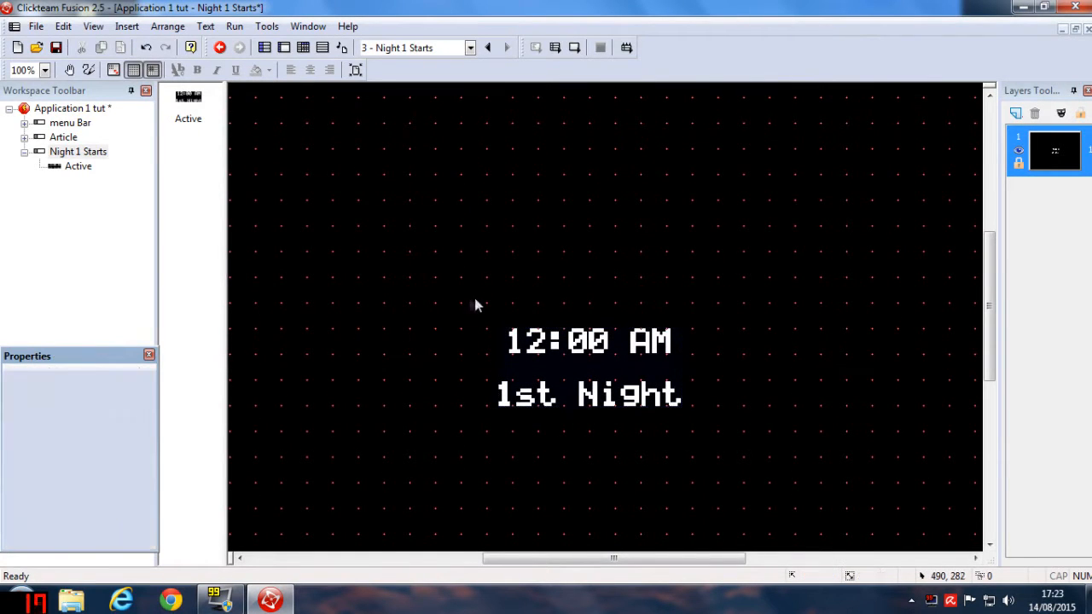
click(78, 150)
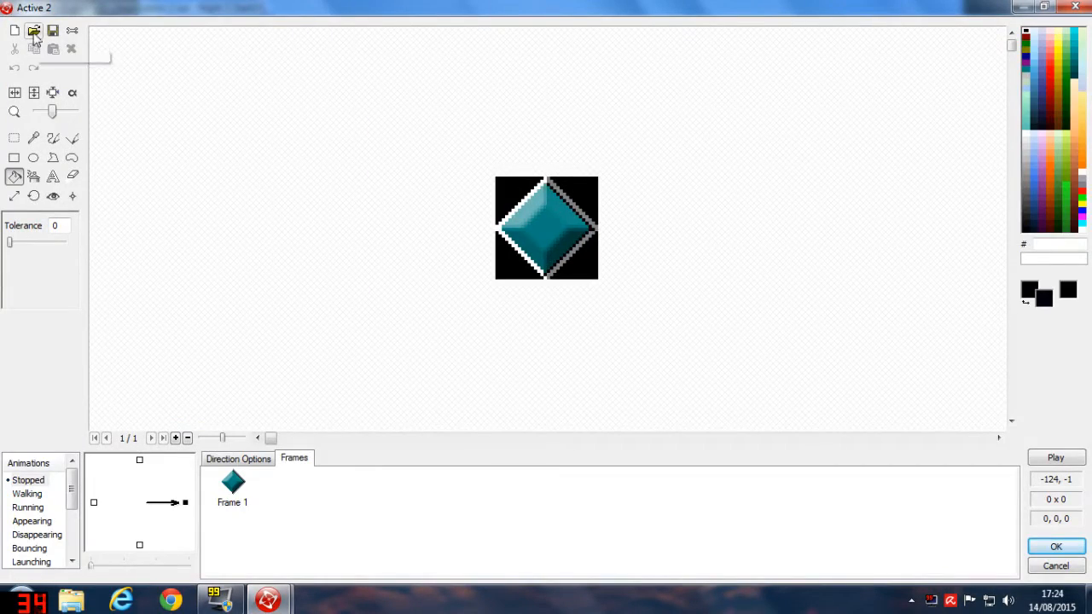
Import the first white-bar image from the Animation Files folder into Active 2.
click(34, 30)
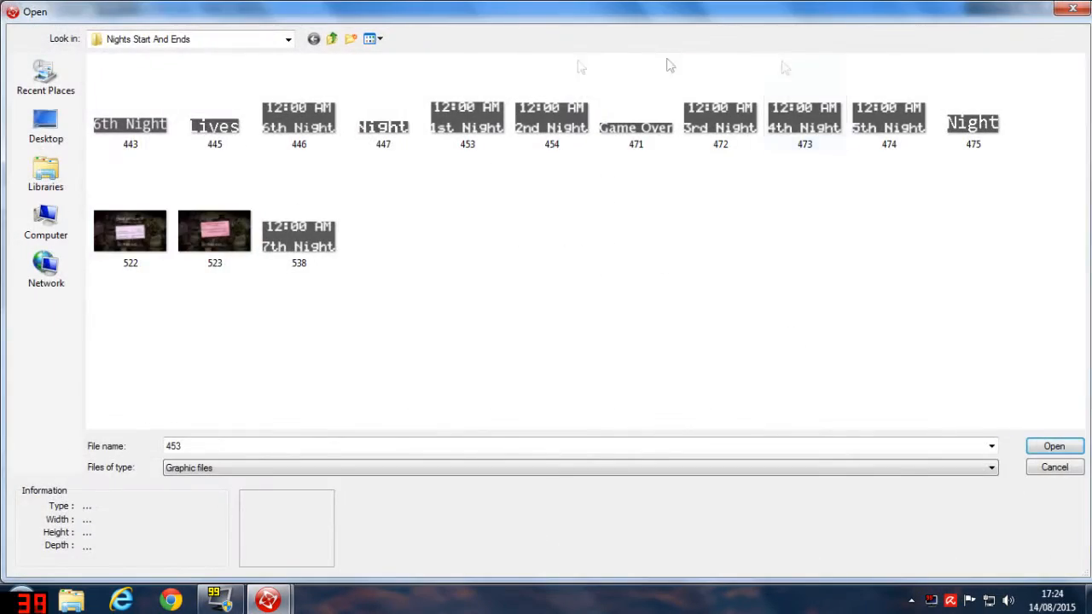
click(331, 38)
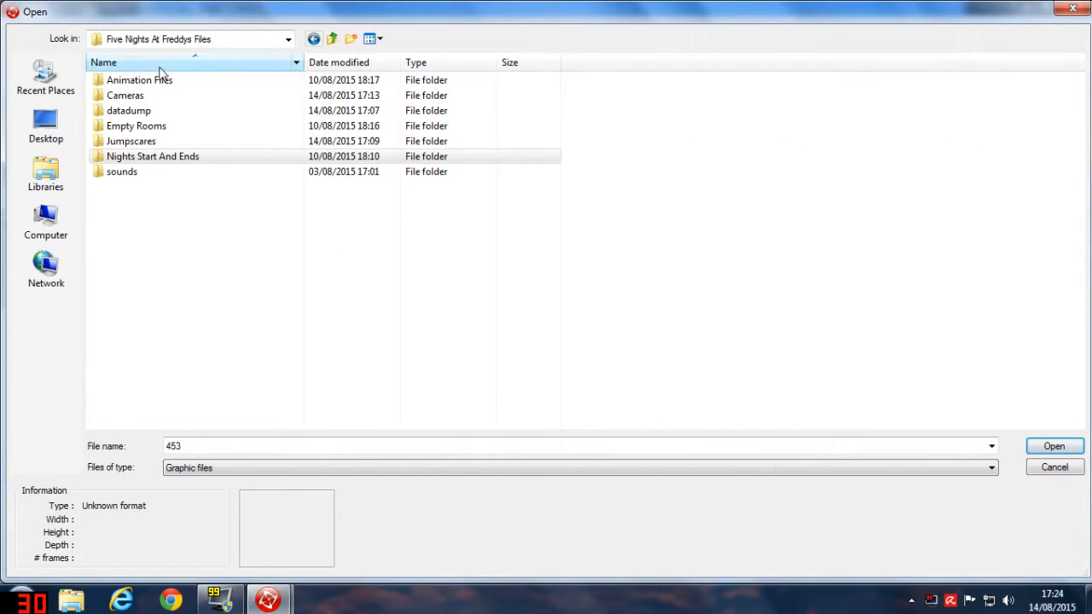
double_click(139, 80)
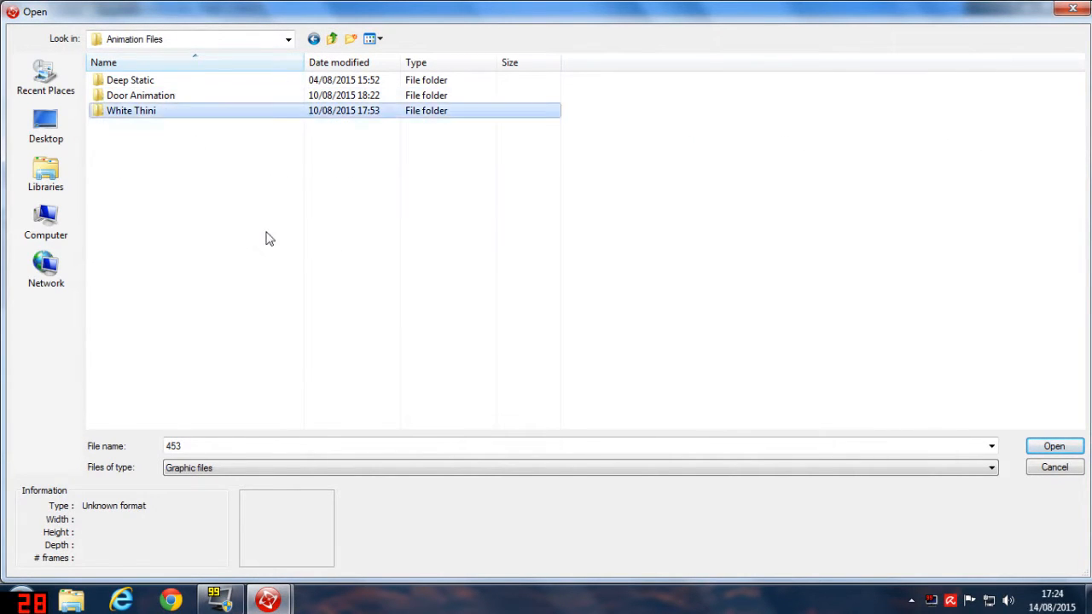
double_click(131, 109)
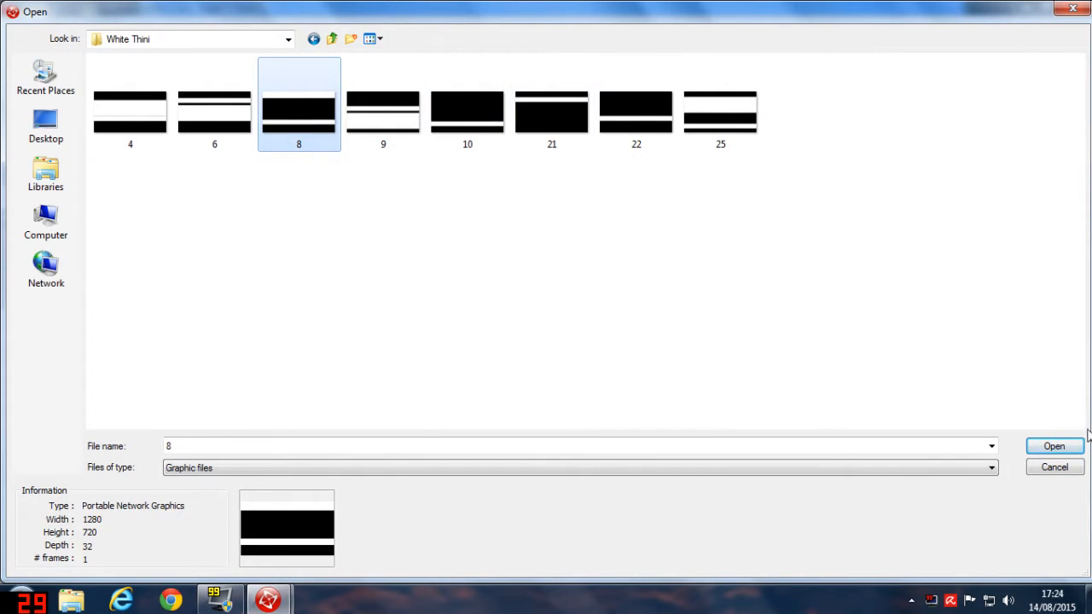
click(1054, 447)
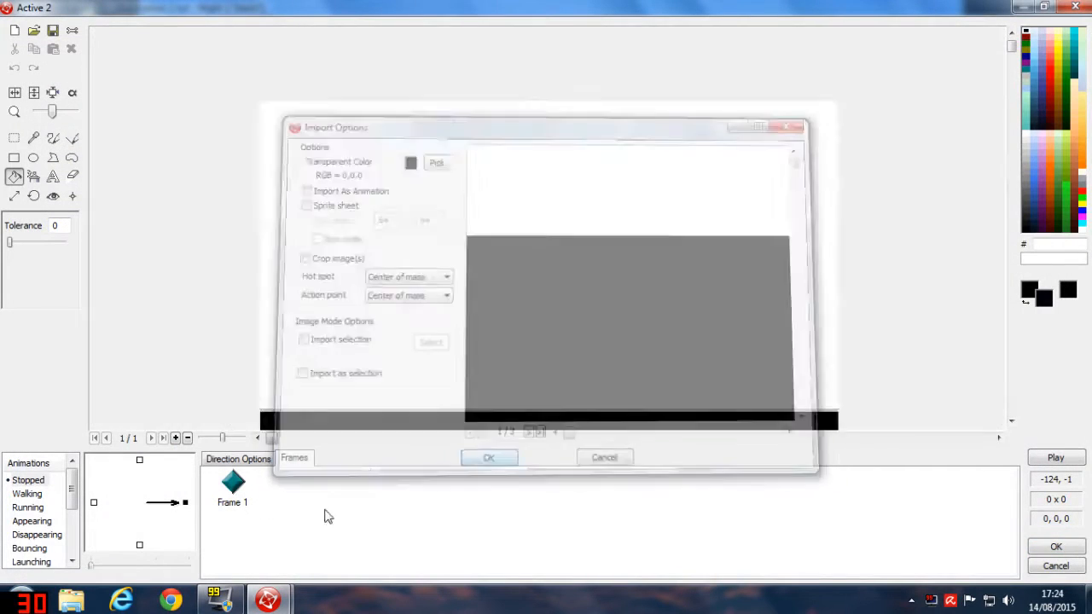
click(488, 458)
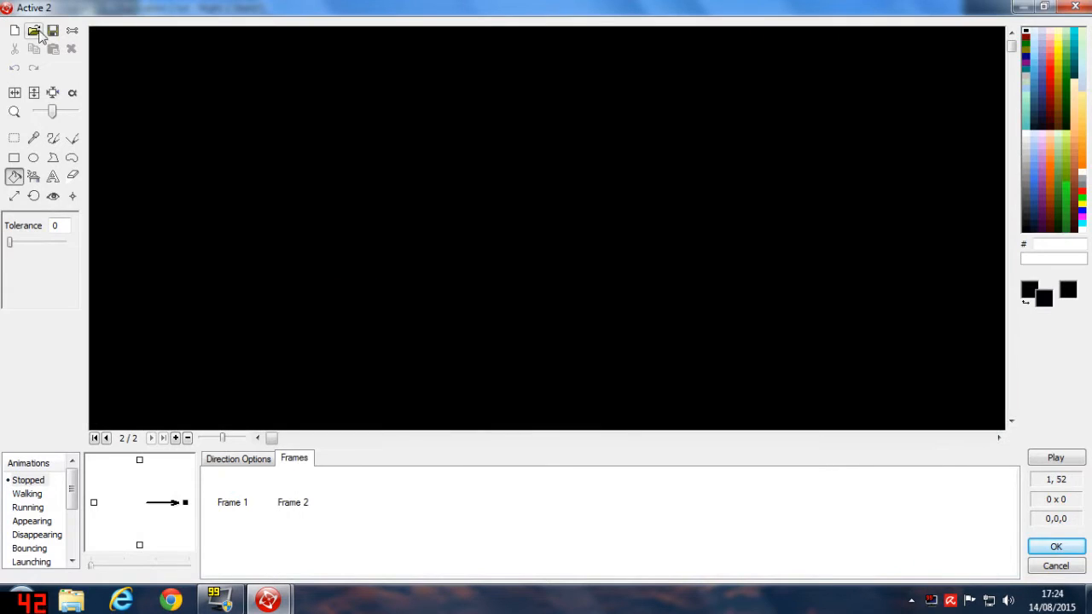
Add the second and third bar images as further animation frames.
click(35, 30)
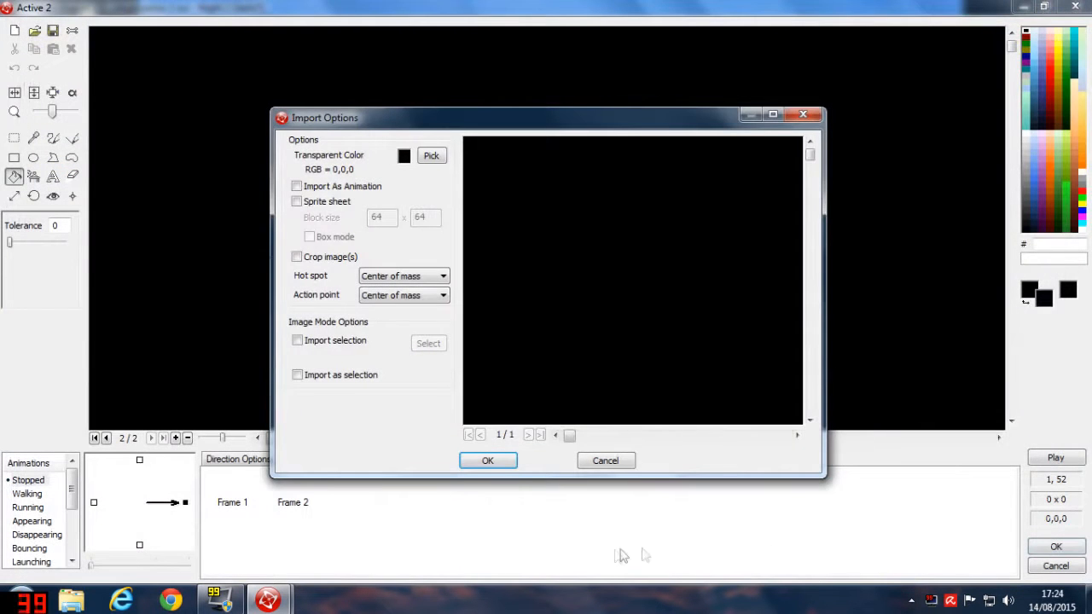
click(488, 460)
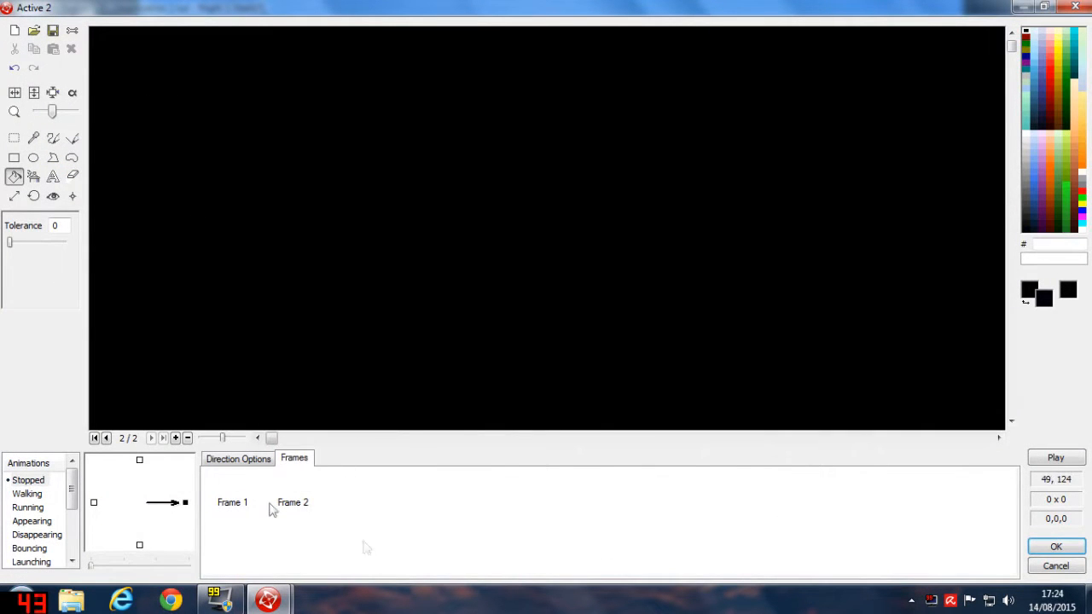
click(174, 436)
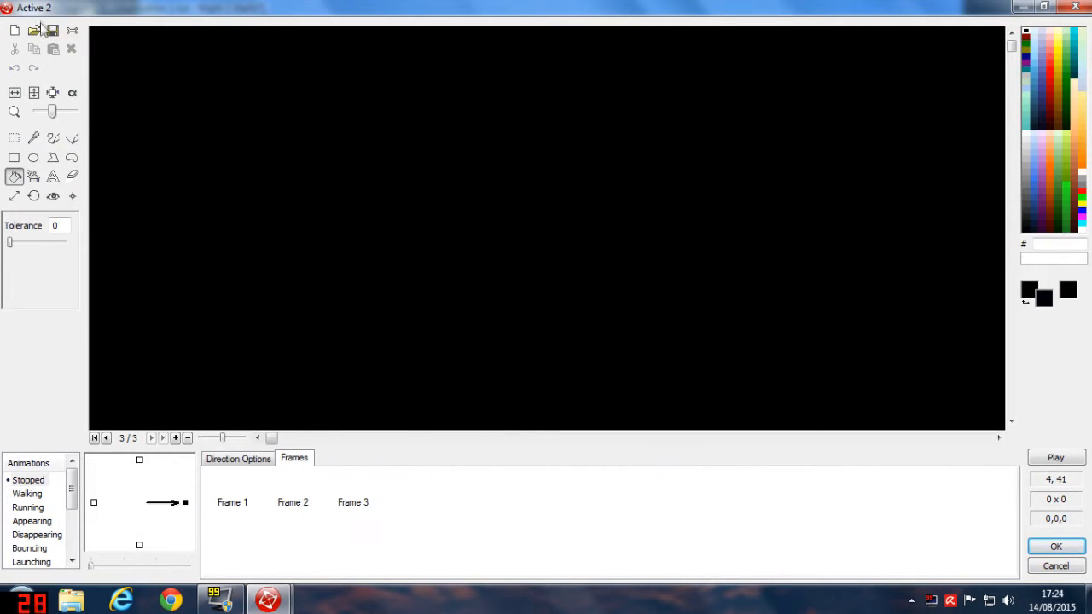
click(34, 30)
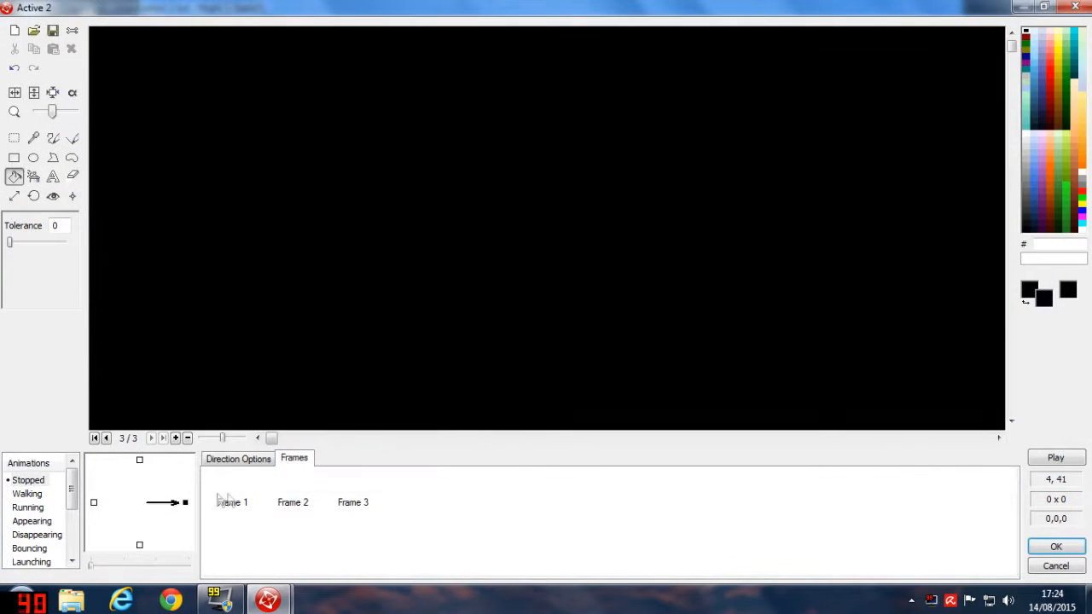
click(351, 501)
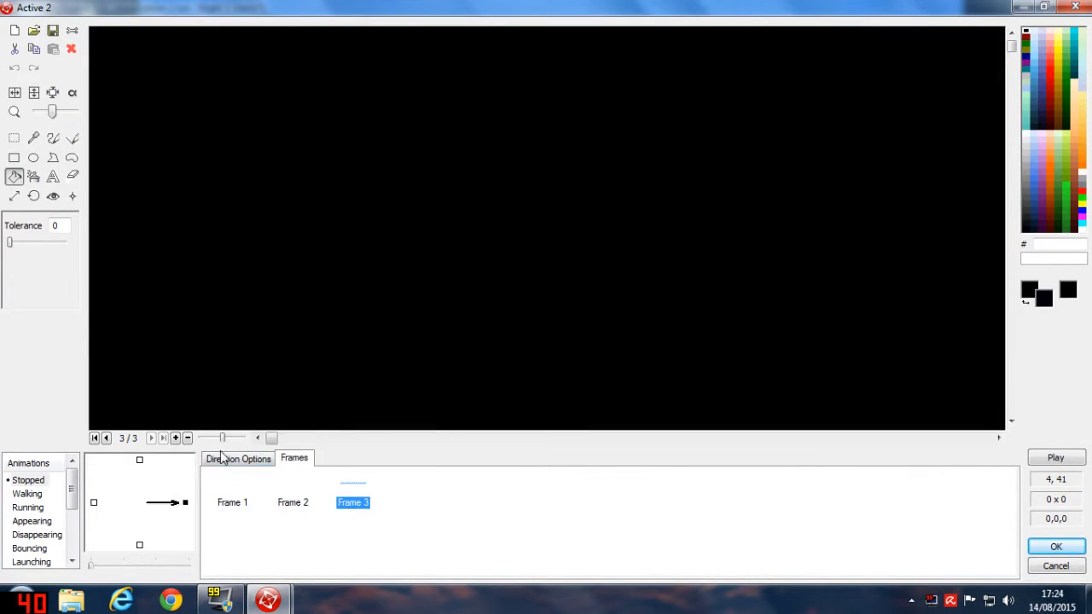
In Direction Options disable looping, set speed 80, and keep the animation.
click(238, 457)
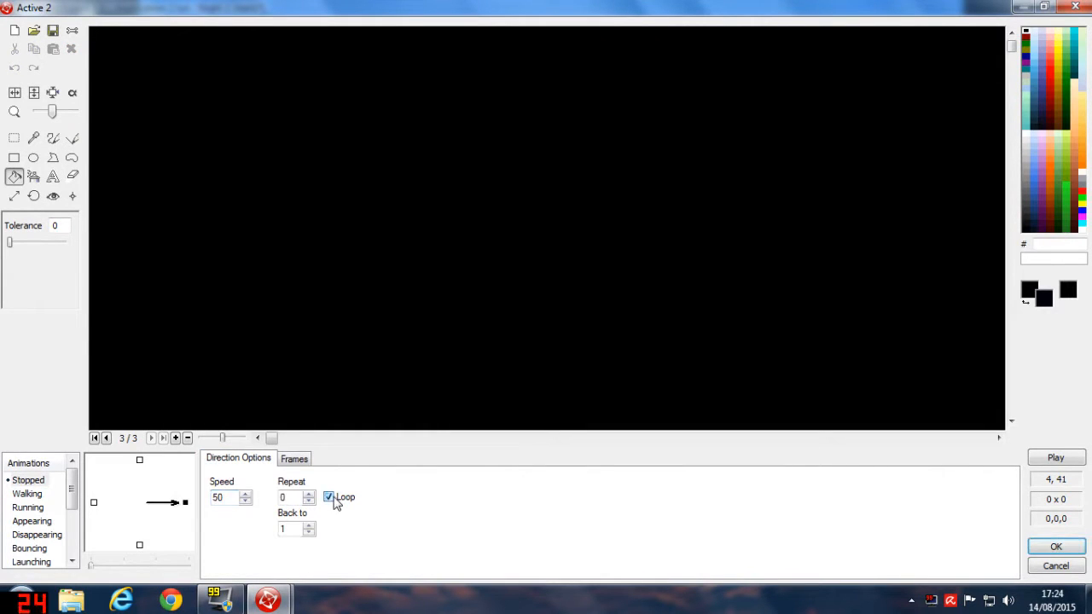
click(328, 497)
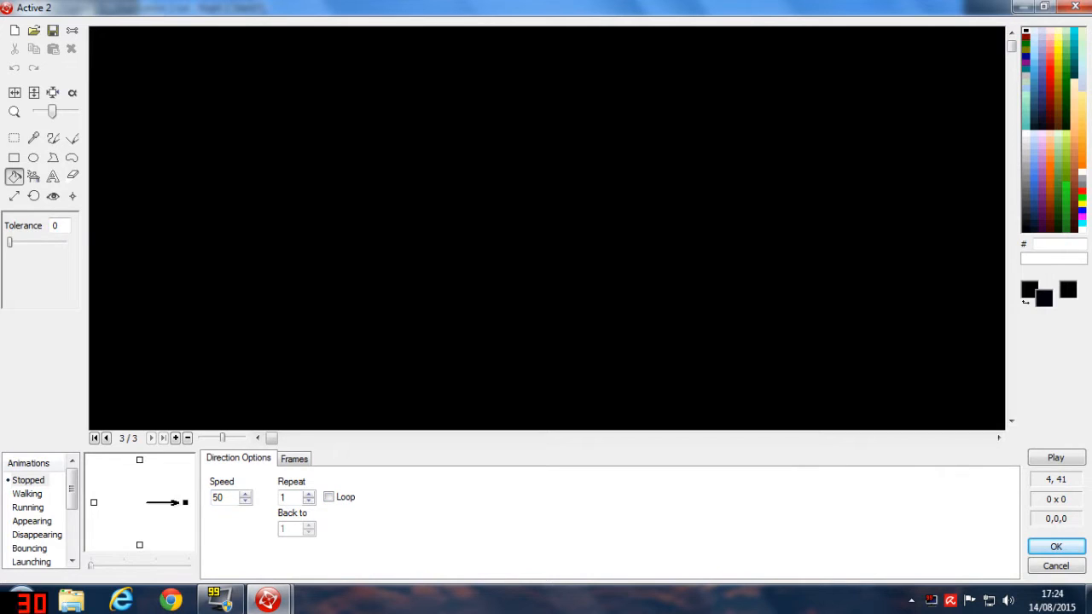
click(246, 495)
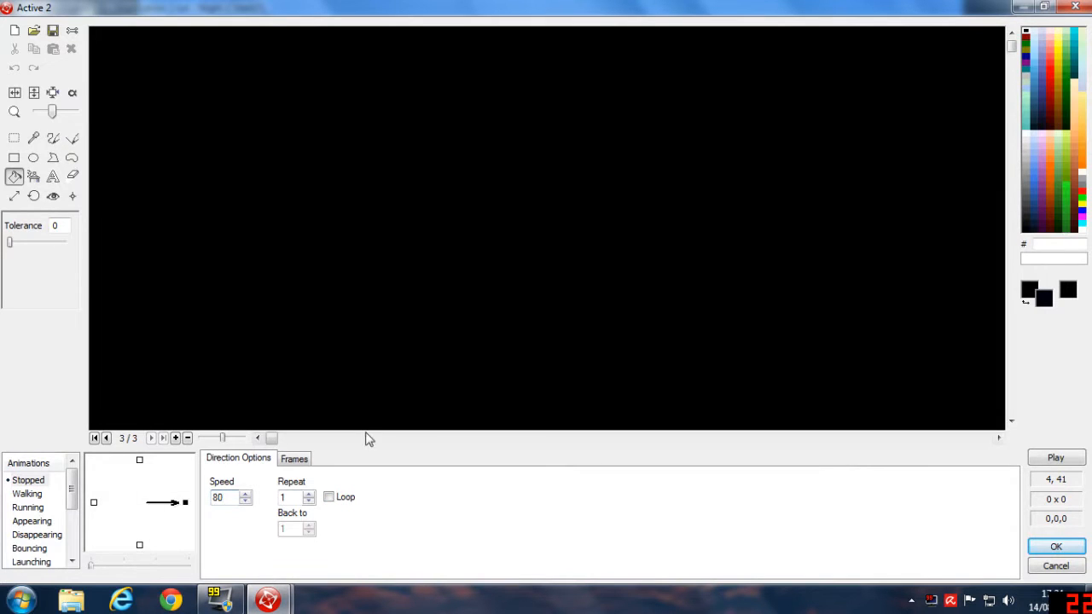
click(1054, 546)
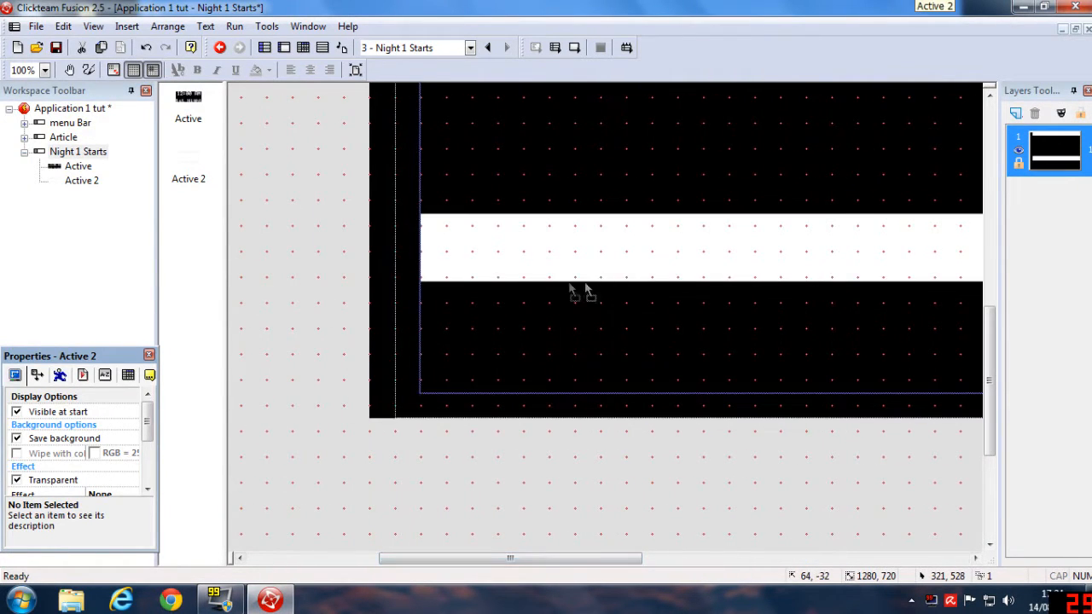
Position Active 2 at X 639, Y 359 full-frame and set Blend Coefficient 150.
scroll(down, 3)
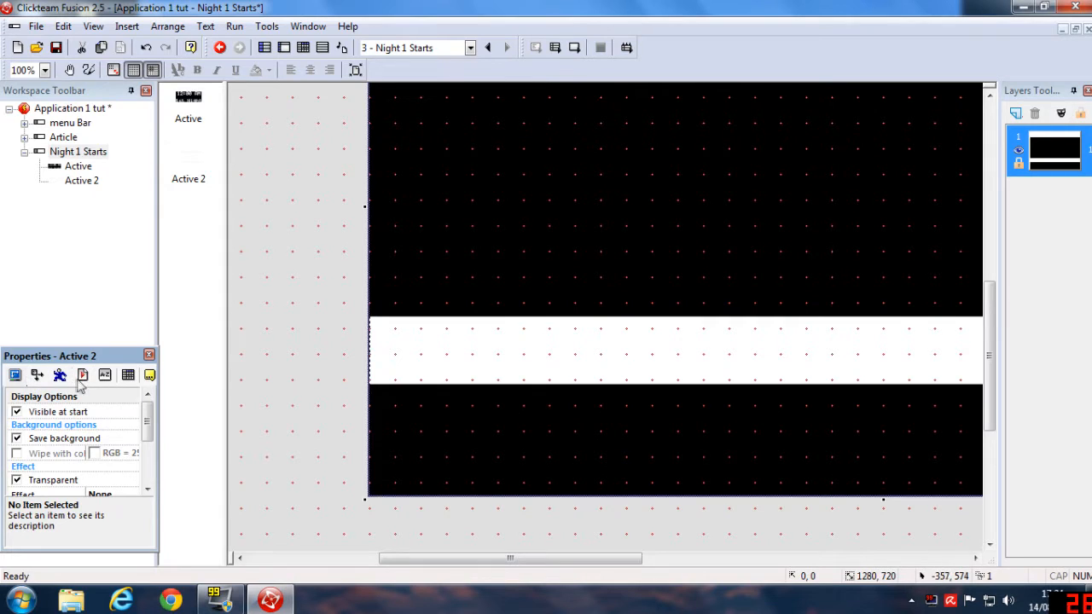
click(37, 375)
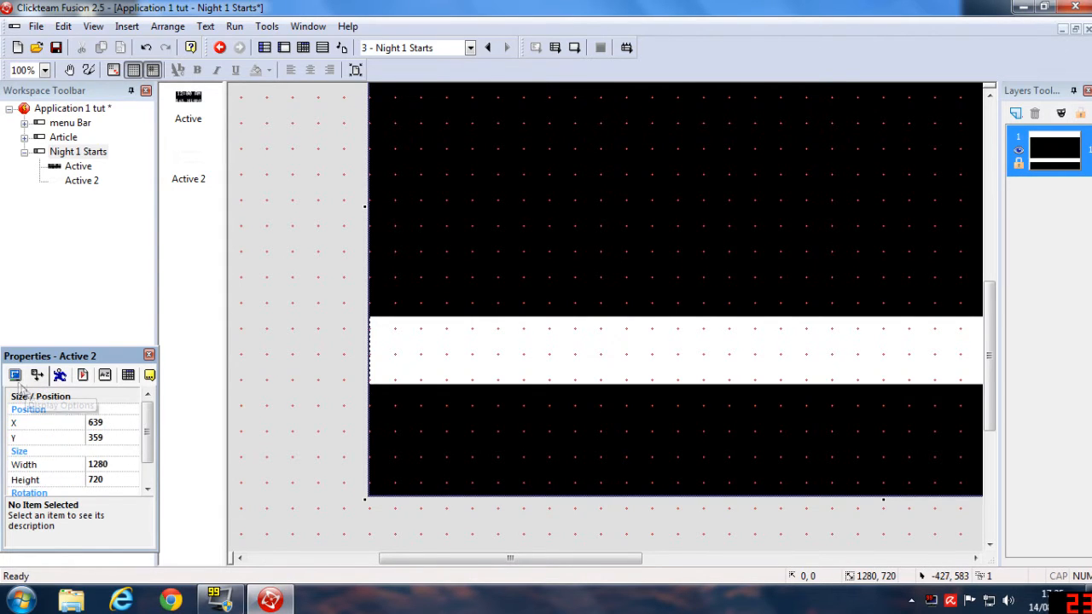
scroll(down, 3)
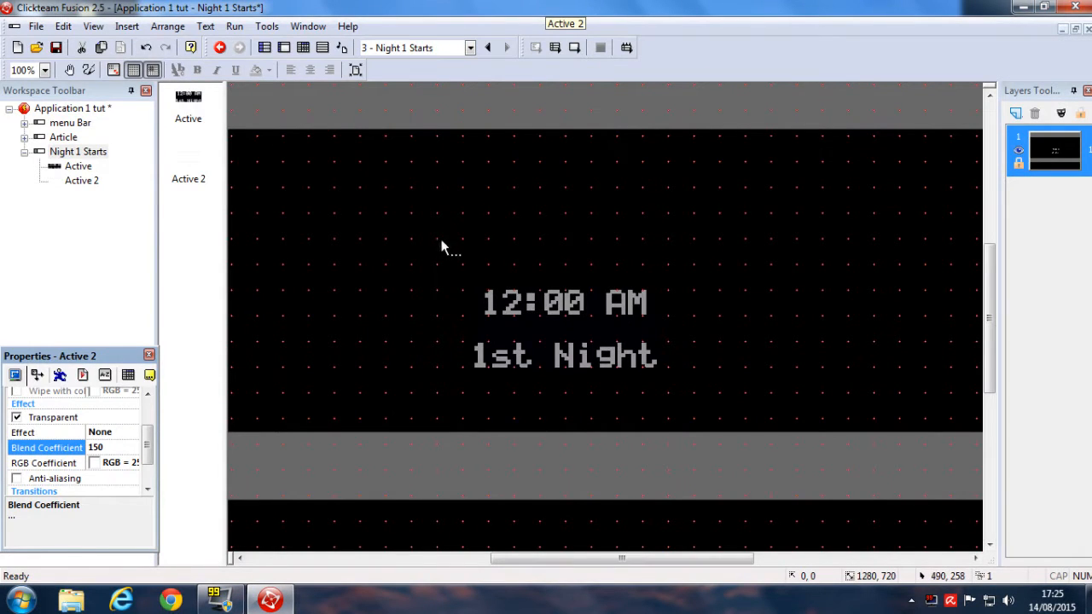
Edit Active 2's animation to set Repeat 5 and move on to the event editor.
right_click(444, 248)
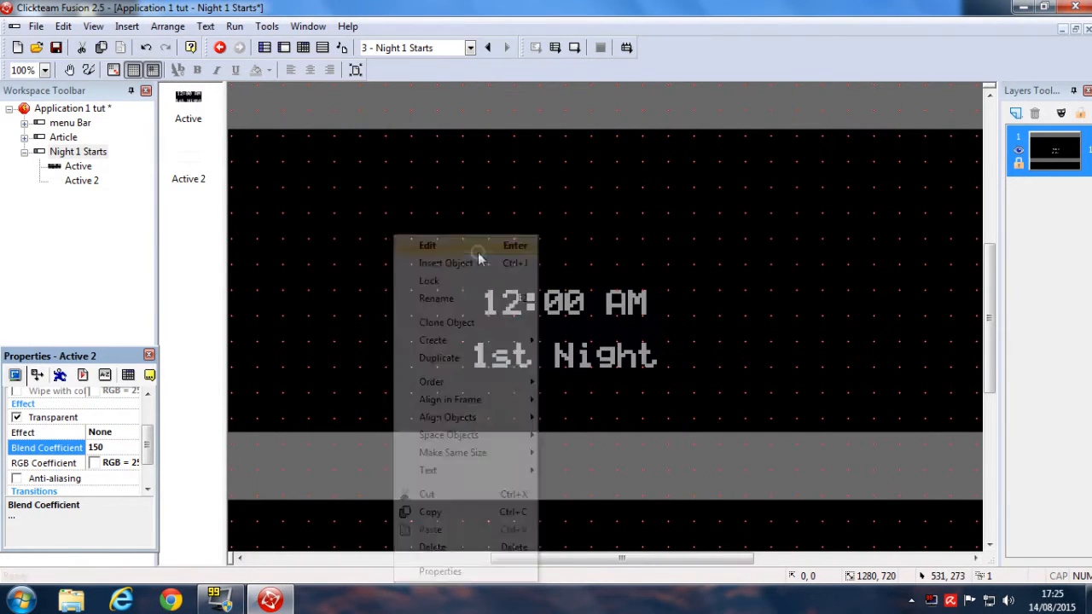
click(426, 246)
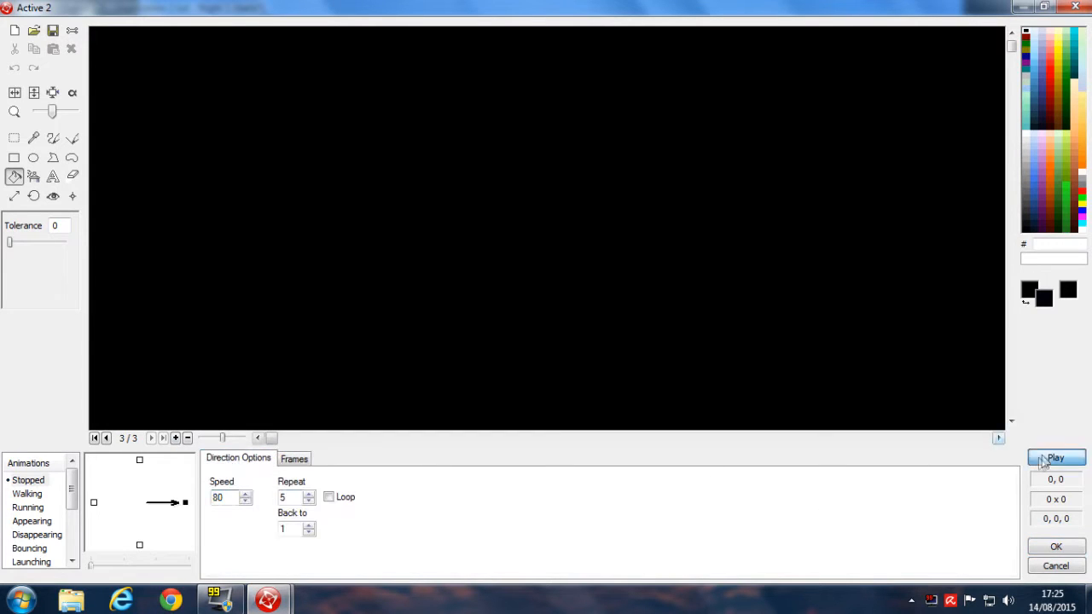
mouse_move(1031, 508)
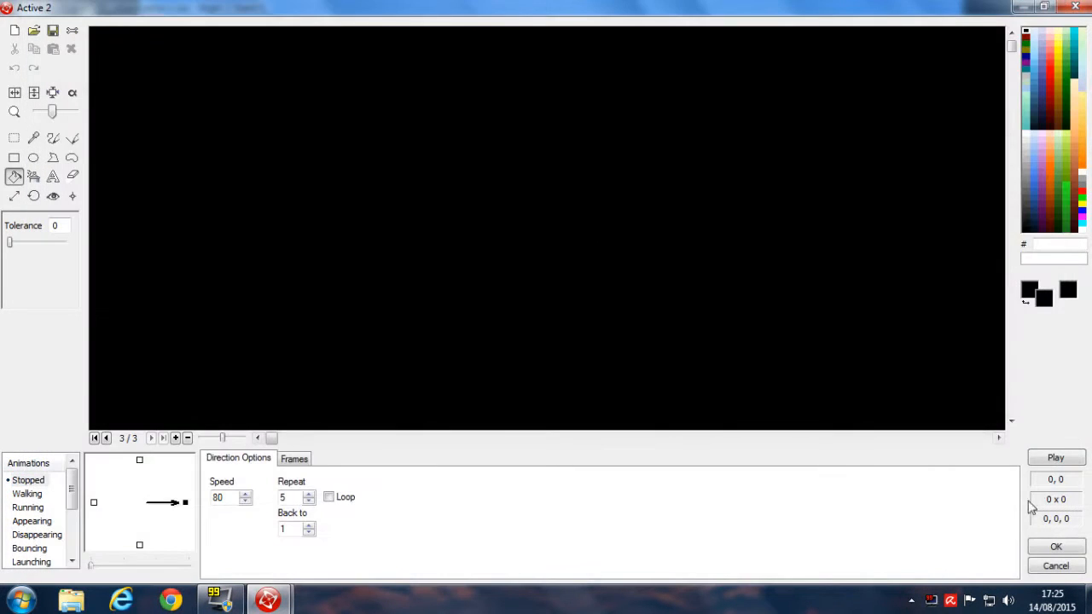
mouse_move(334, 467)
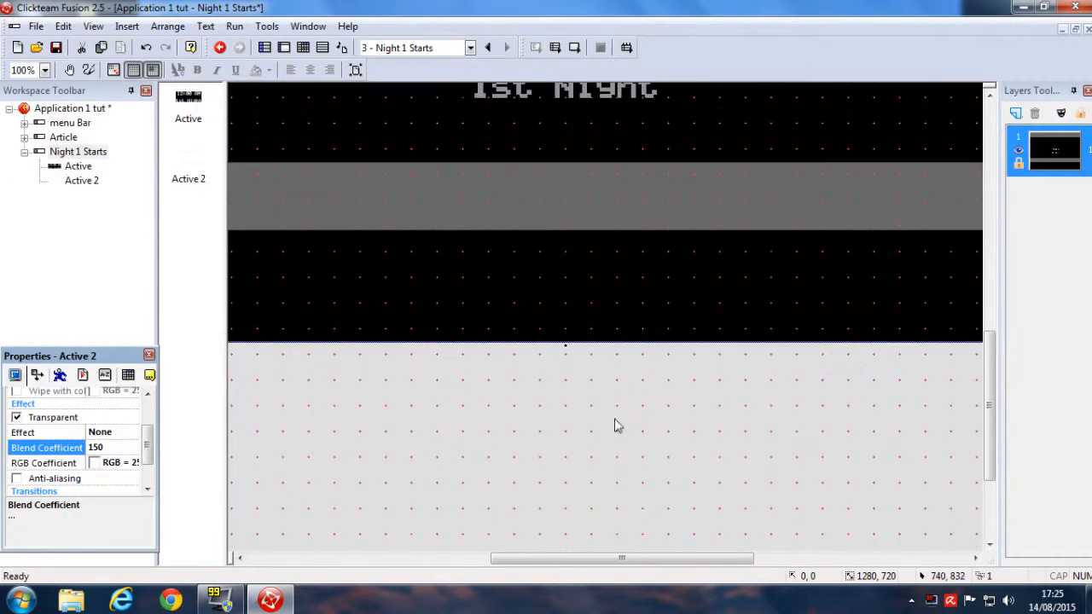
mouse_move(673, 536)
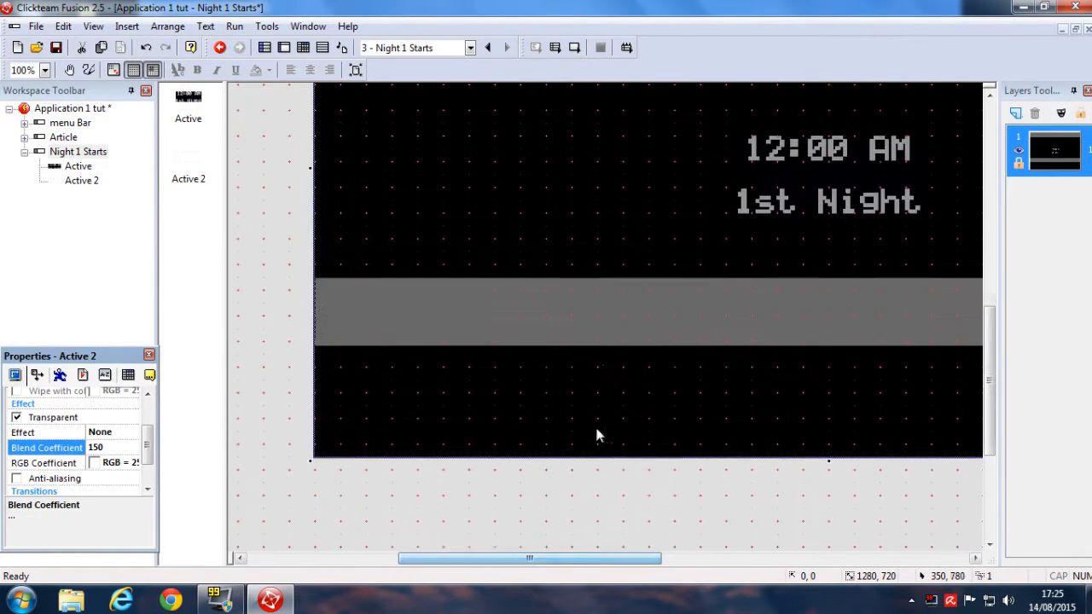
scroll(down, 3)
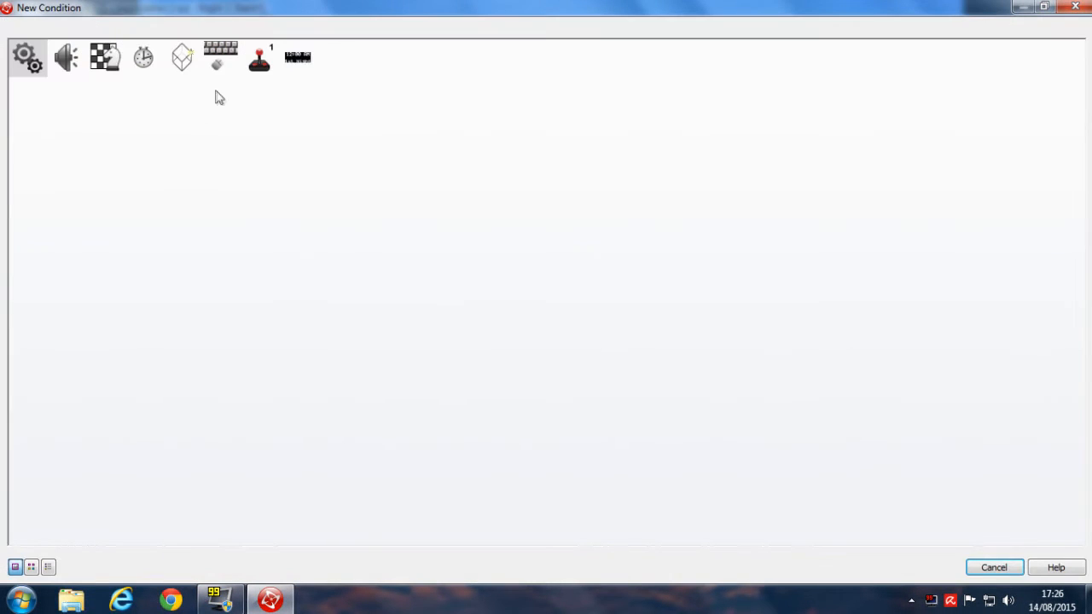
Add a condition that fires when Active 2's Stopped animation has finished.
click(104, 58)
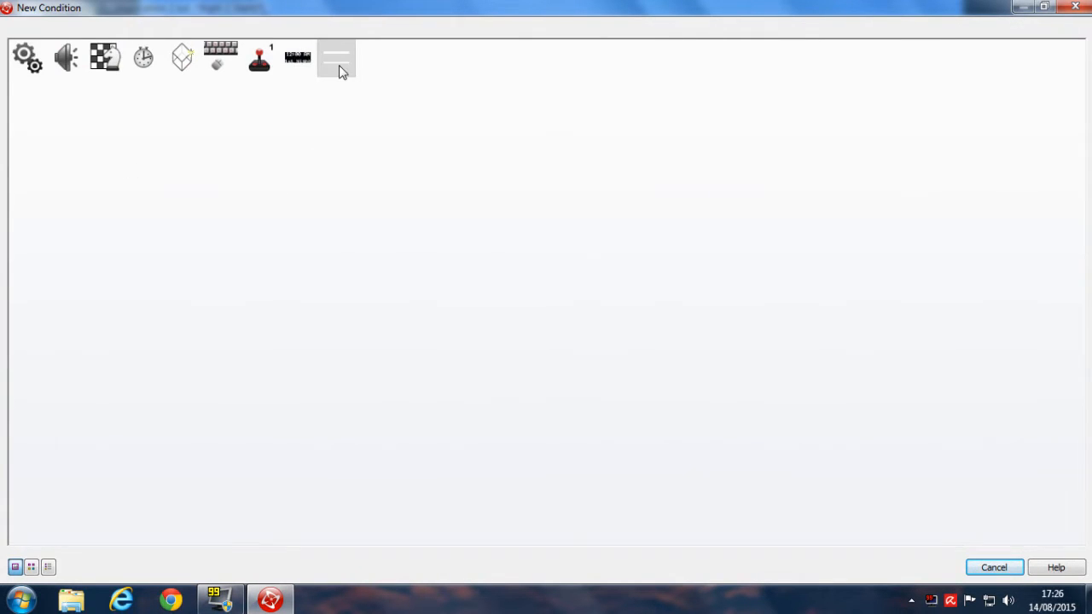
mouse_move(410, 147)
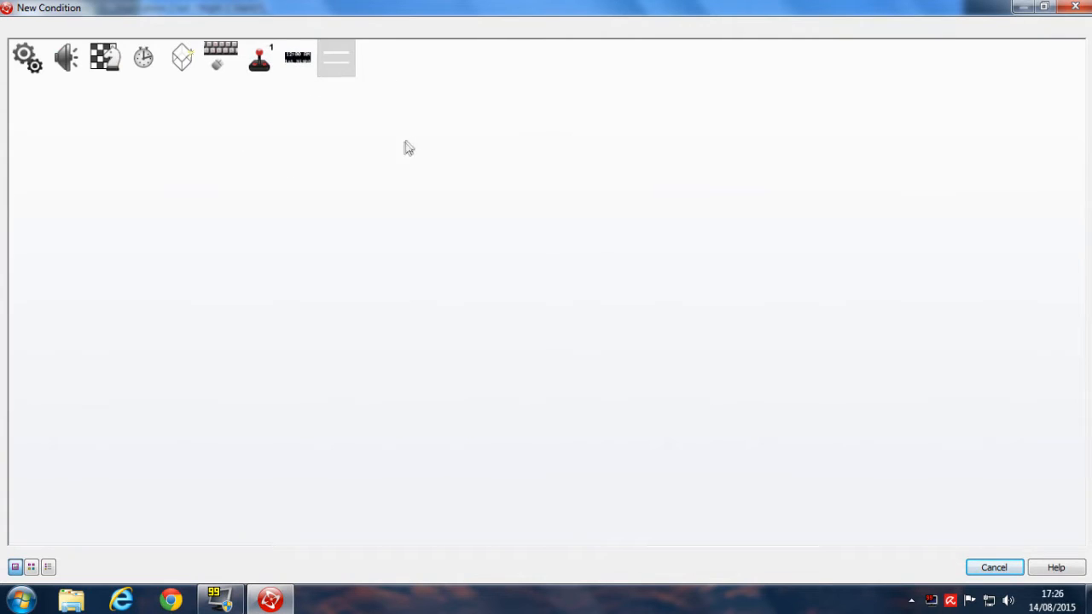
click(297, 58)
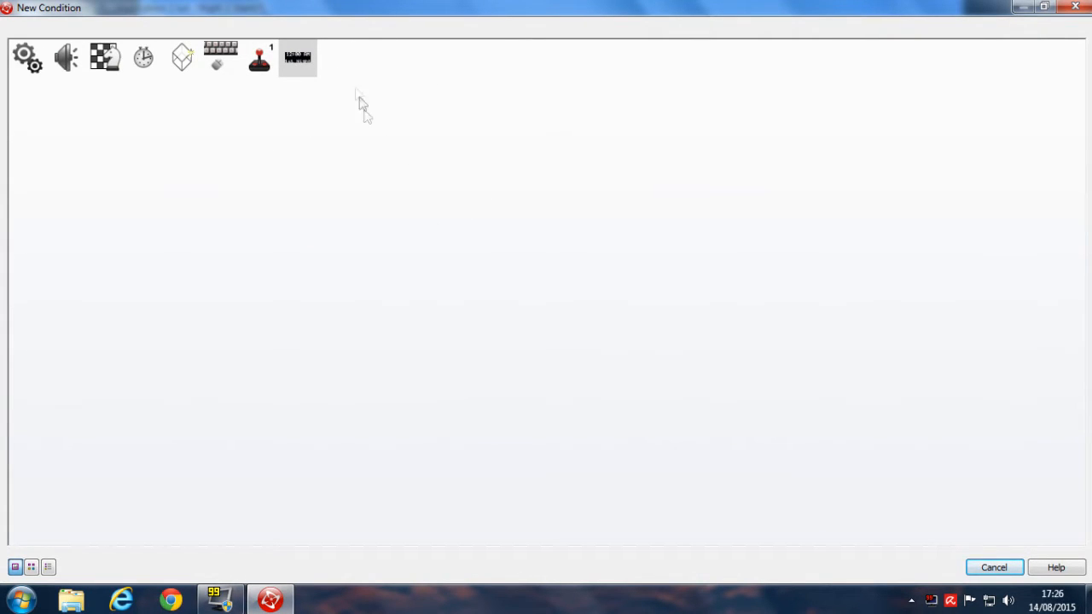
click(334, 58)
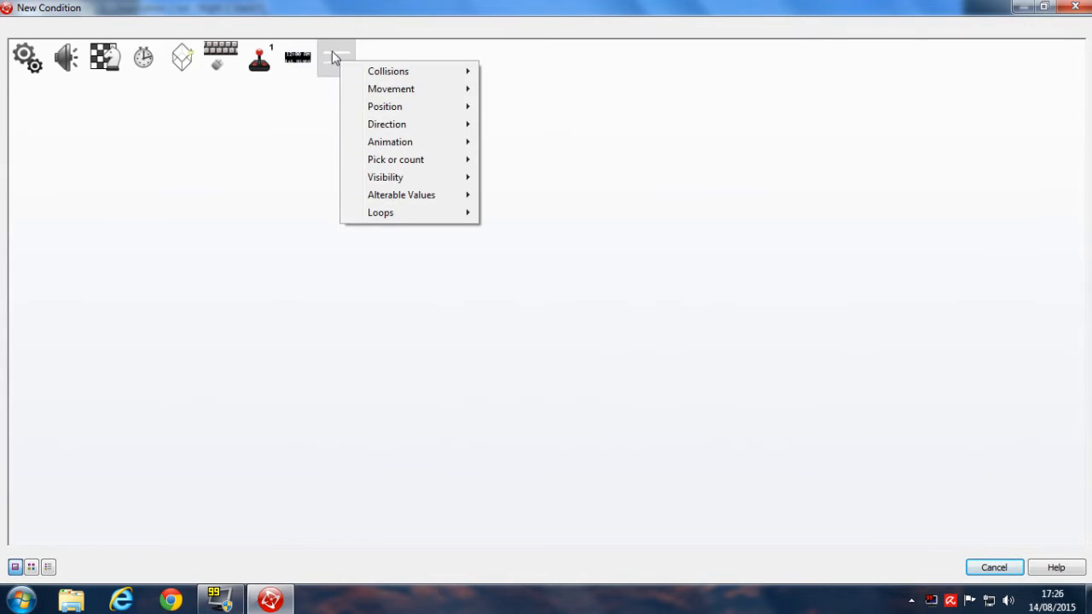
mouse_move(386, 105)
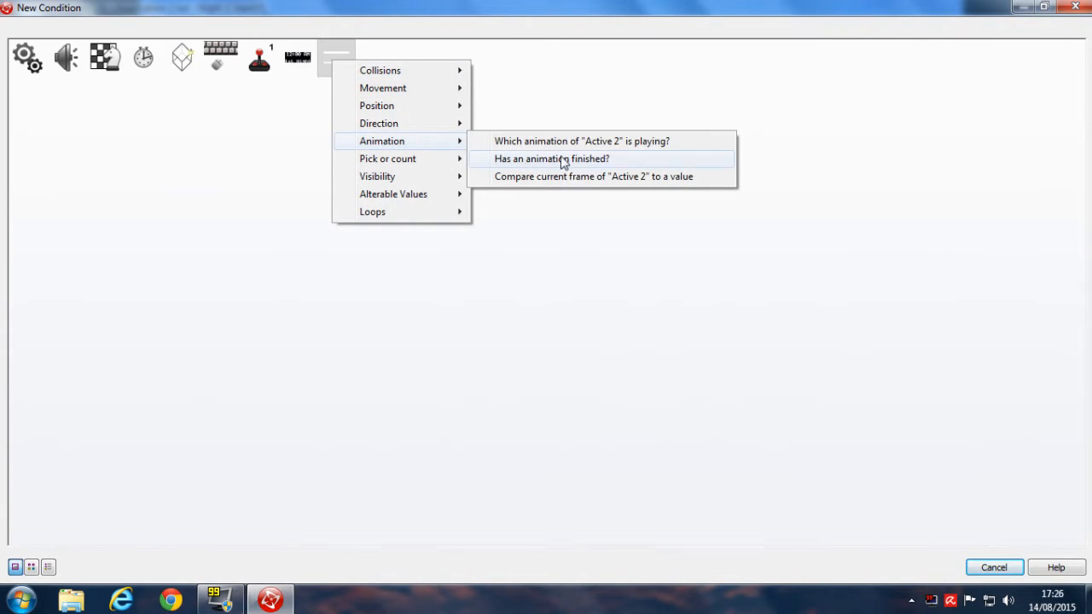
click(553, 159)
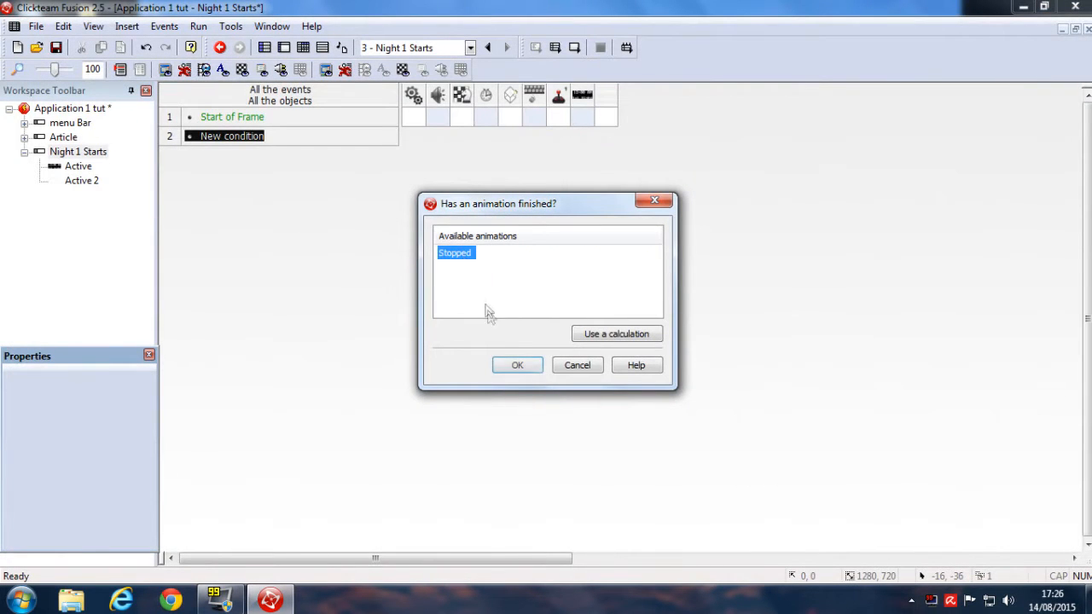
click(517, 365)
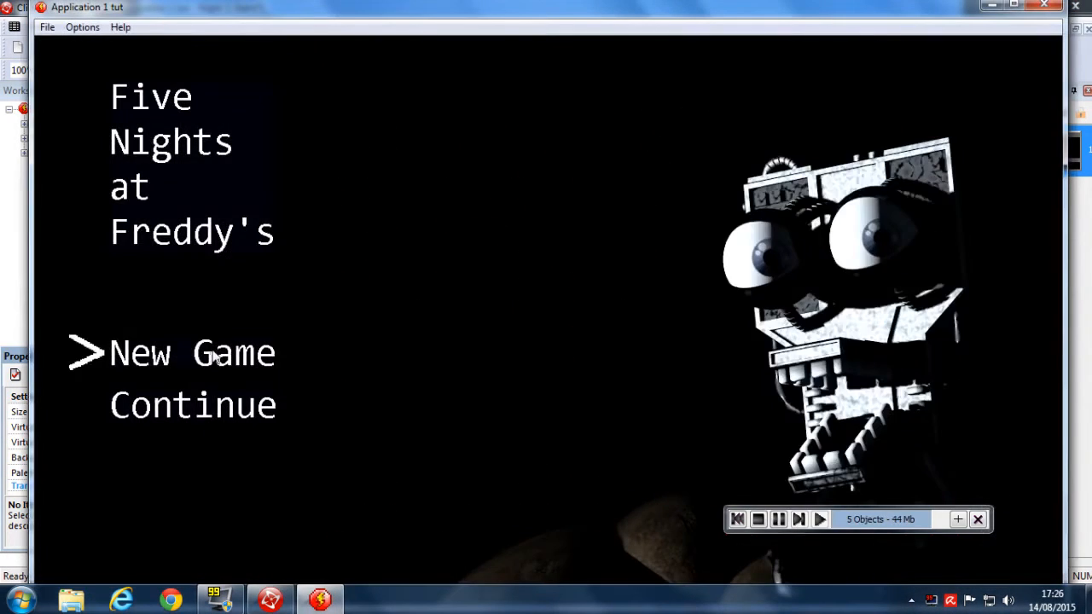
Choose New Game in the running test to watch the frames advance.
click(191, 353)
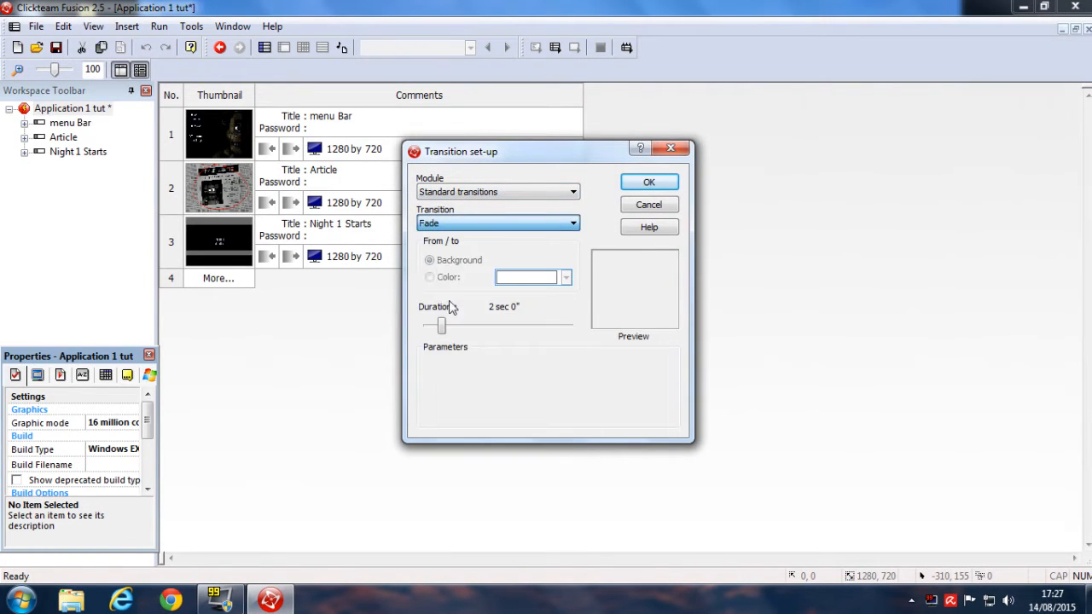
Make the Fade blend from the background, lasting about 1 sec 33, and confirm.
click(430, 259)
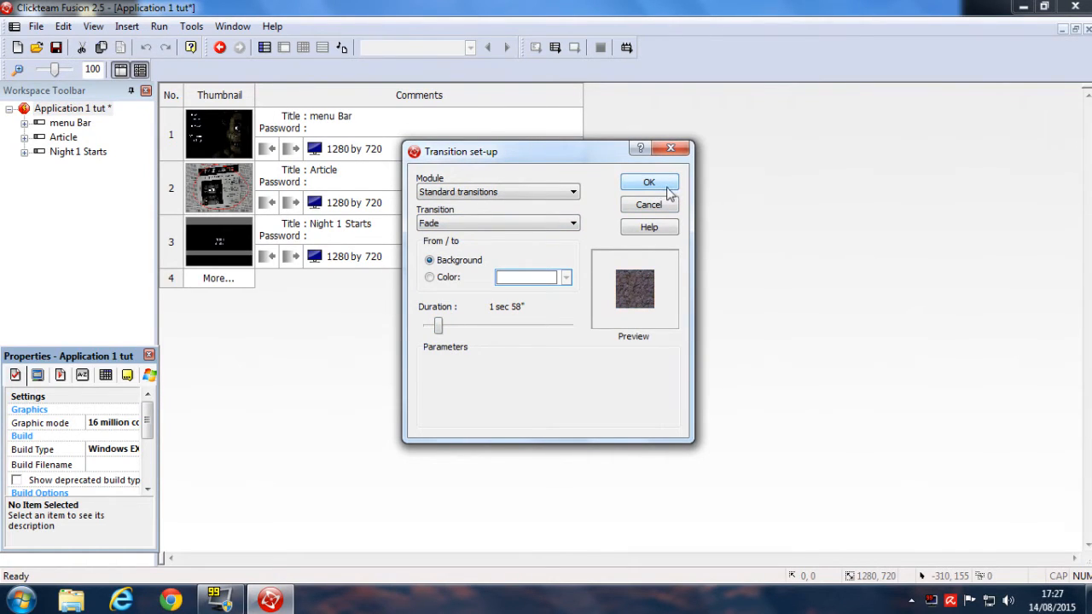
drag(437, 325, 569, 326)
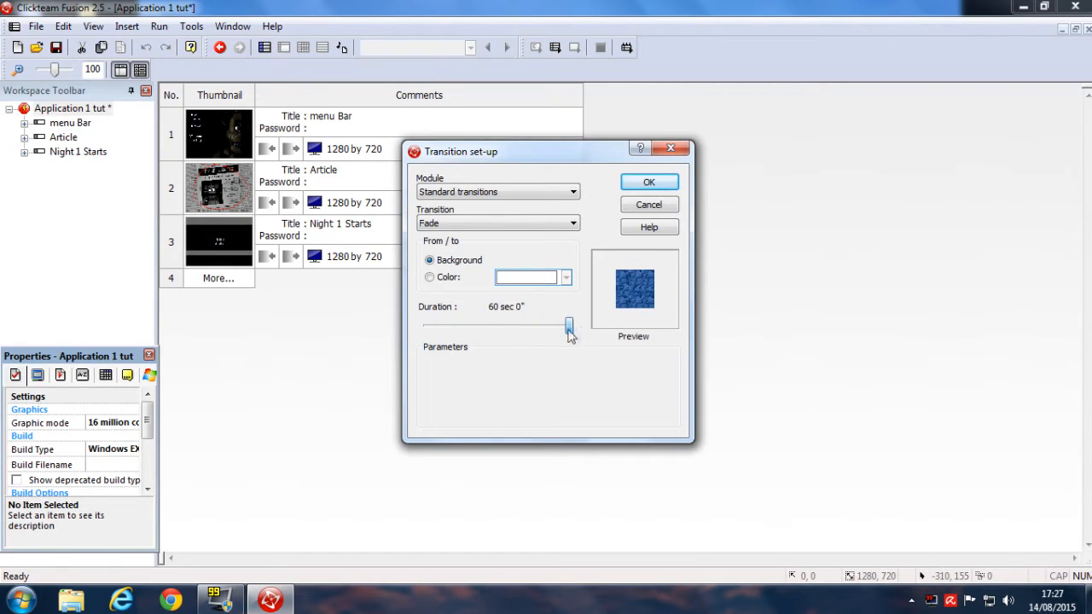
drag(570, 328, 434, 328)
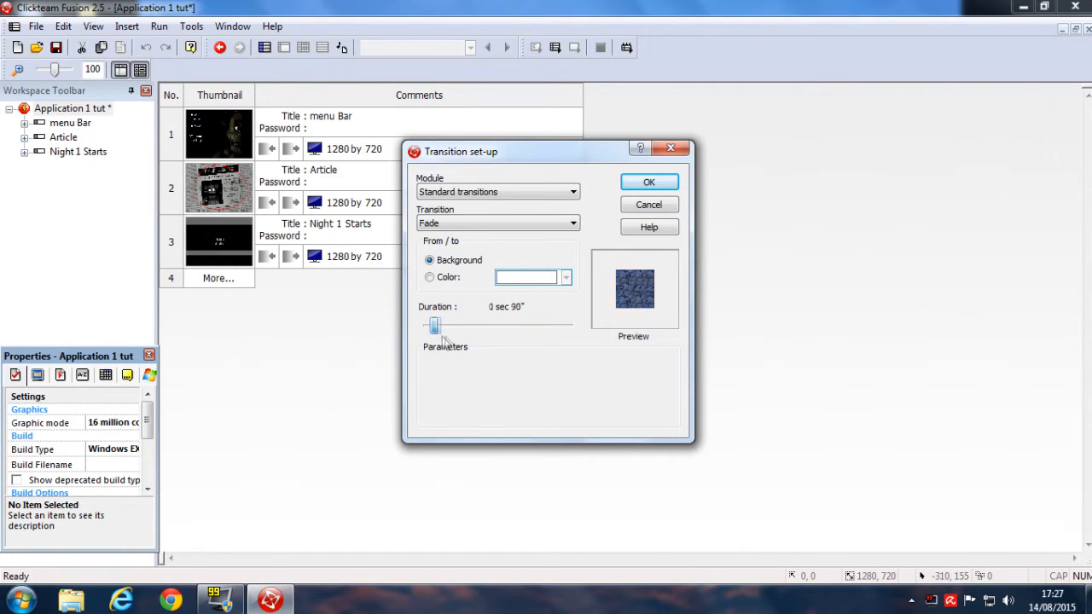
drag(433, 325, 437, 325)
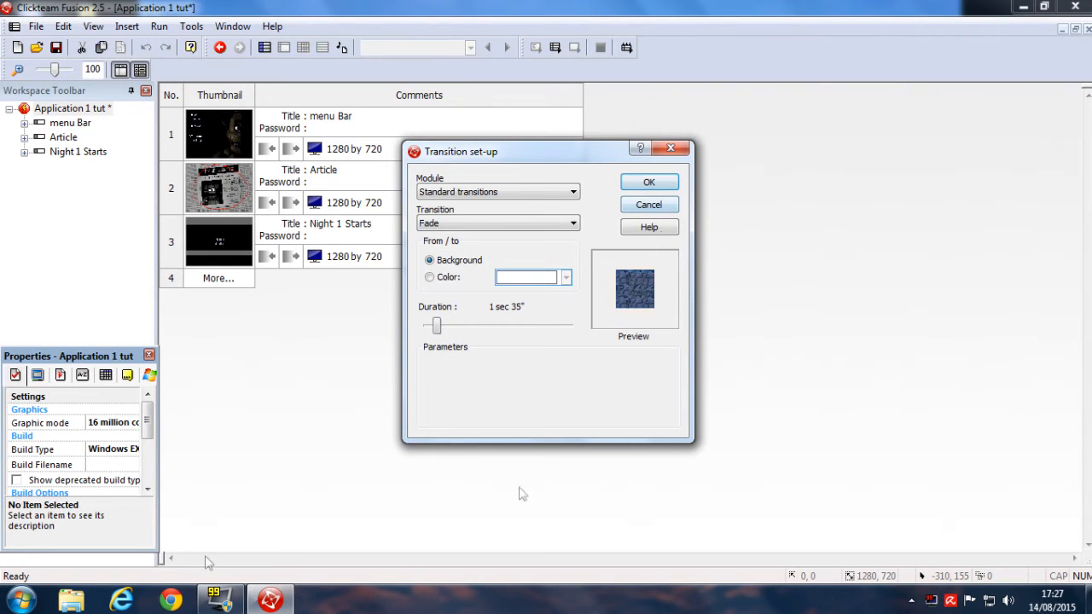
drag(436, 325, 435, 325)
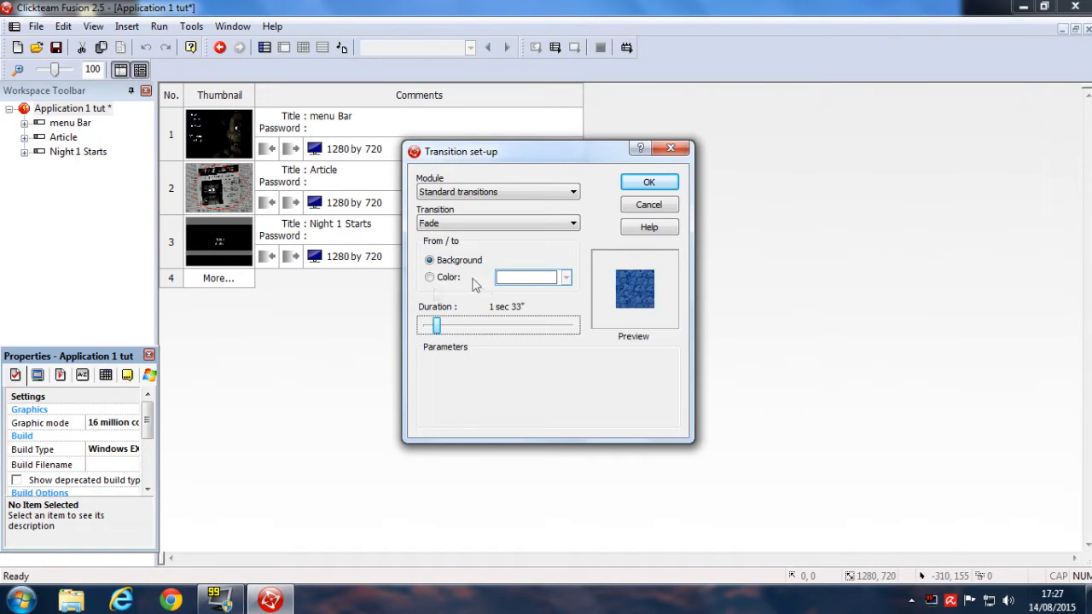
click(648, 181)
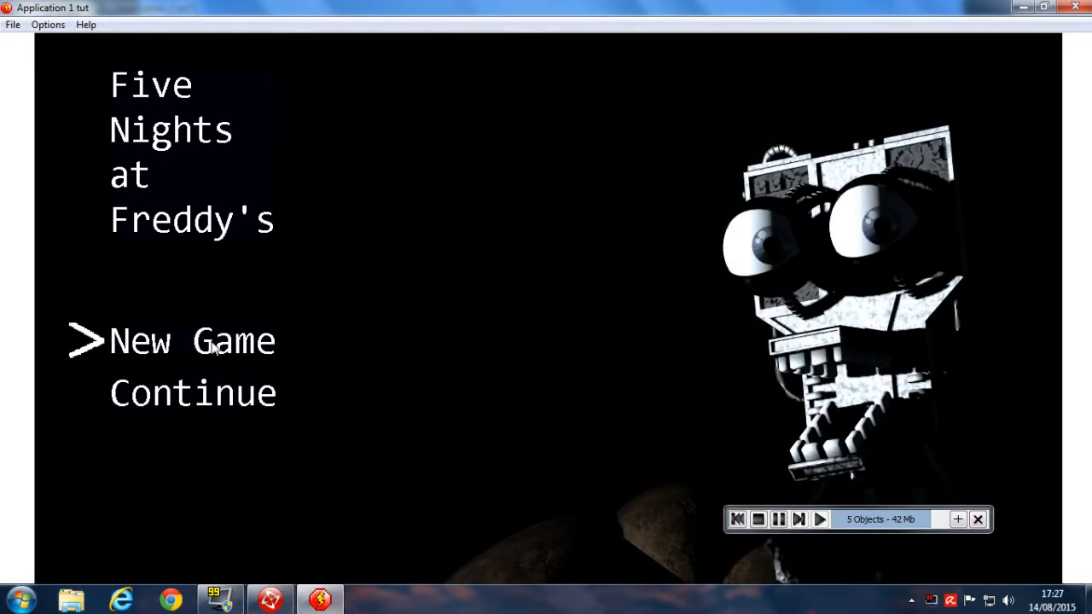
Start a New Game in the test run to watch the fade into the Article frame.
click(191, 341)
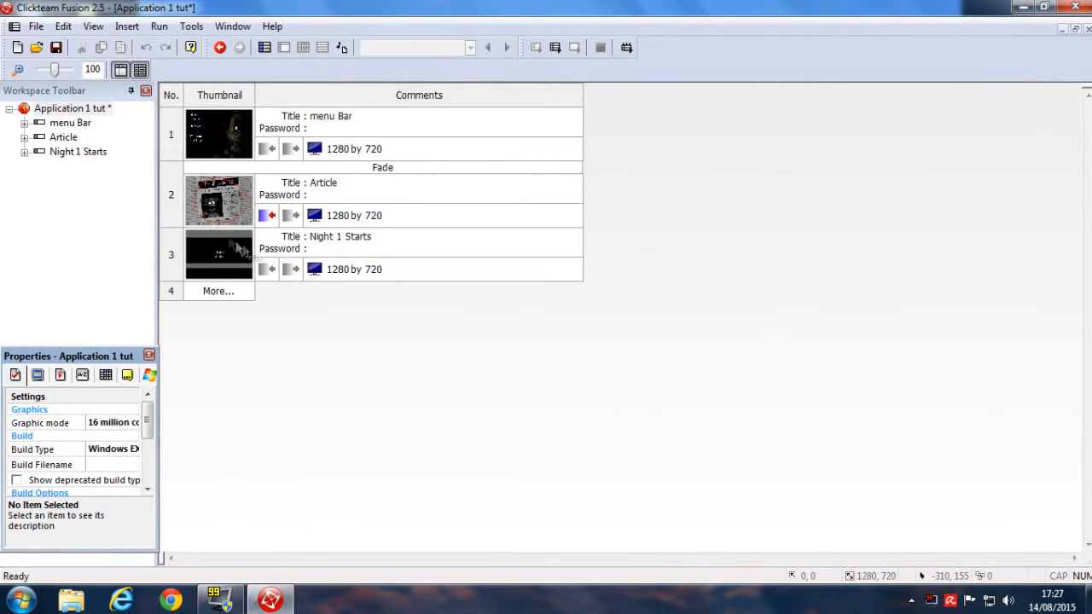
Create a new Active object in the menu Bar frame and enter its image editor.
double_click(218, 133)
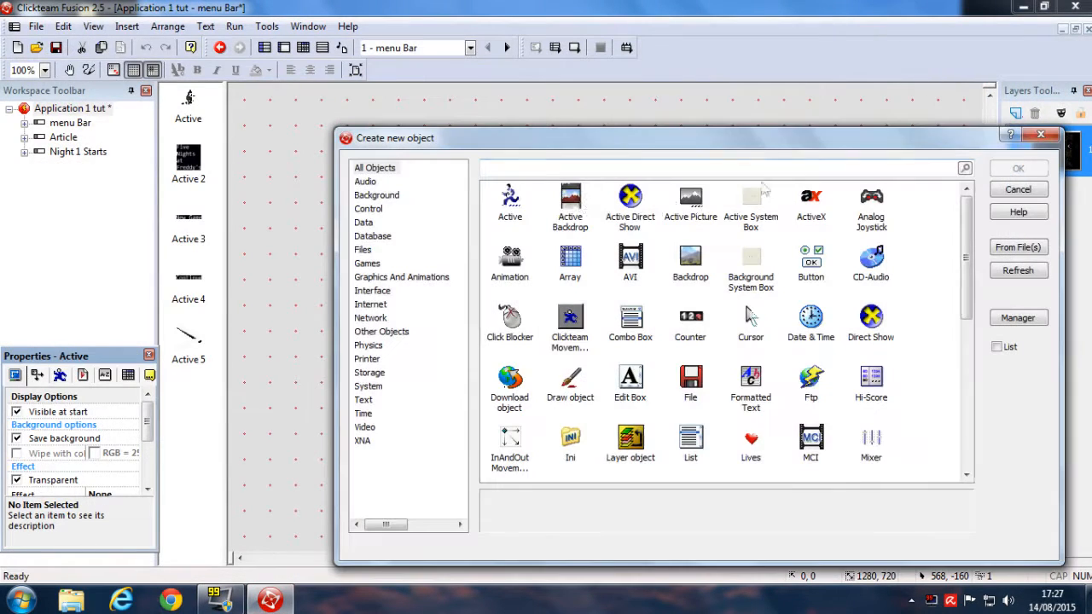
click(508, 205)
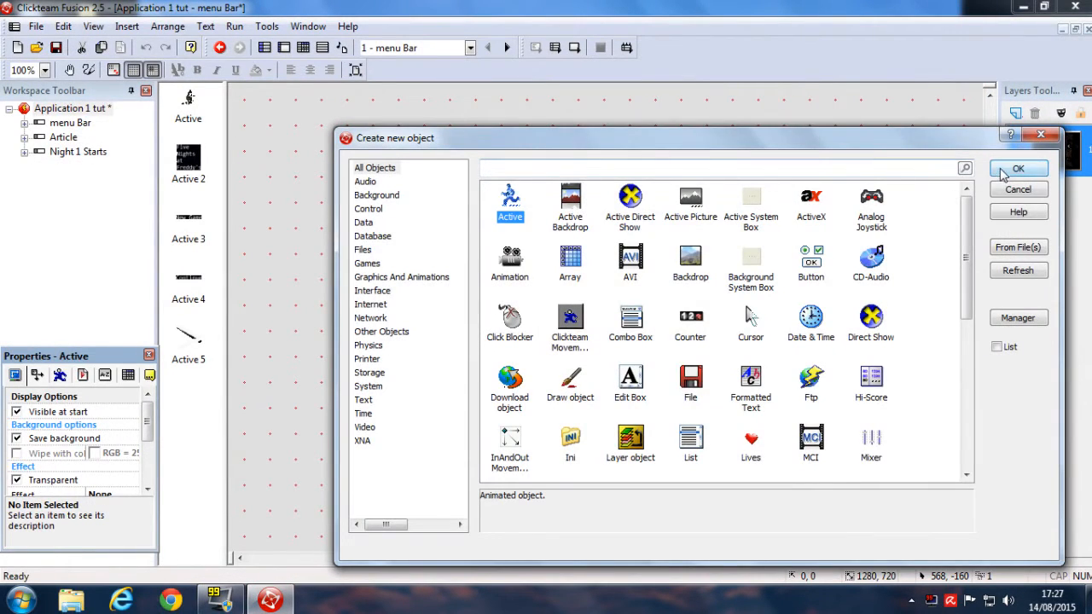
click(1016, 169)
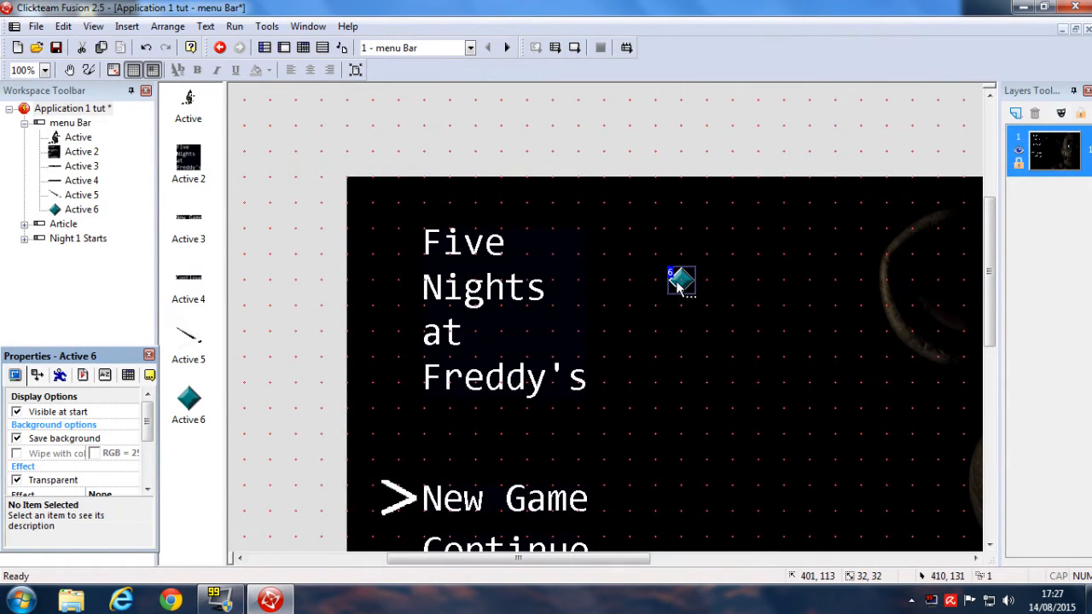
double_click(680, 281)
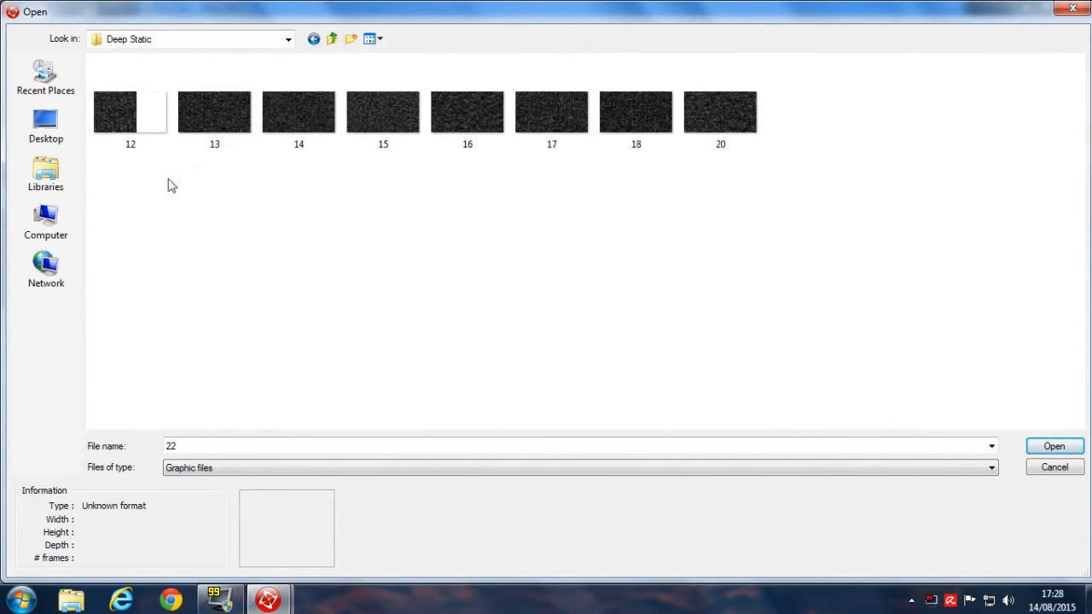
Import the Deep Static PNG as a six-frame animation for the new object.
click(215, 111)
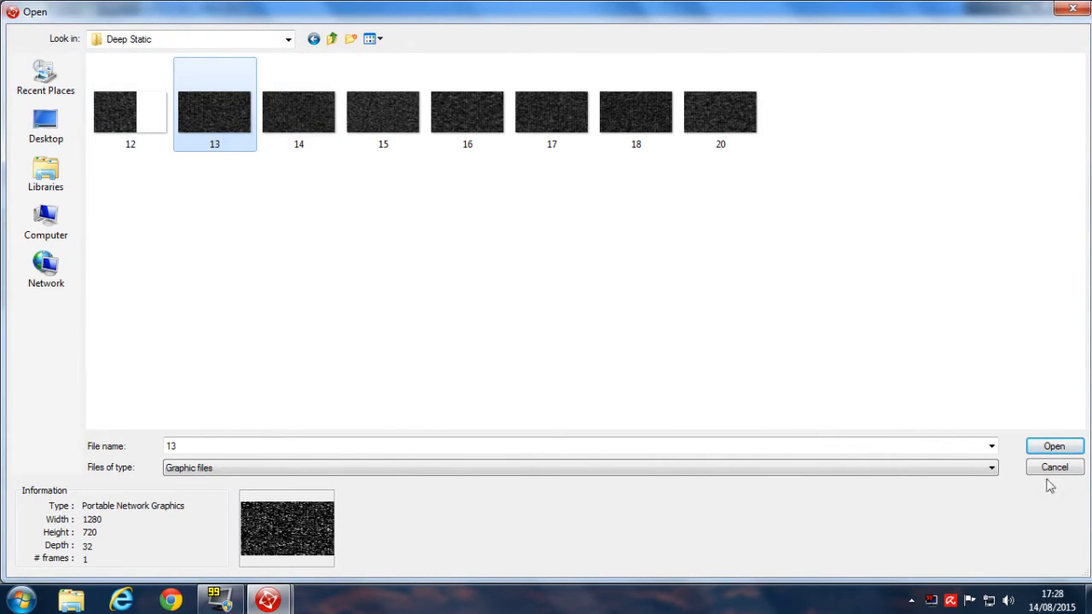
click(1054, 445)
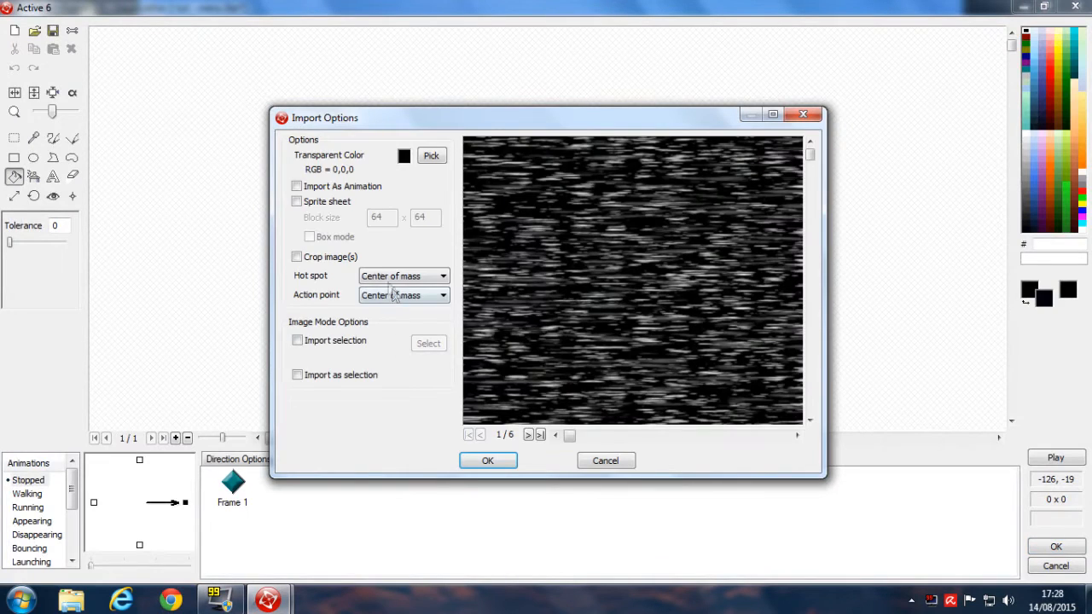
click(297, 186)
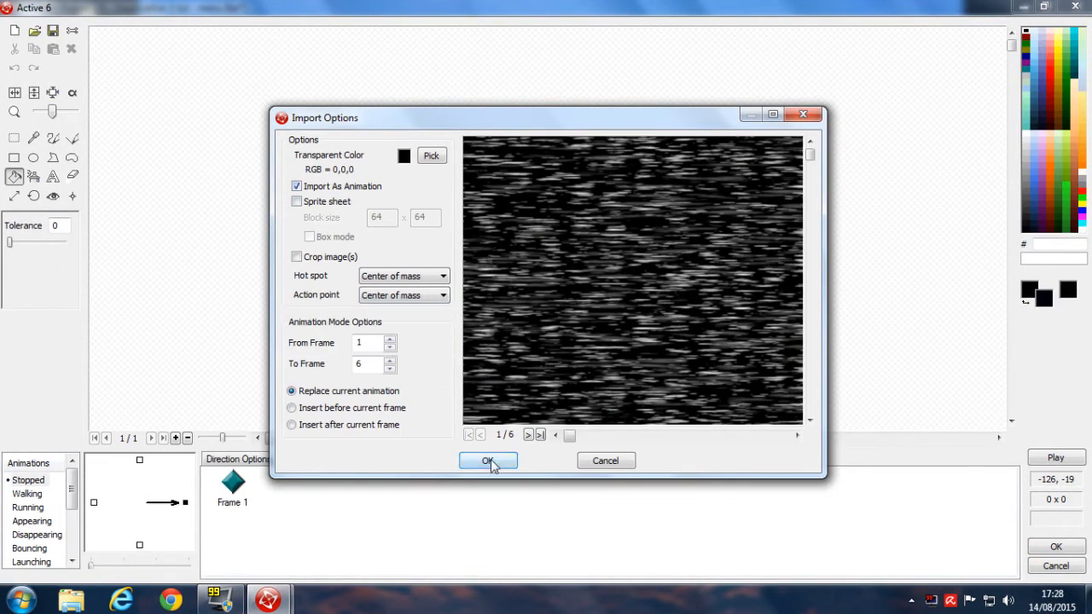
click(488, 460)
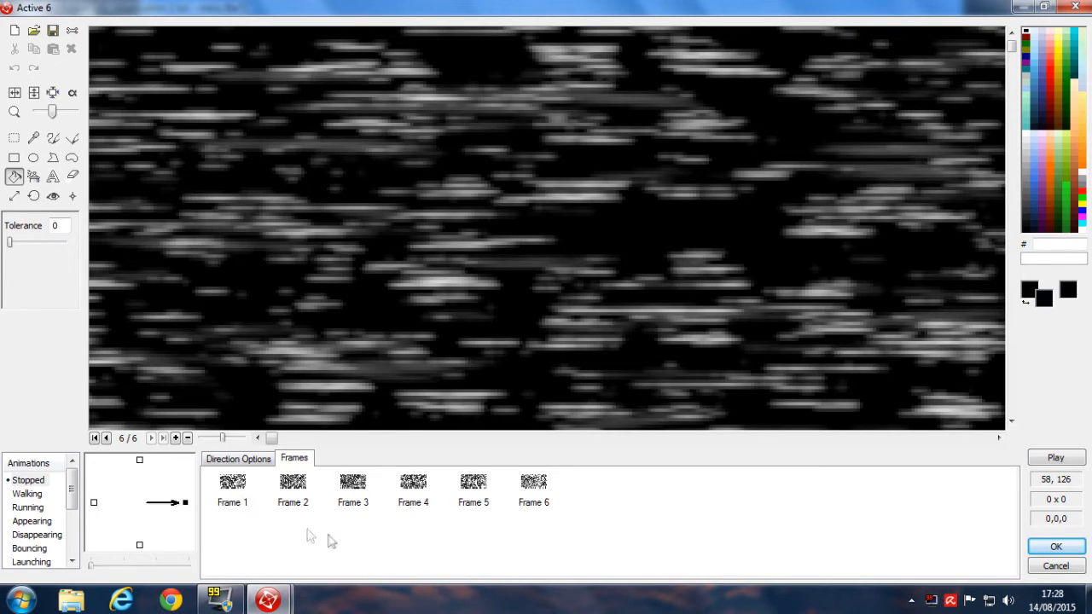
click(239, 457)
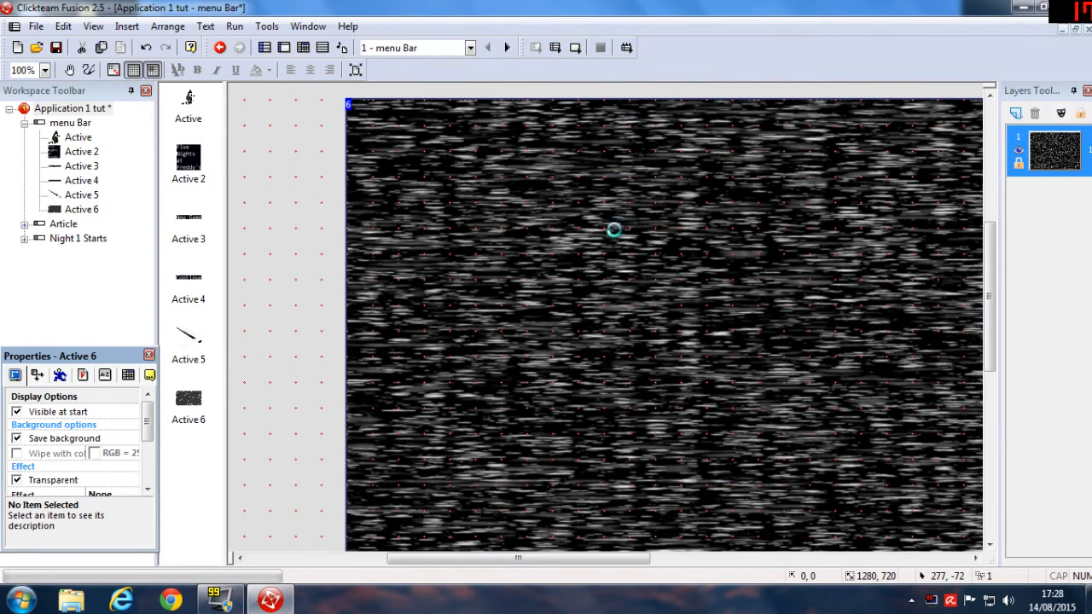
Set Active 6's Blend Coefficient to 650 so the menu shows through the static.
click(235, 27)
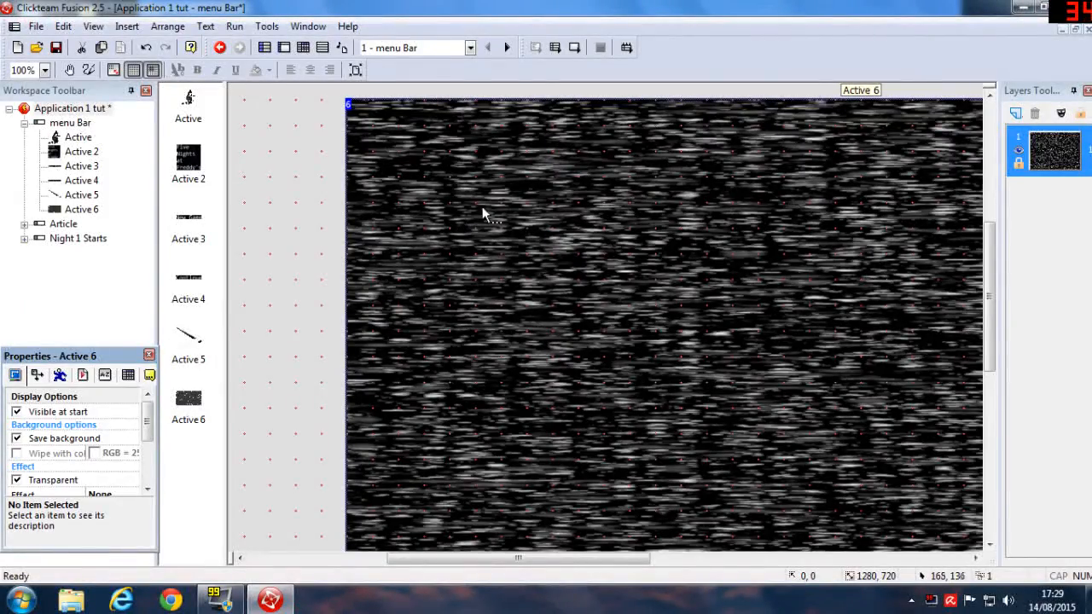
mouse_move(747, 358)
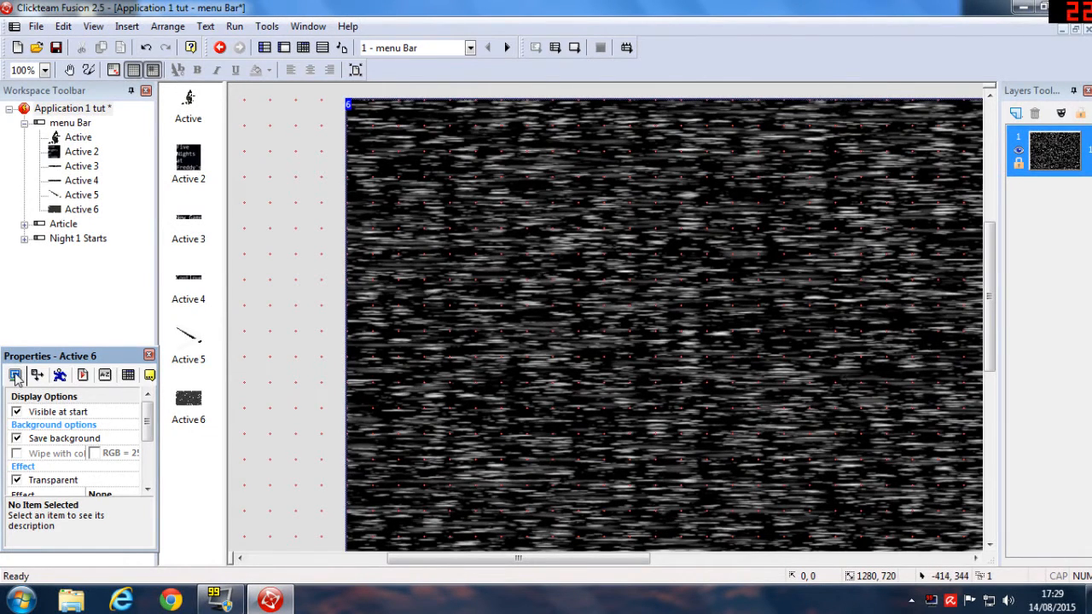
scroll(down, 3)
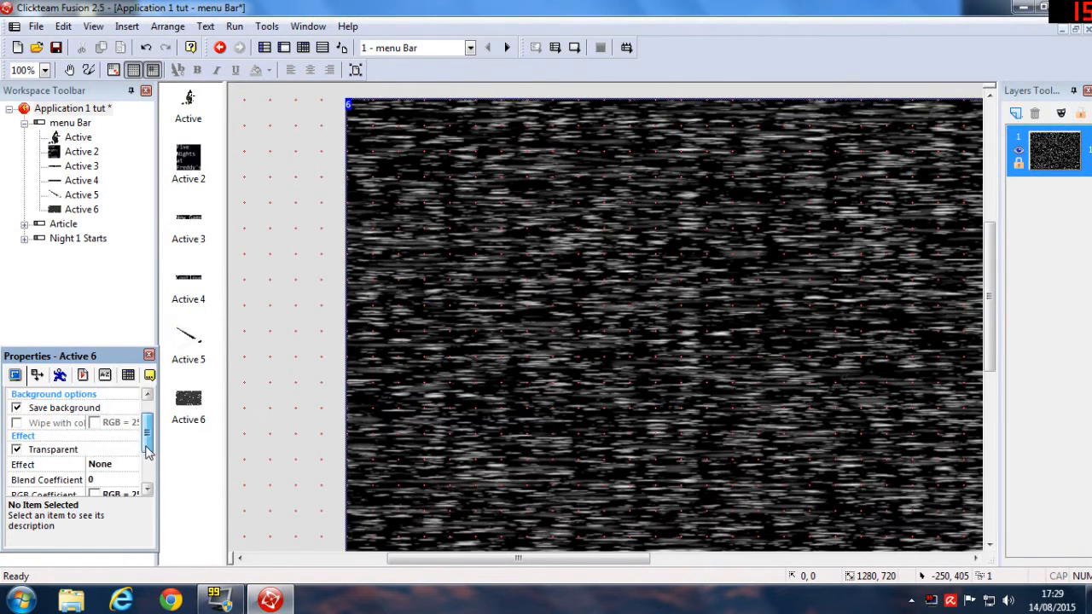
scroll(down, 3)
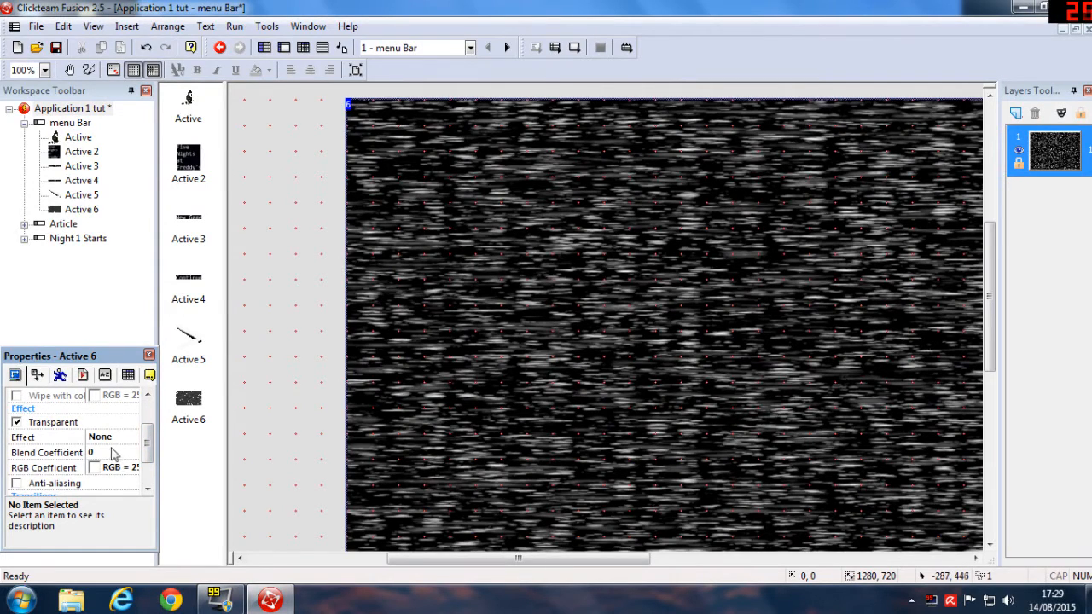
mouse_move(106, 457)
text(400)
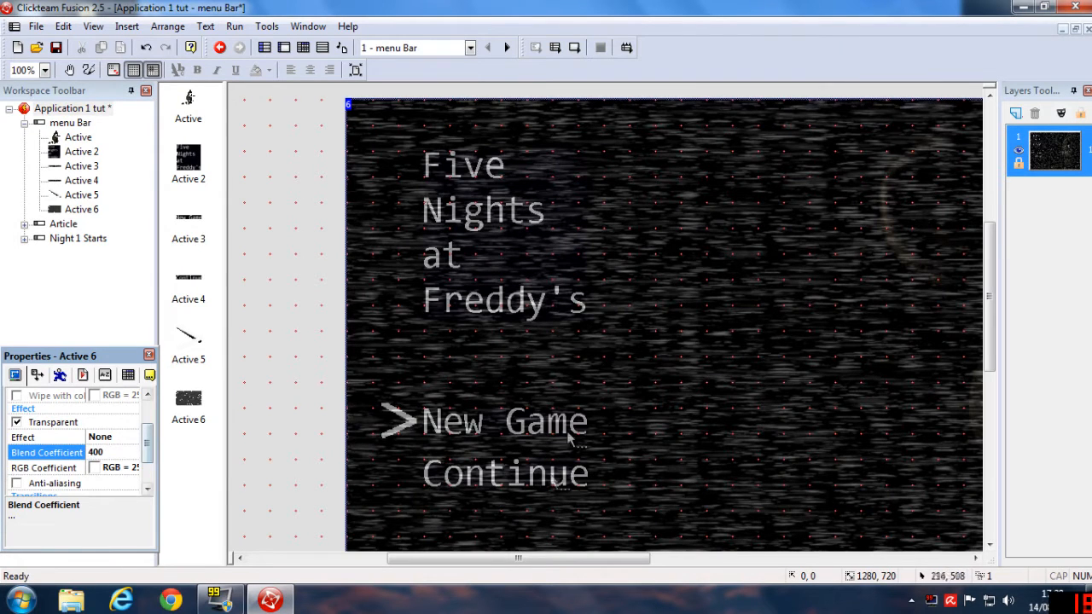
triple_click(120, 450)
text(450)
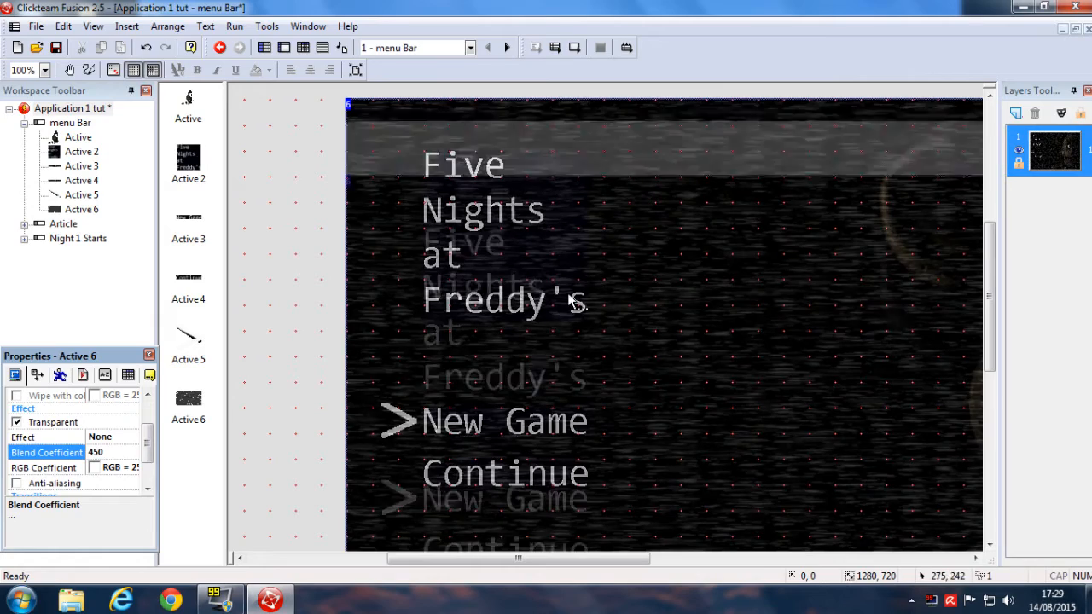
scroll(down, 3)
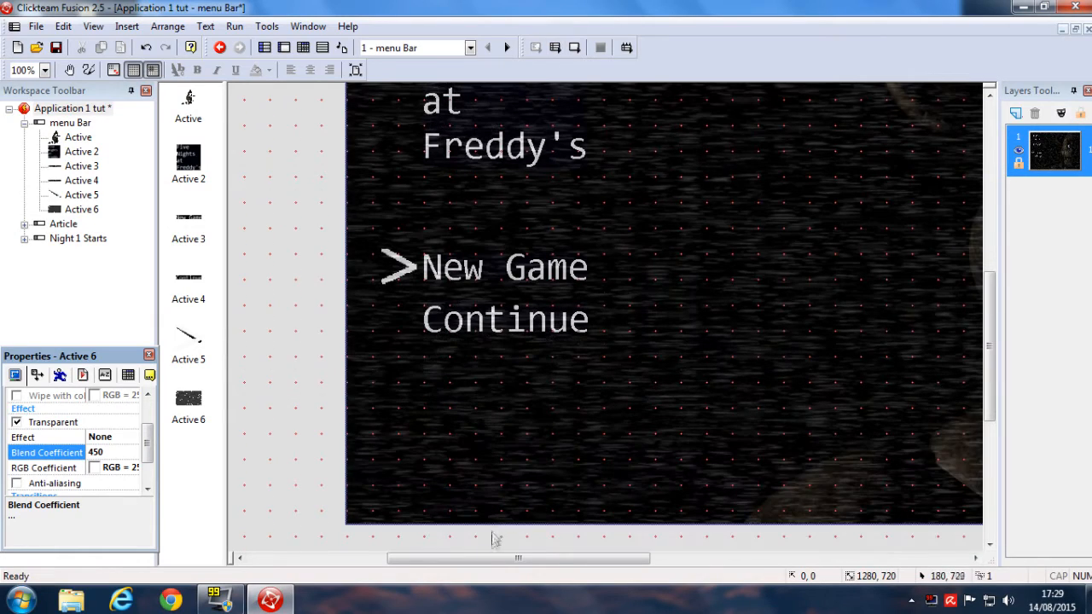
scroll(right, 3)
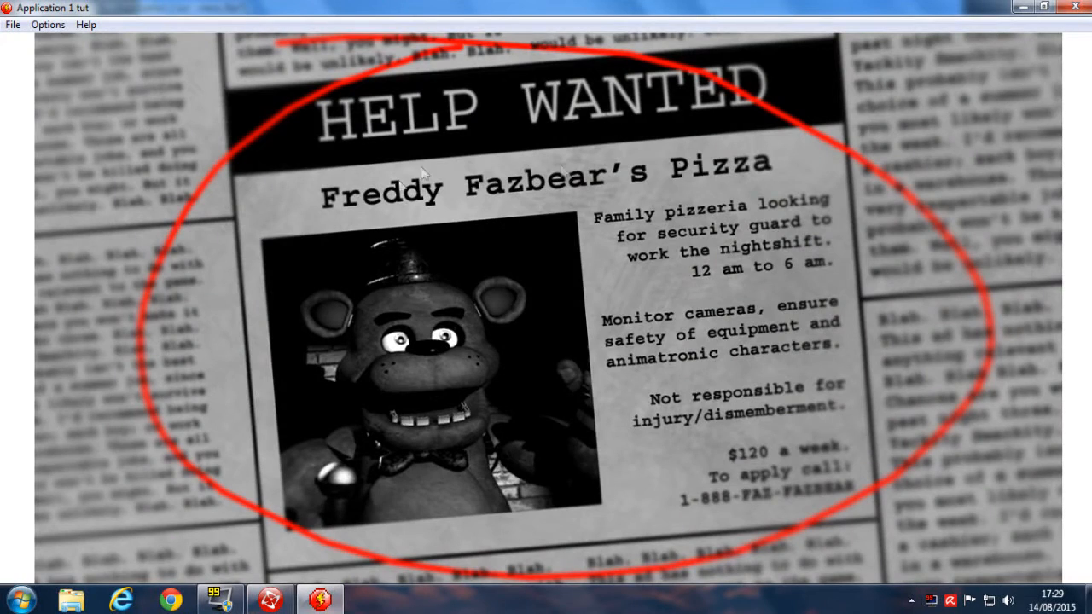
mouse_move(954, 48)
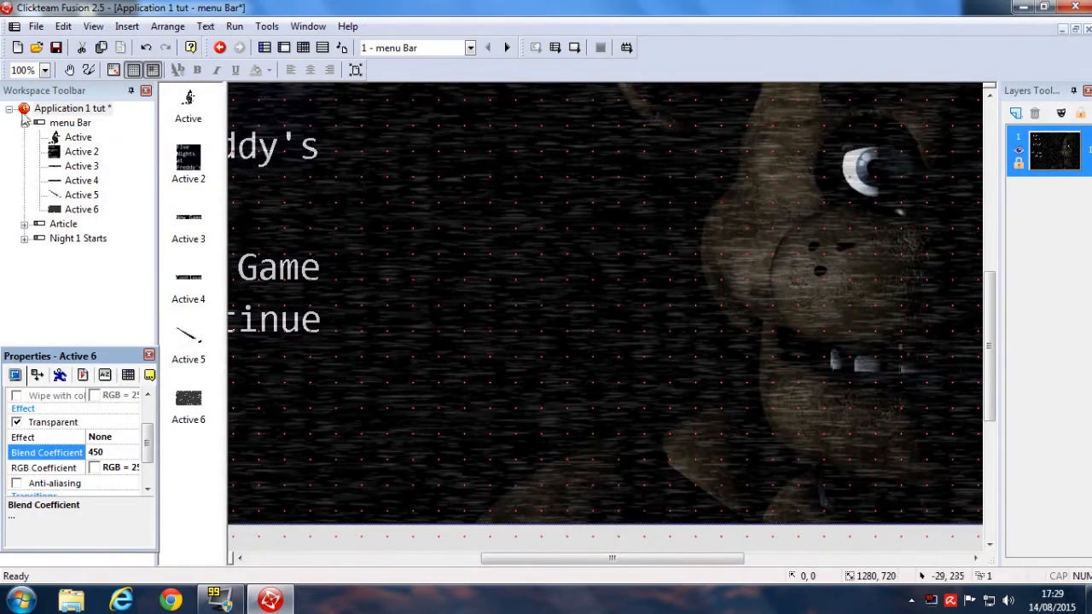
click(72, 107)
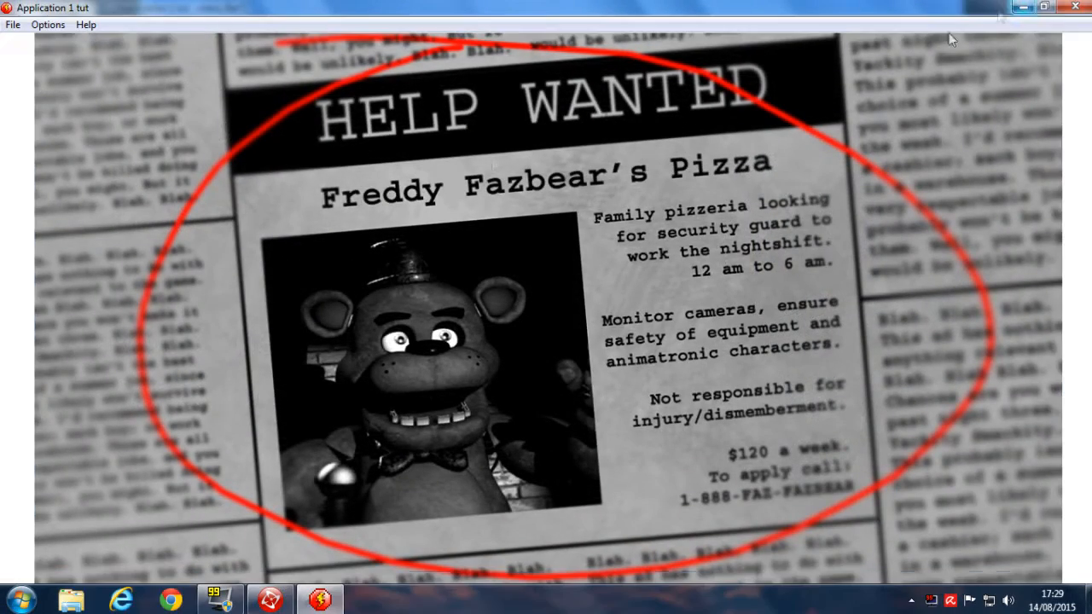
mouse_move(406, 201)
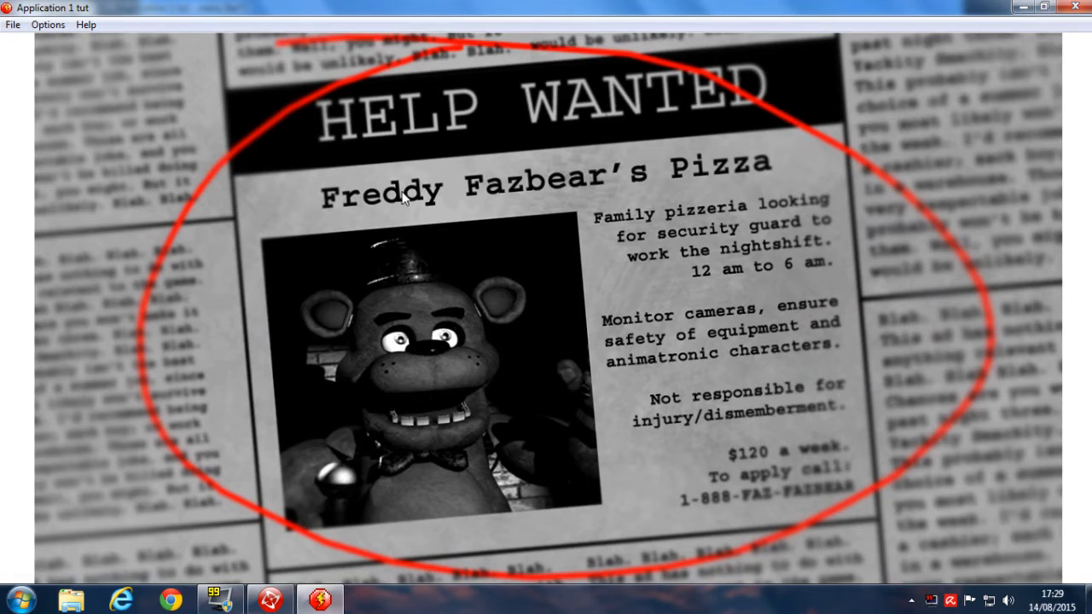
mouse_move(460, 228)
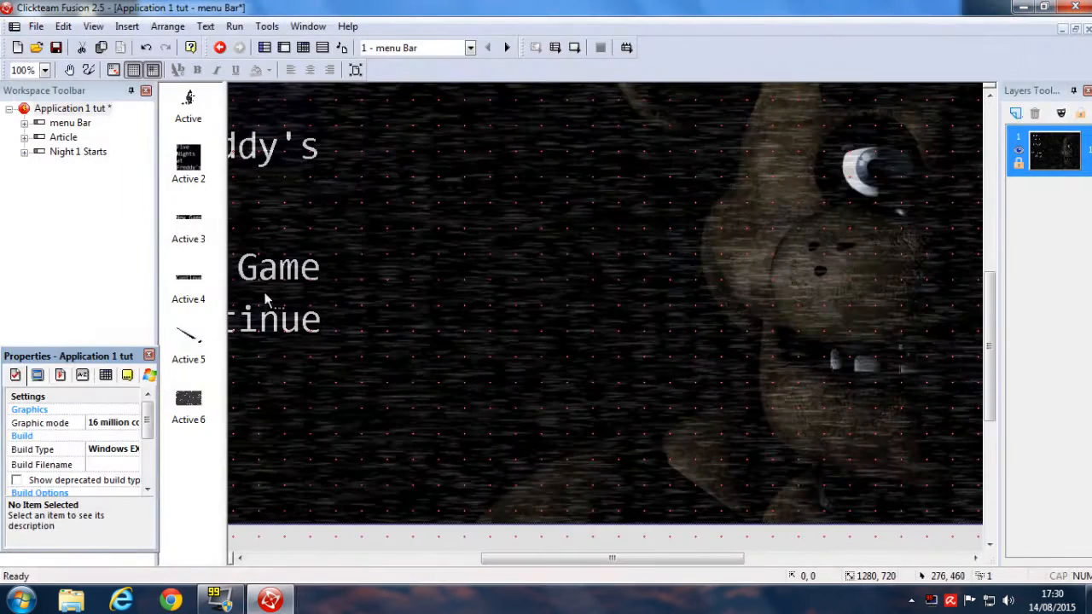
Add an Every 5 seconds timer event to the Article frame with a storyboard frame-change action.
click(63, 136)
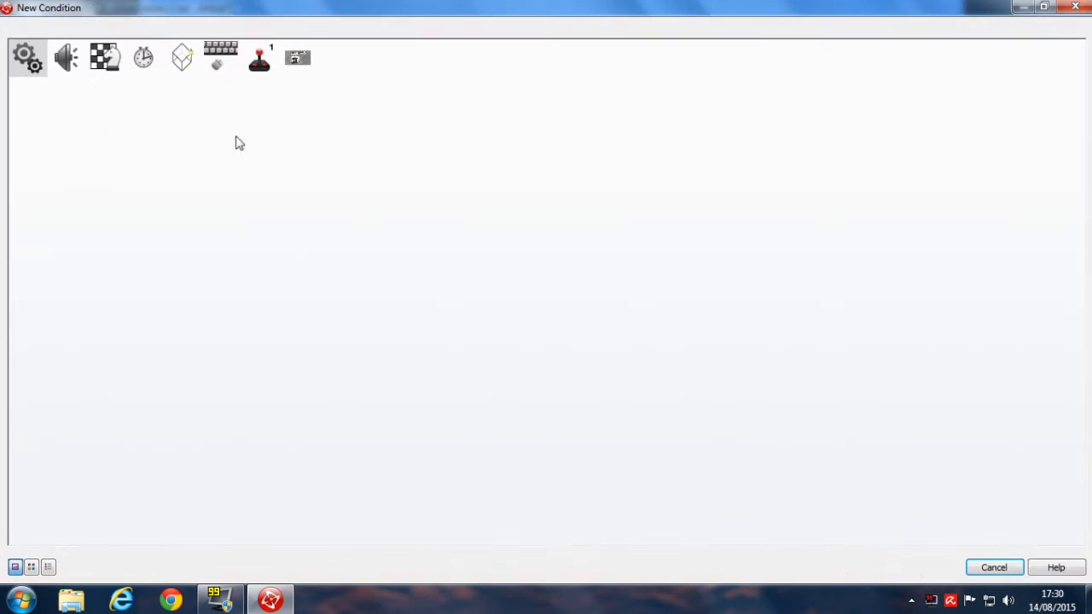
mouse_move(364, 215)
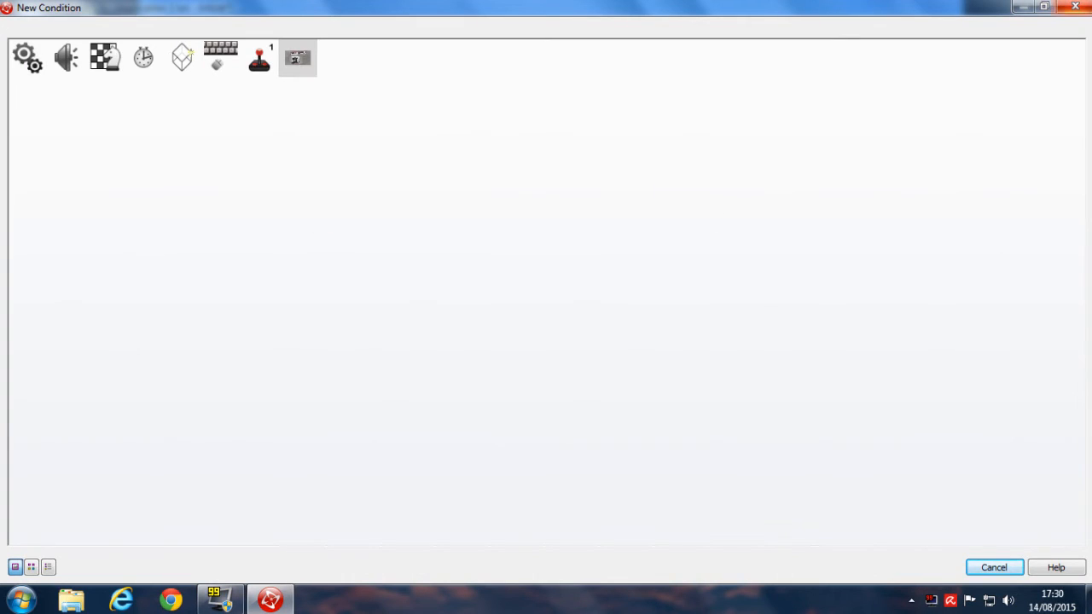
click(993, 567)
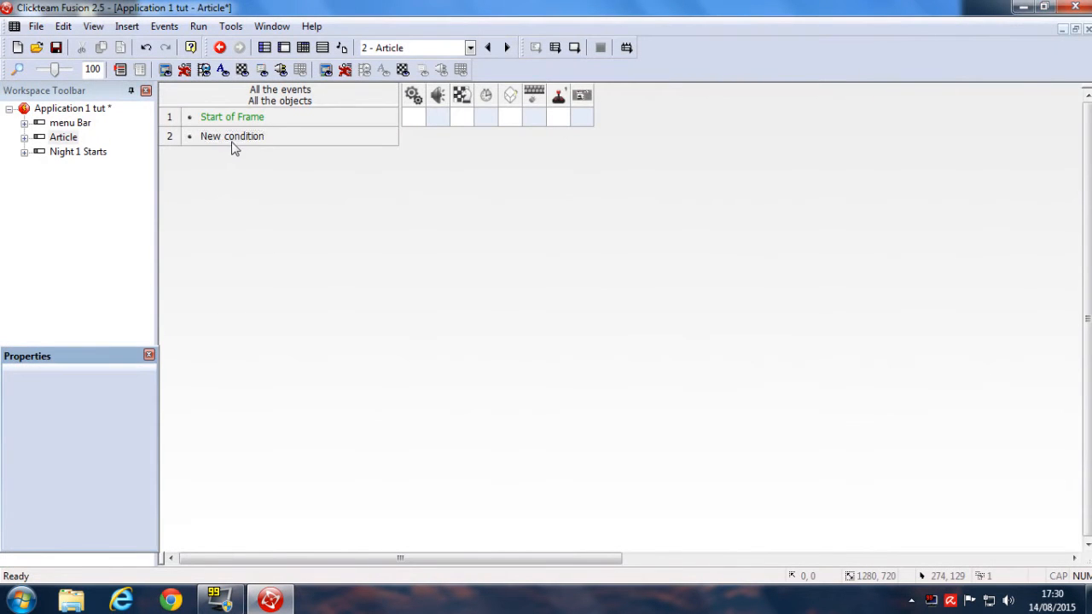
mouse_move(247, 117)
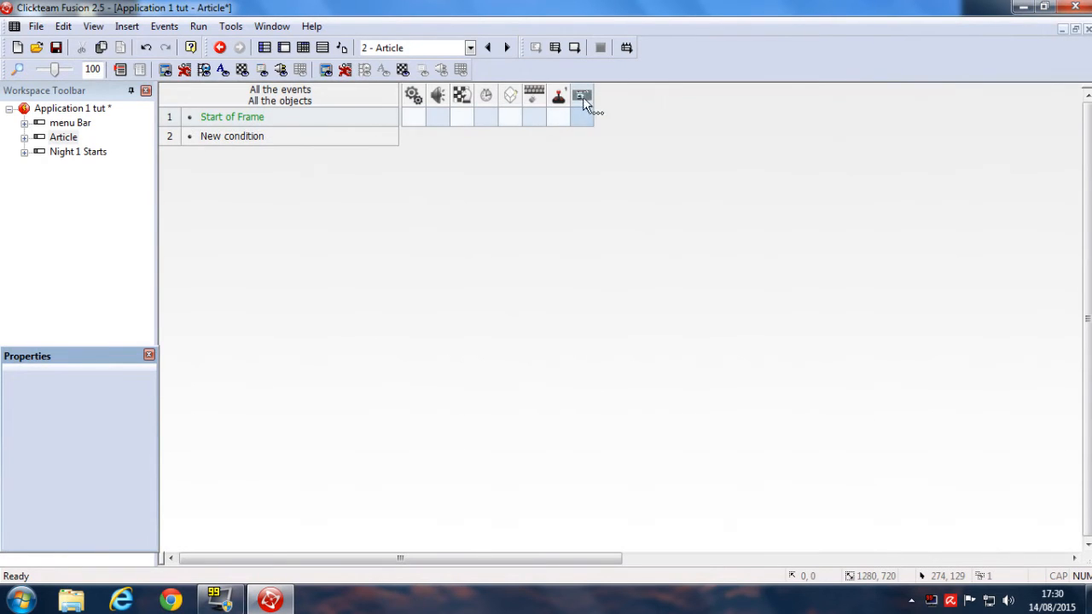
mouse_move(584, 96)
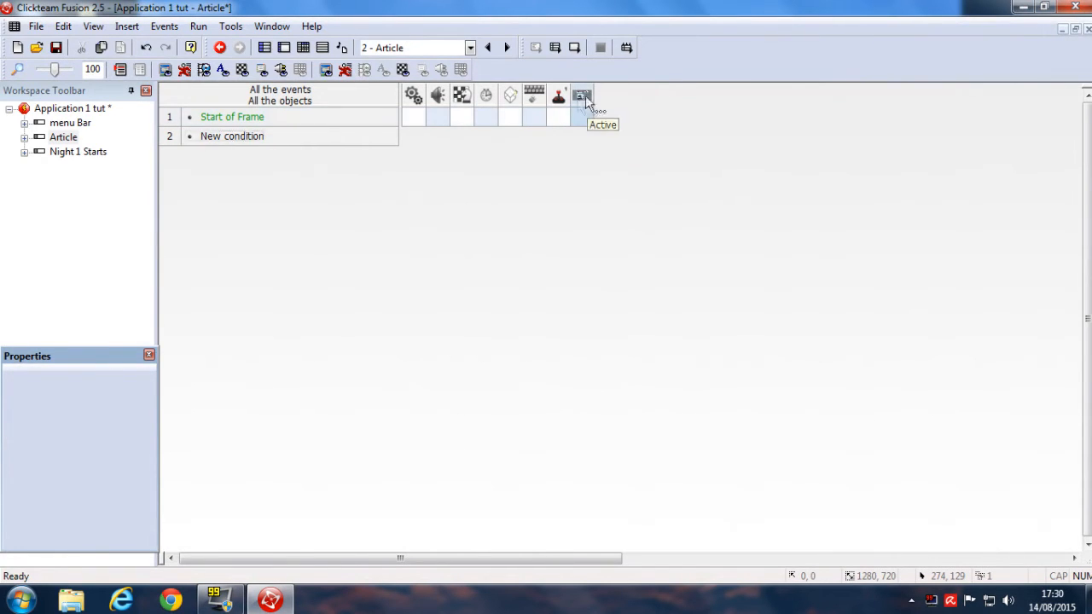
mouse_move(251, 153)
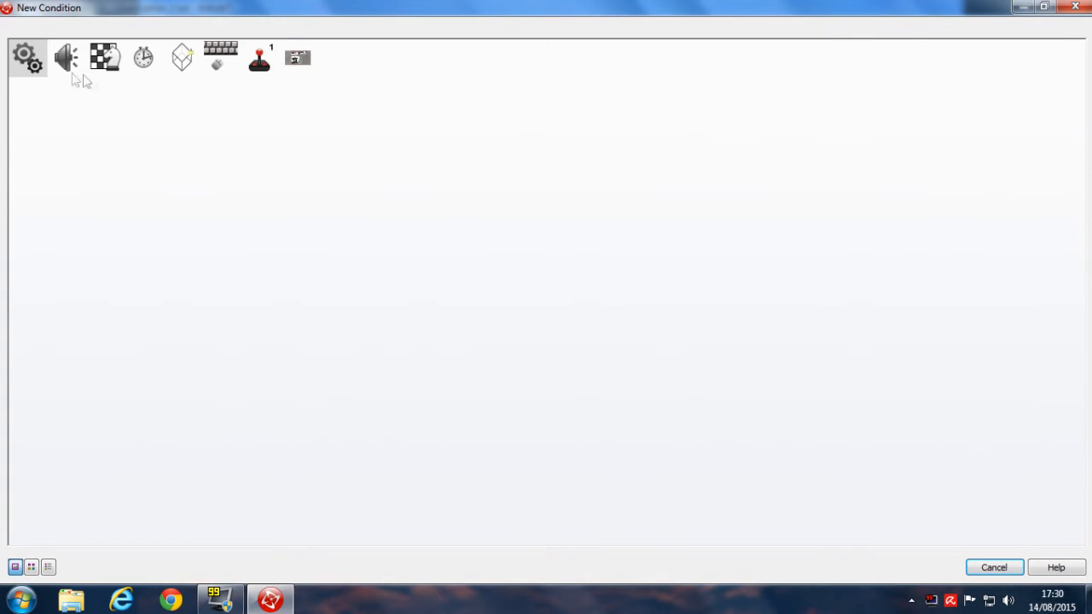
click(143, 58)
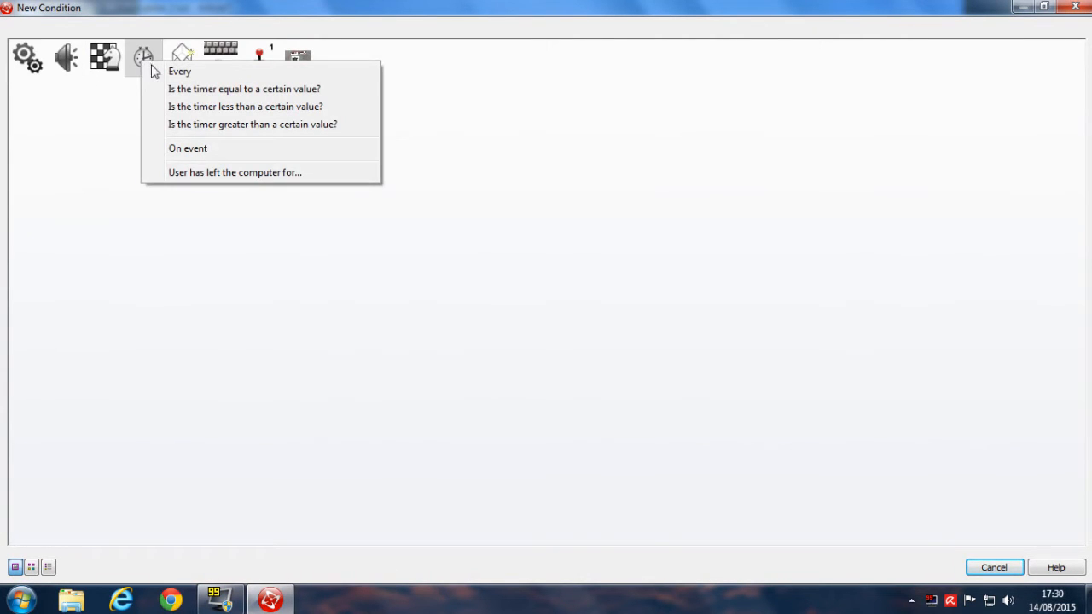
click(179, 71)
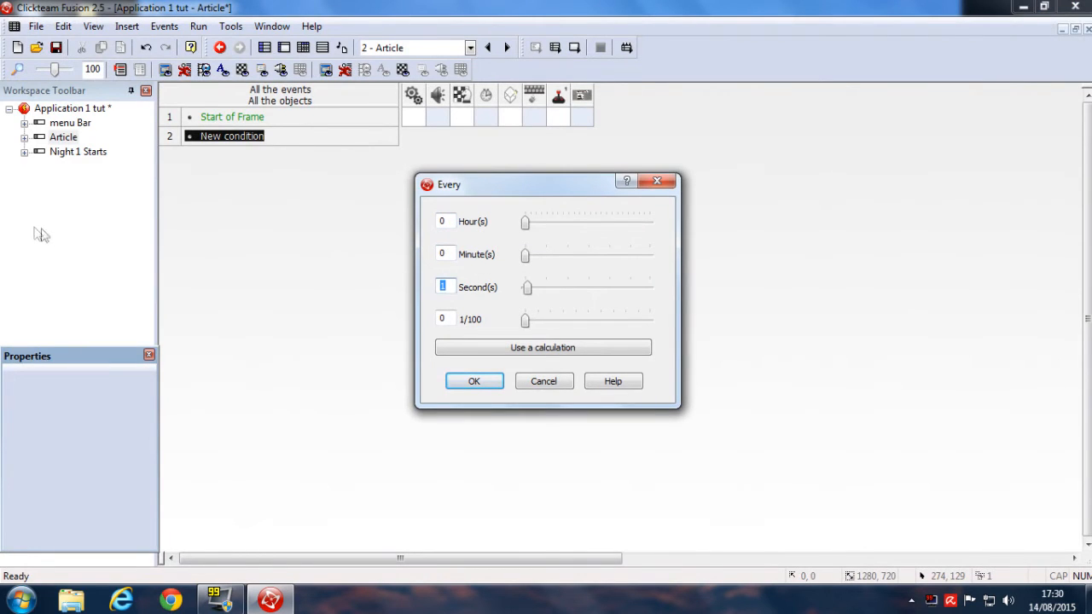
mouse_move(6, 313)
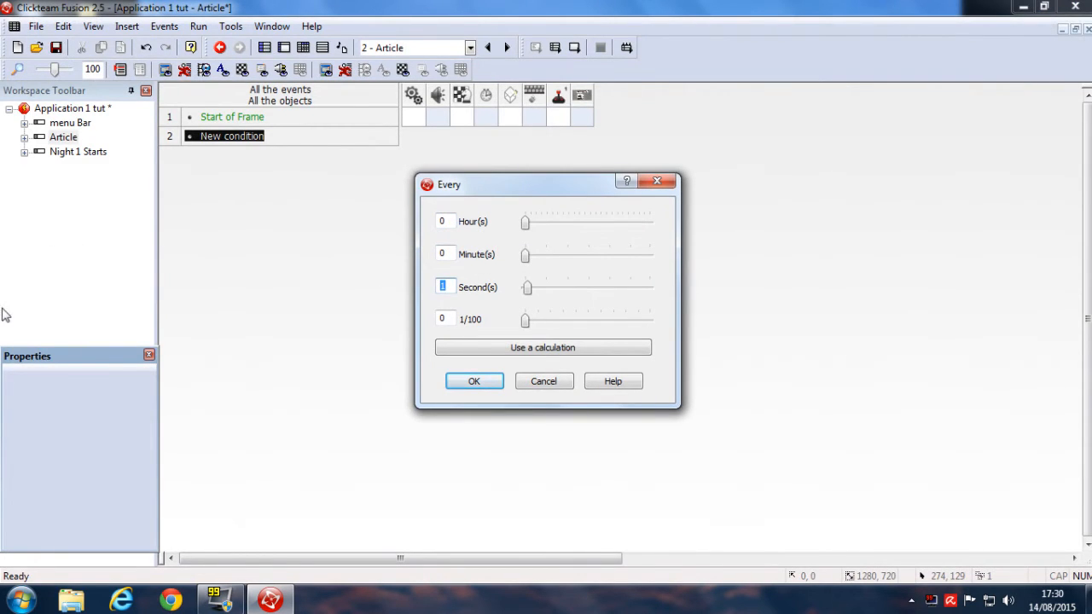
text(5)
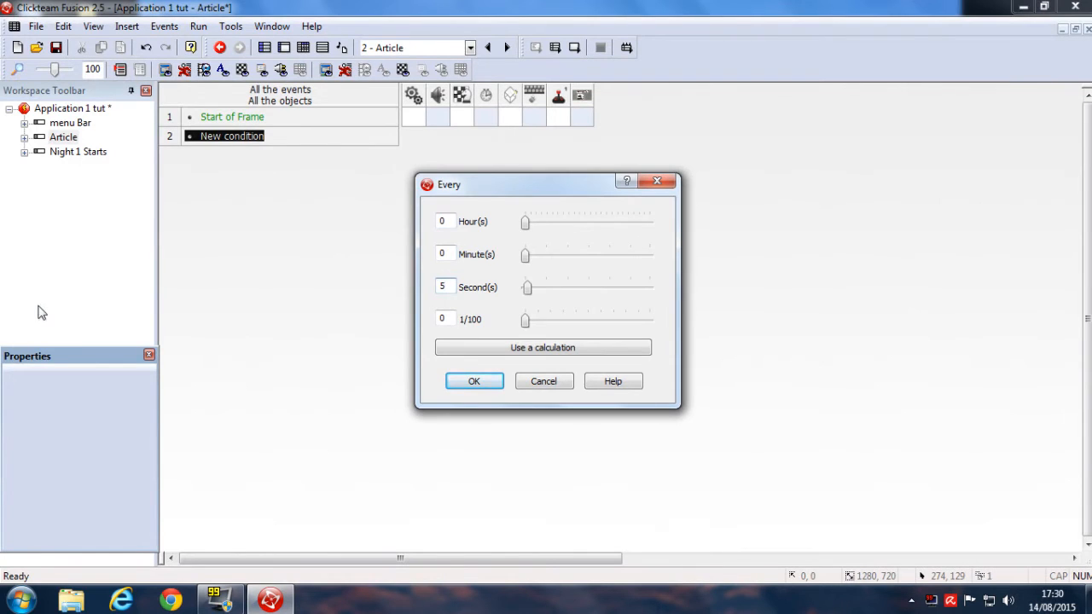
click(475, 381)
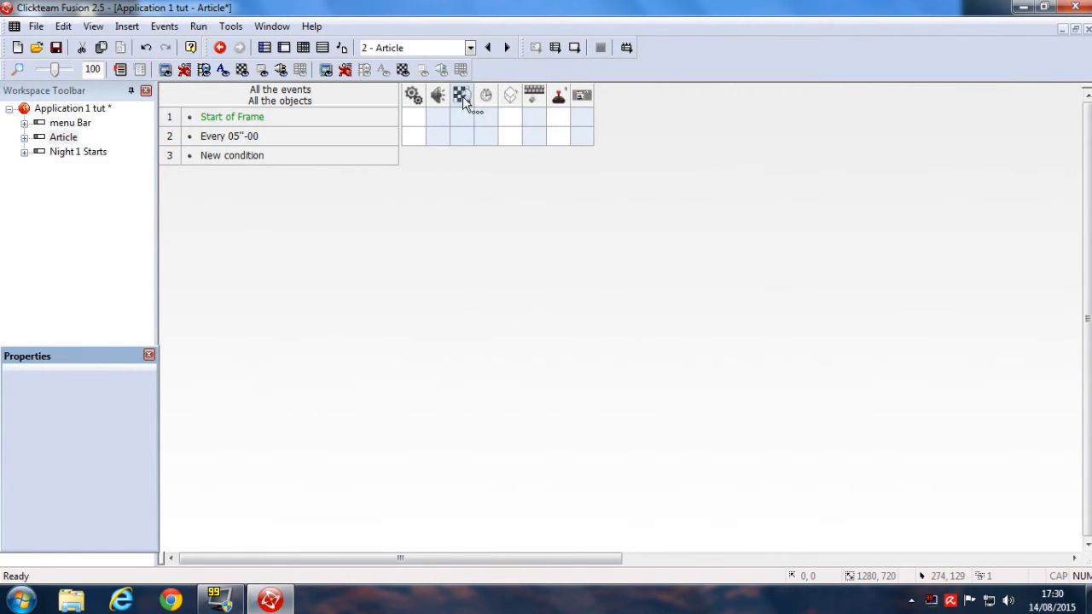
click(461, 136)
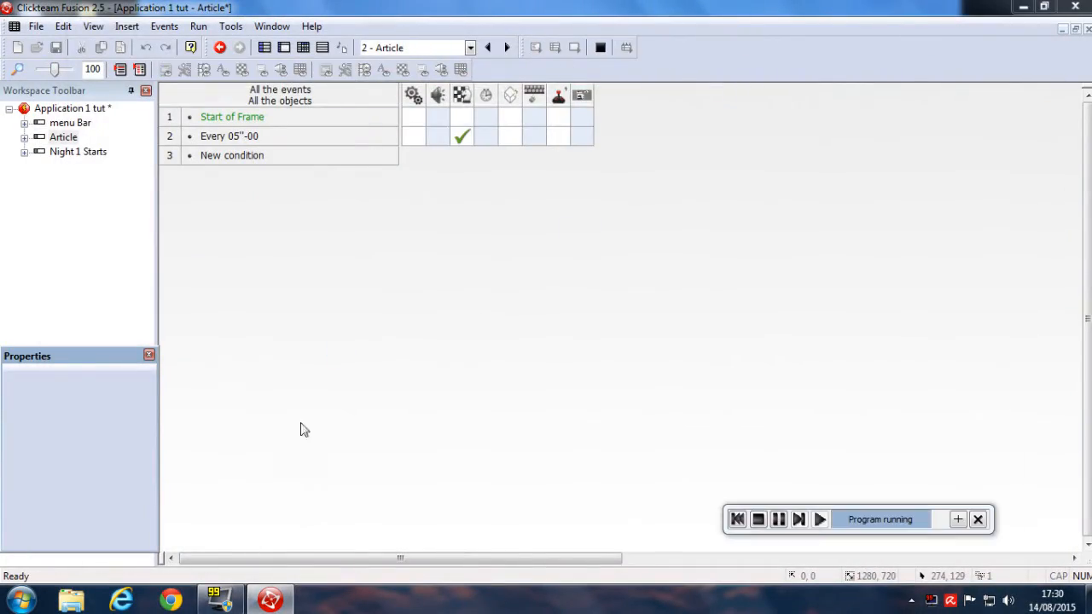
Switch to the running test game as it reaches the 1st Night screen.
click(819, 518)
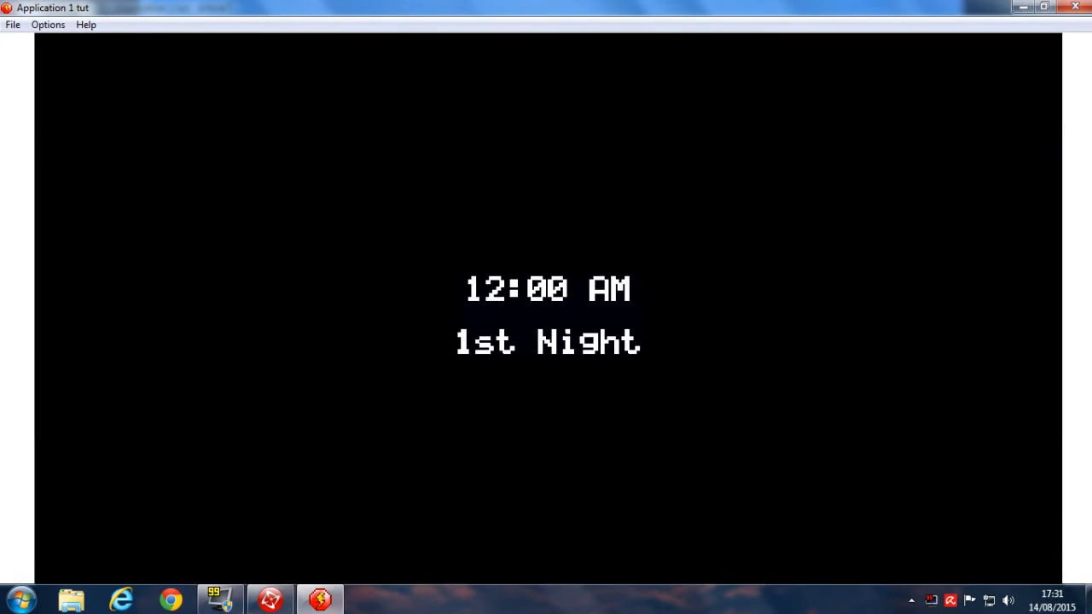
mouse_move(832, 239)
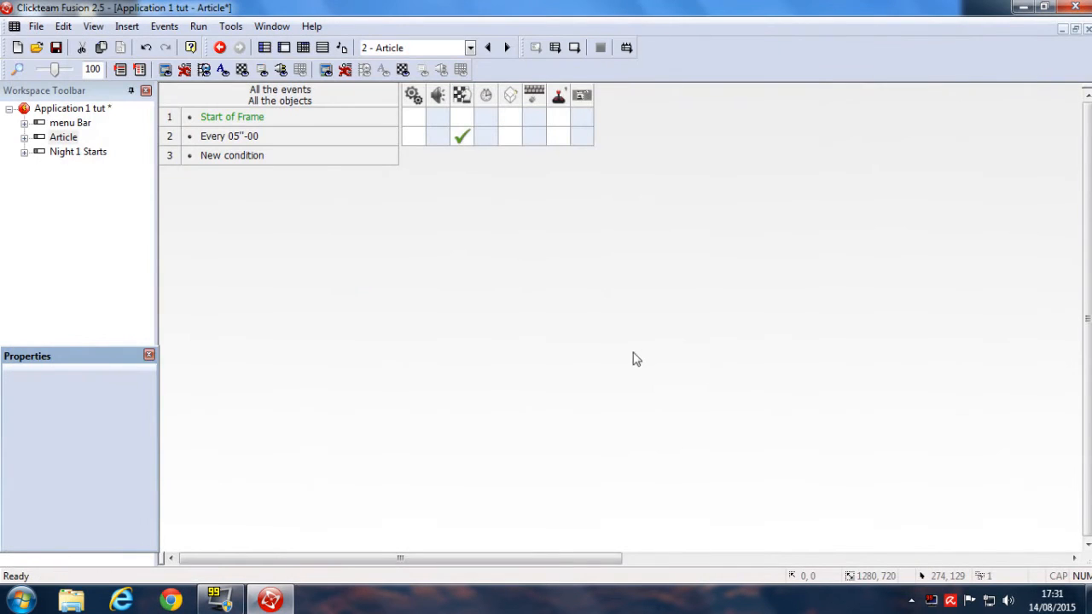
Add a Fade transition of about 1 sec 58 between Article and Night 1 Starts.
click(68, 109)
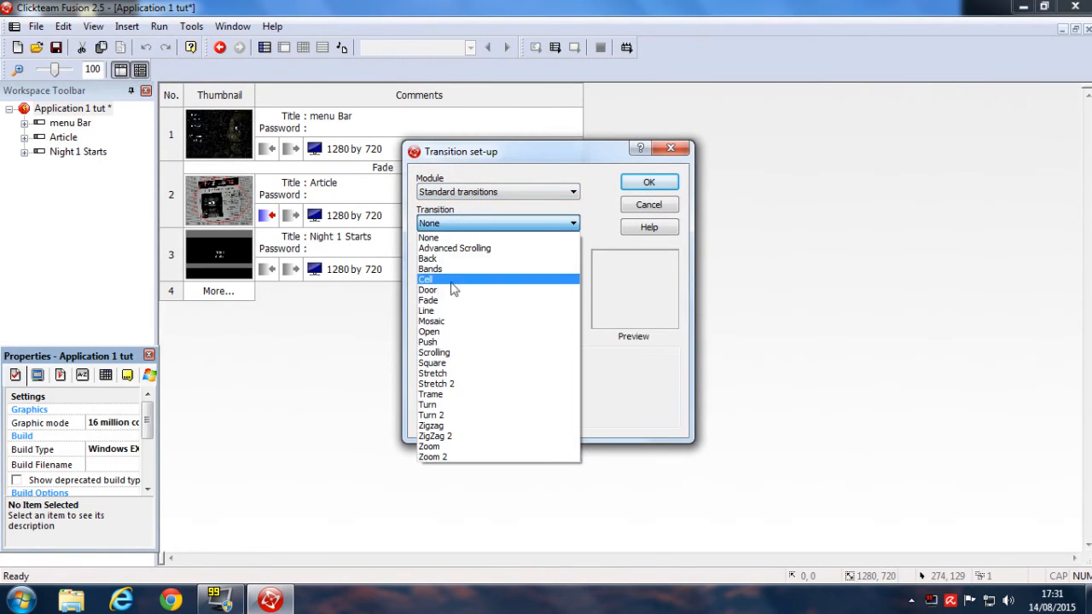
click(426, 300)
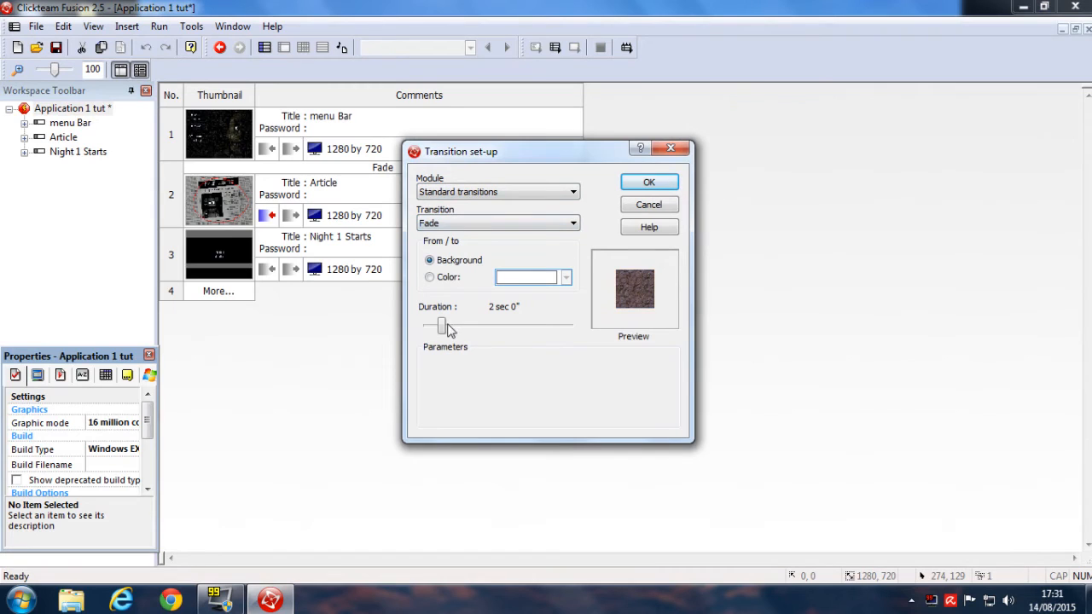
drag(443, 326, 437, 325)
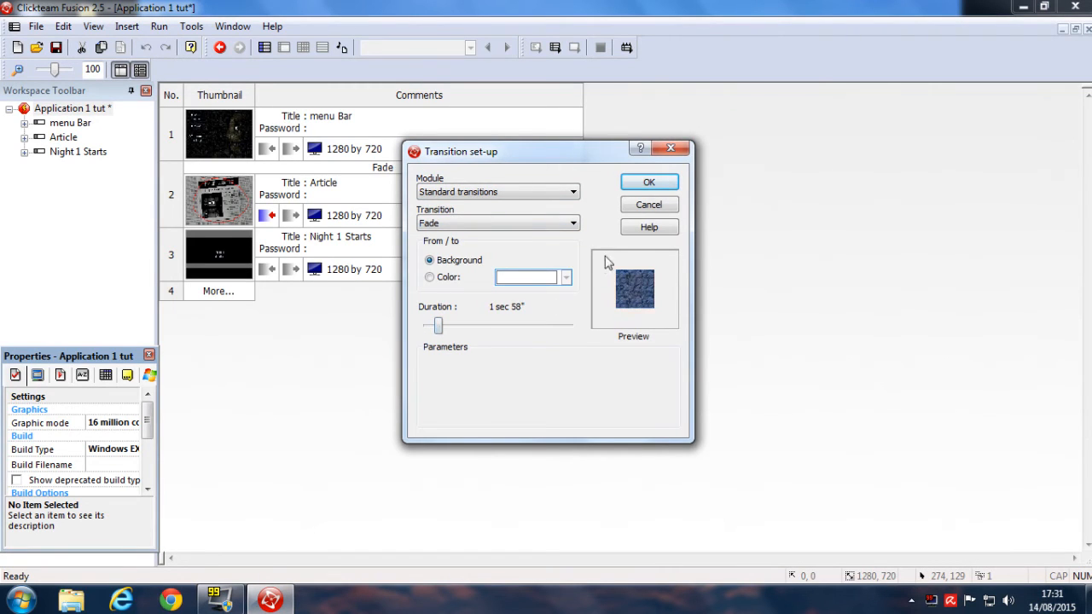
click(648, 181)
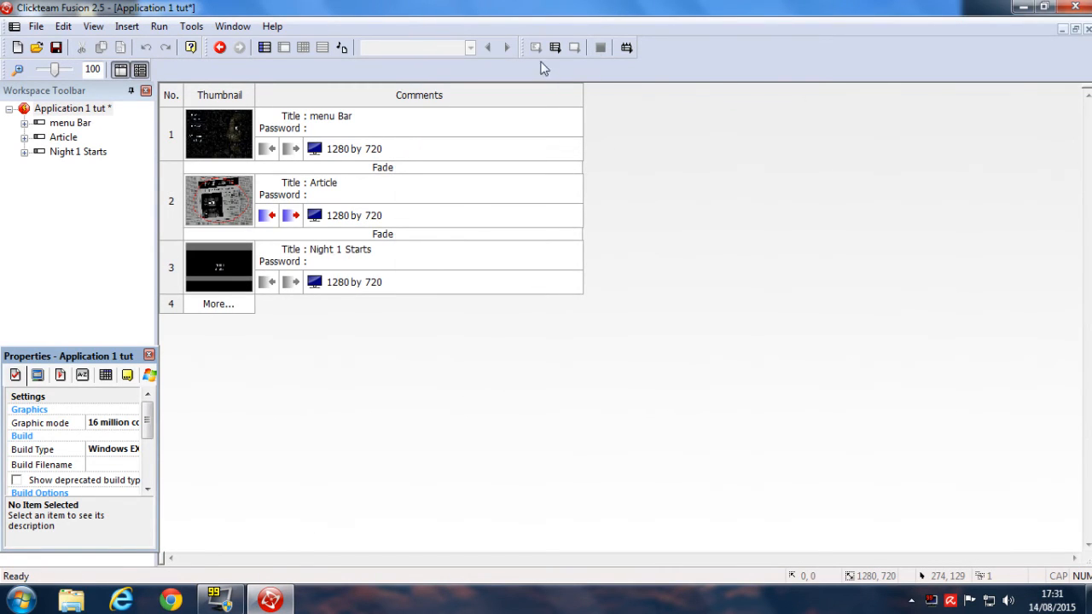
click(218, 48)
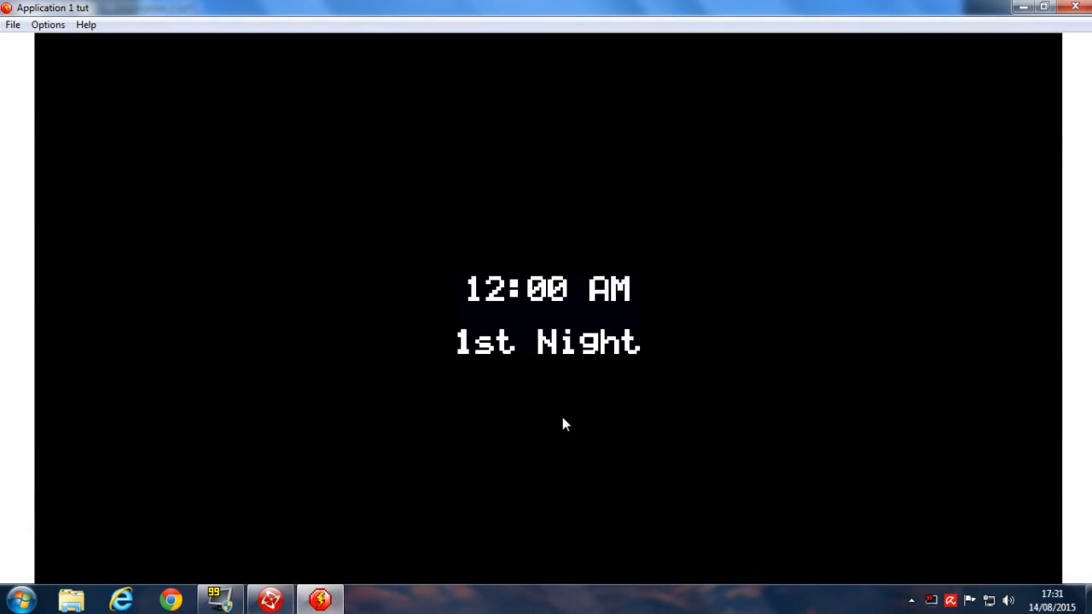
mouse_move(554, 159)
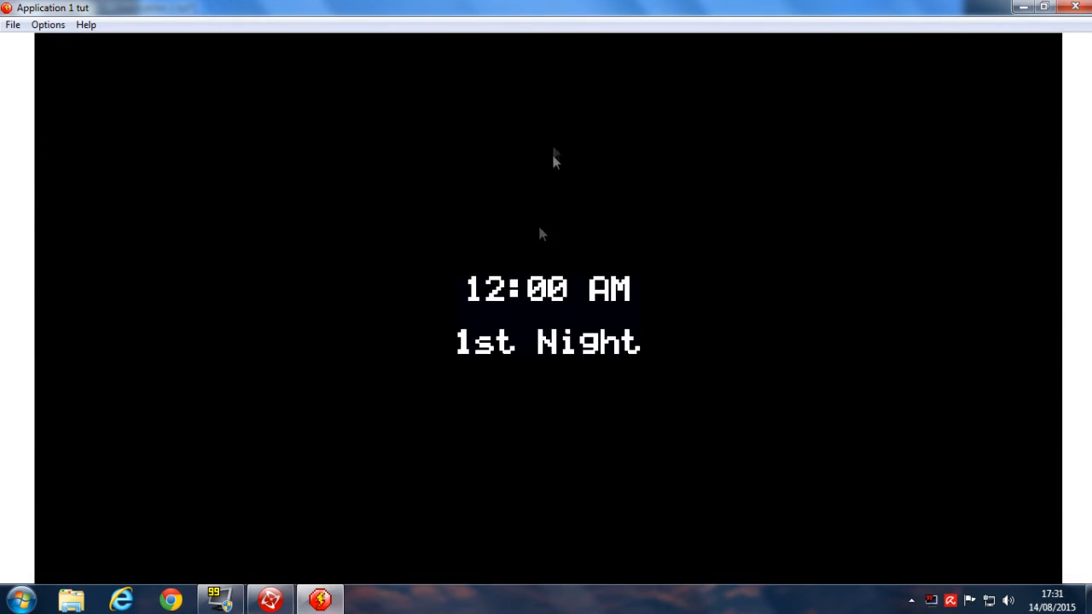
mouse_move(355, 263)
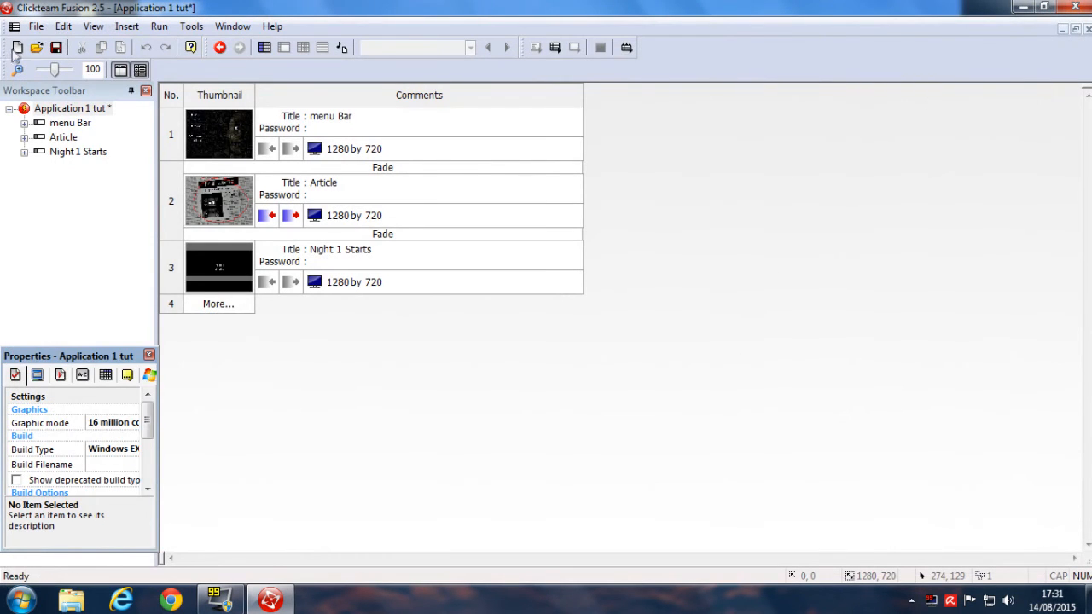
Save the Application 1 tut project and maximize the editor window again.
click(36, 26)
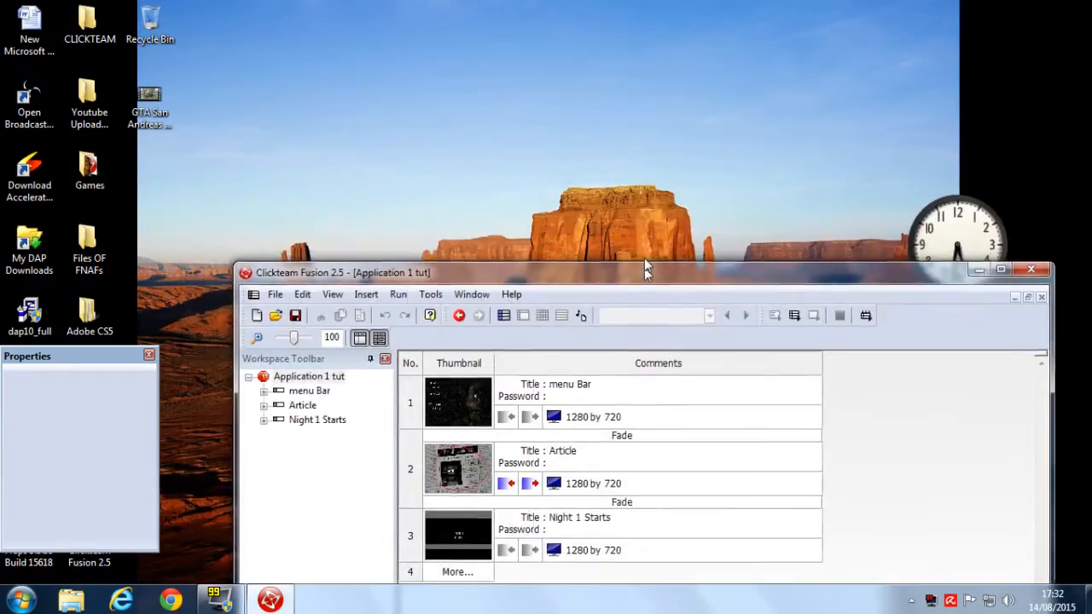
click(1000, 271)
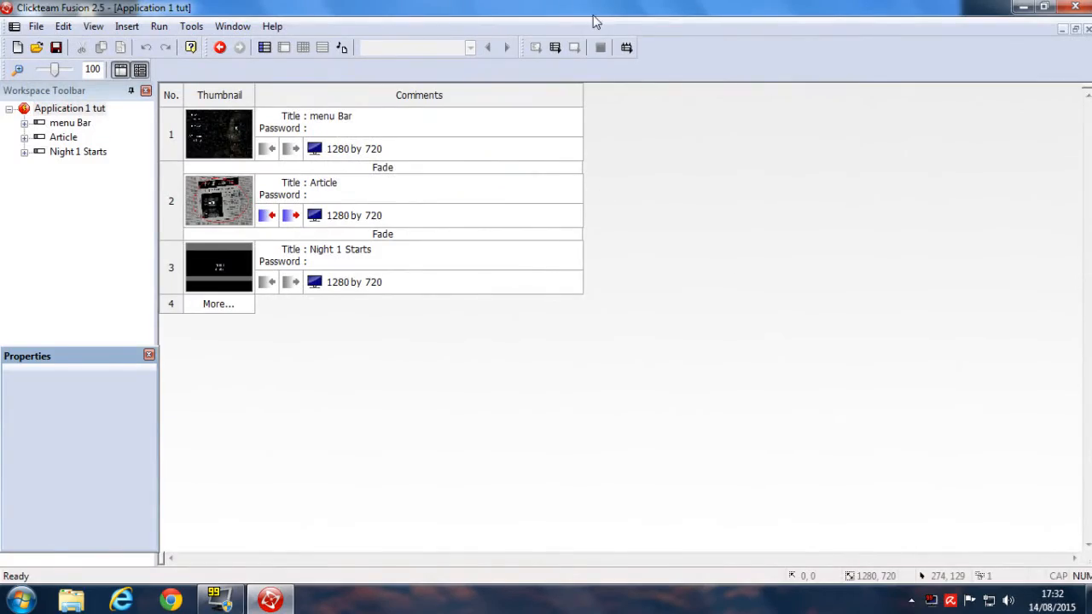
mouse_move(479, 14)
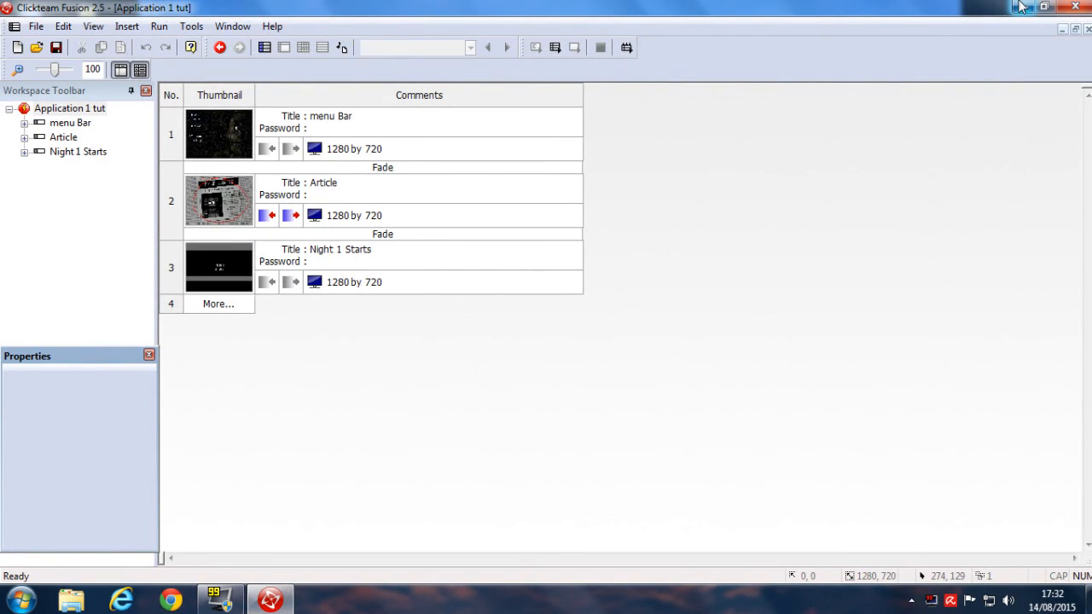
mouse_move(543, 14)
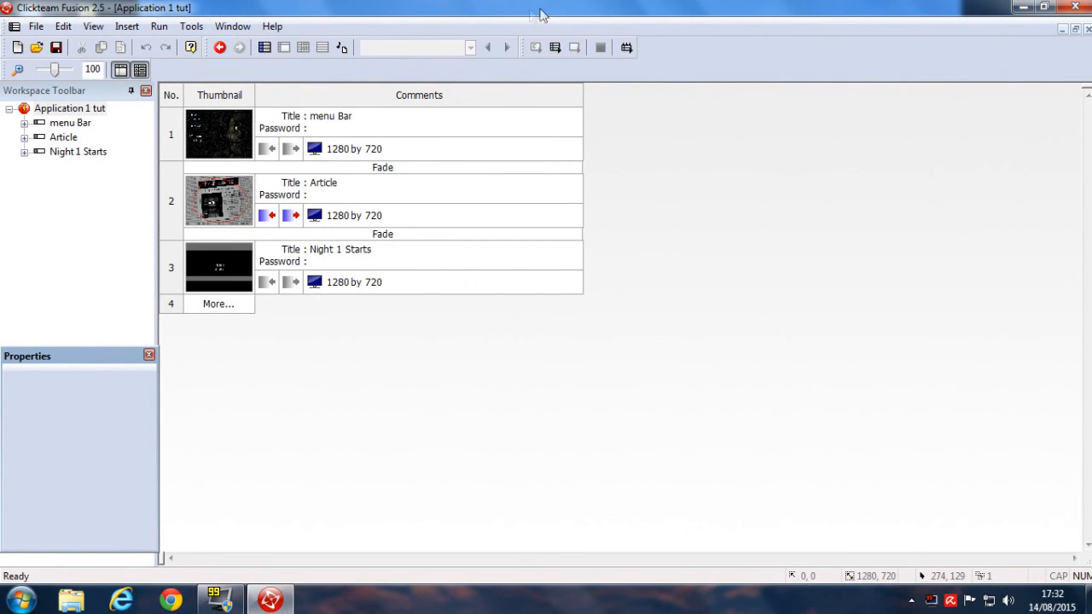
mouse_move(491, 118)
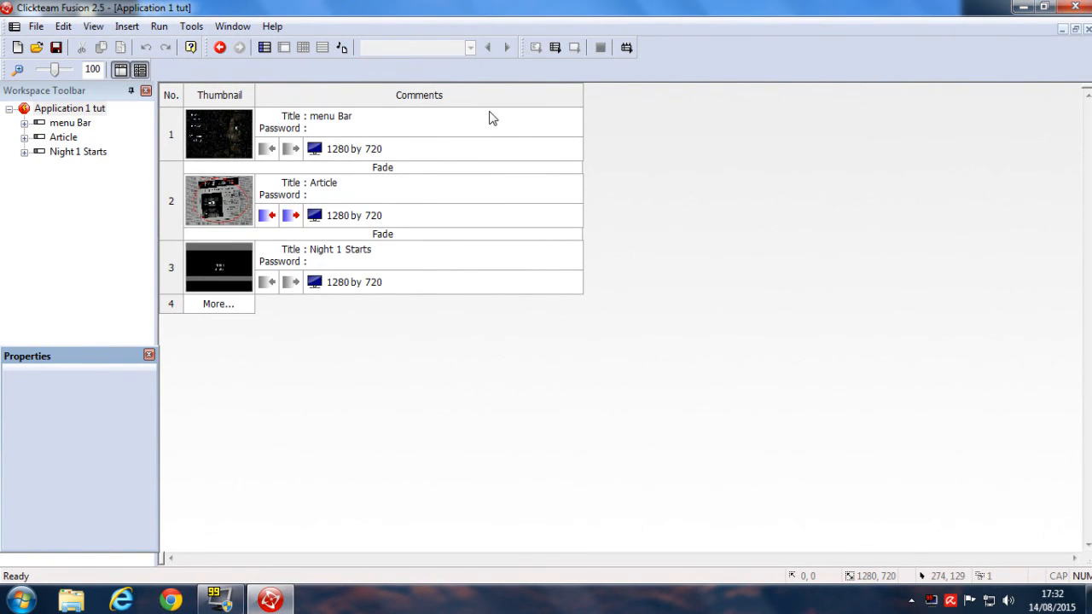